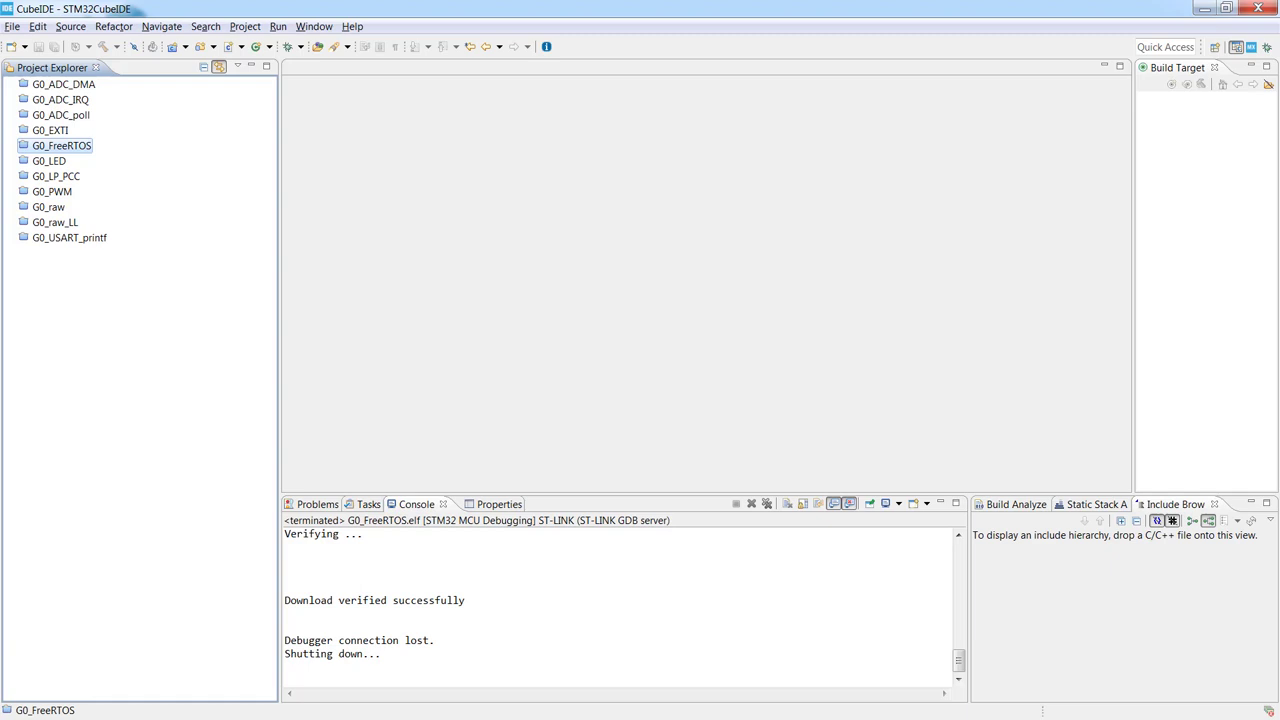
# Step: Start a new STM32 project for the STM32G071RBTx (LQFP64), found by searching 'g071rb'
pyautogui.click(12, 26)
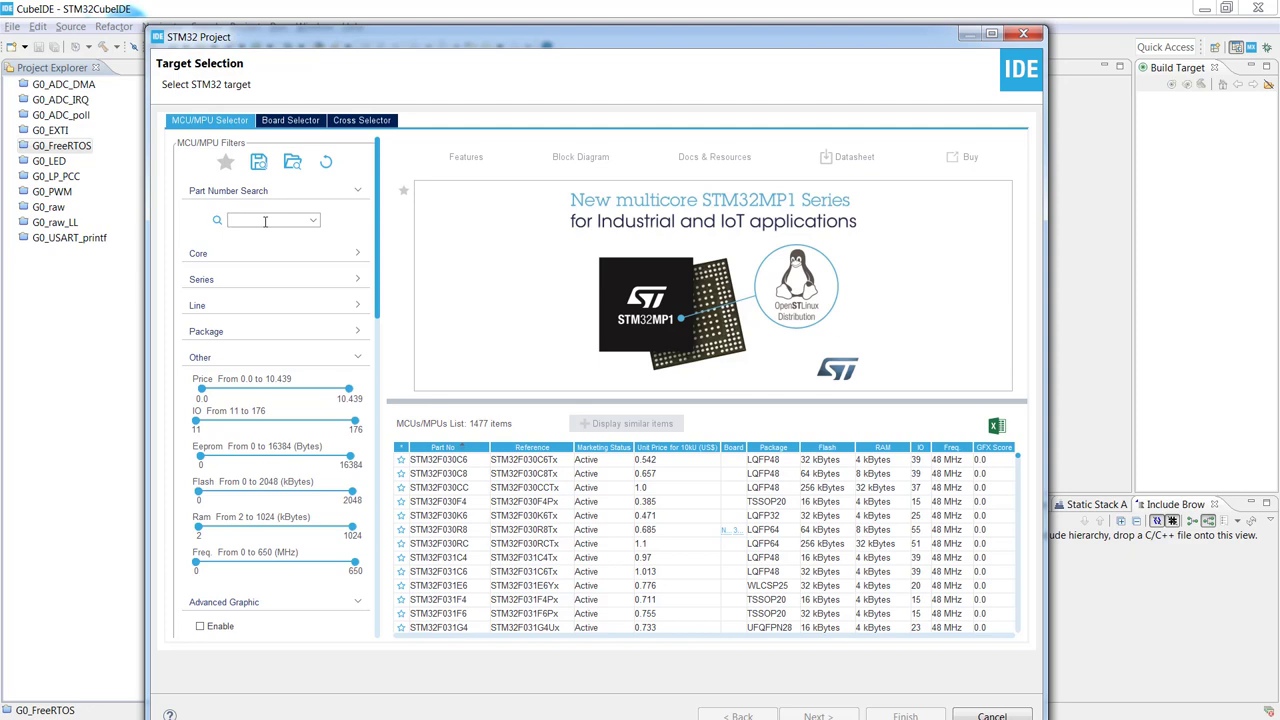
pyautogui.write('g0')
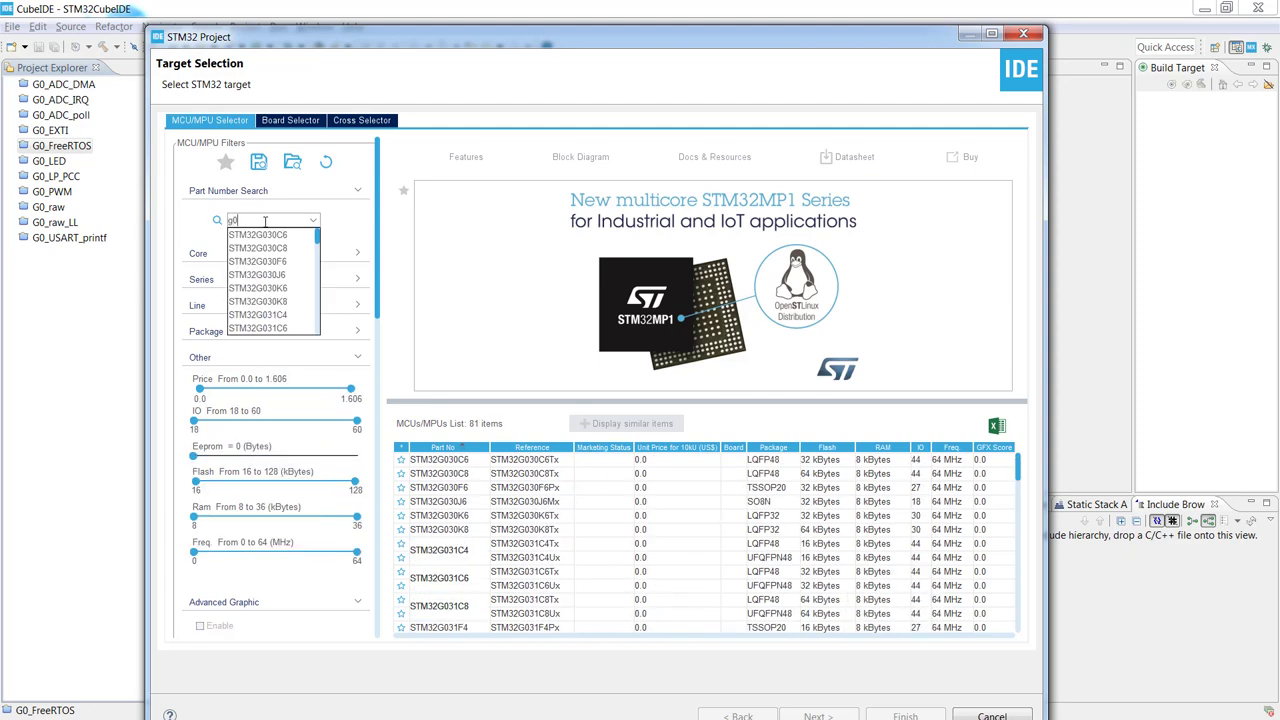
pyautogui.write('071rb')
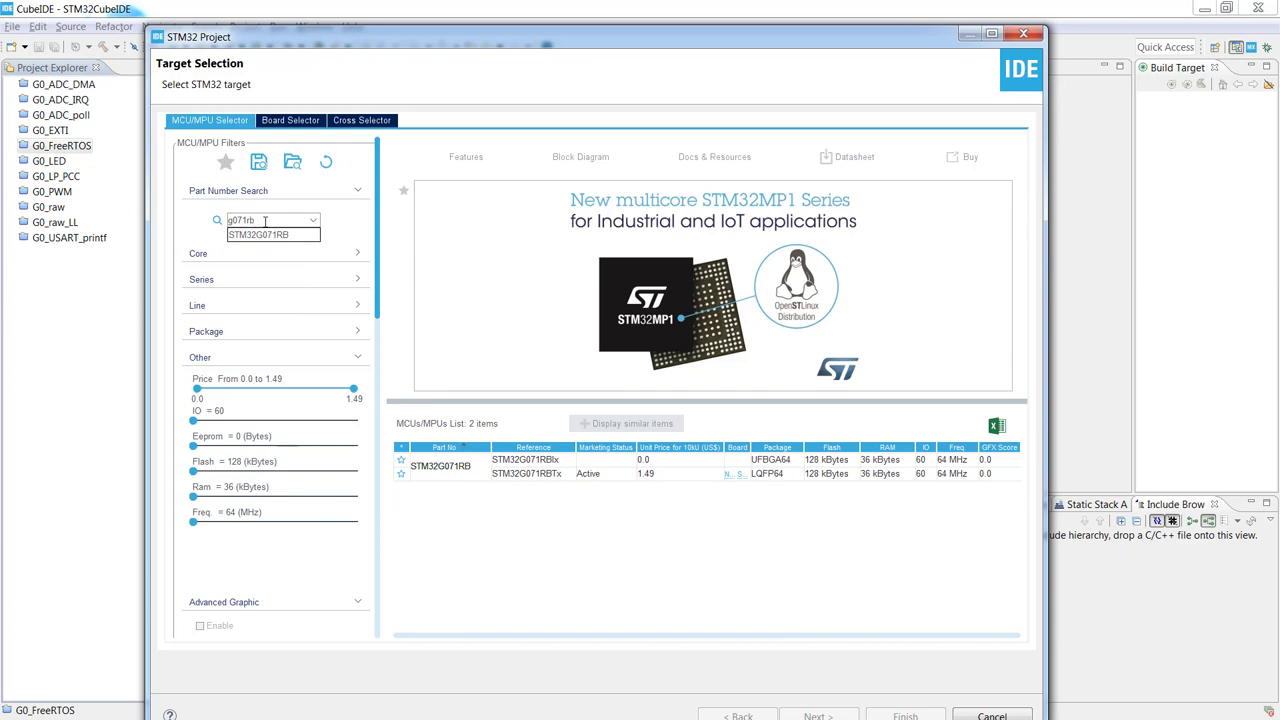
pyautogui.click(258, 234)
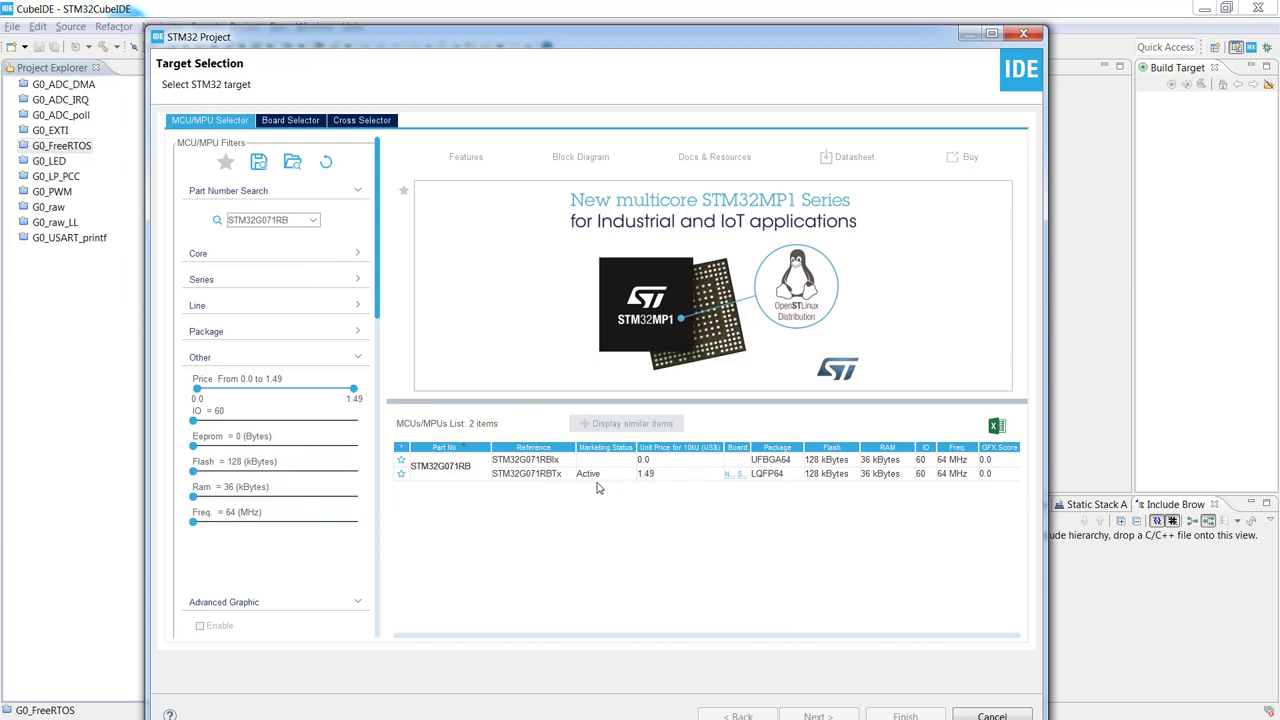
pyautogui.click(527, 473)
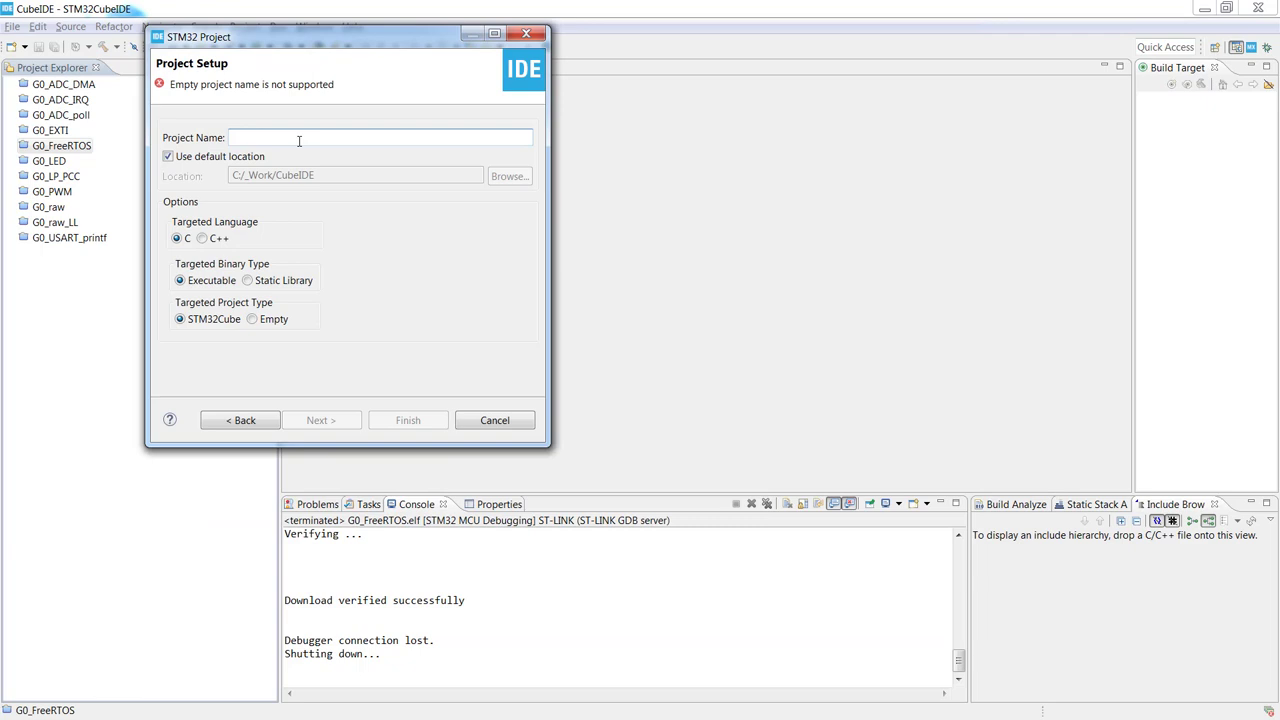
# Step: Name the project G0_USART and finish it as a C executable STM32Cube project
pyautogui.write('G')
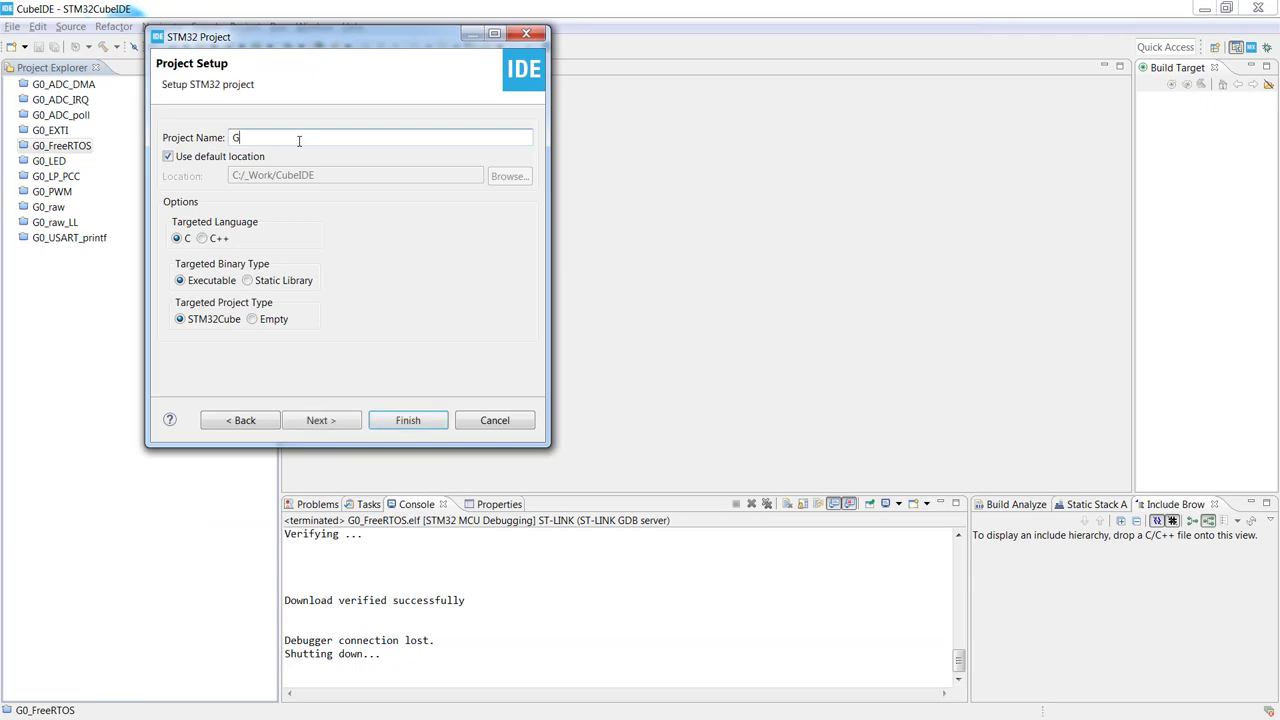
pyautogui.write('0_USART')
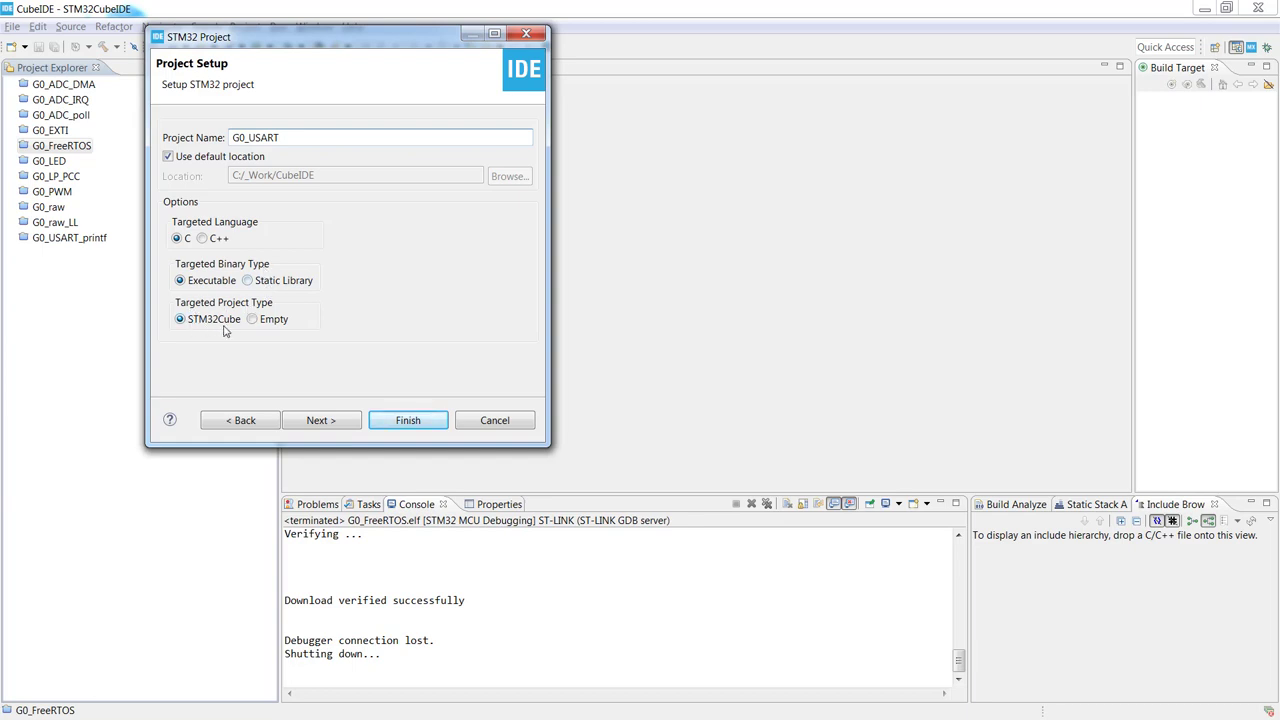
pyautogui.moveTo(419, 366)
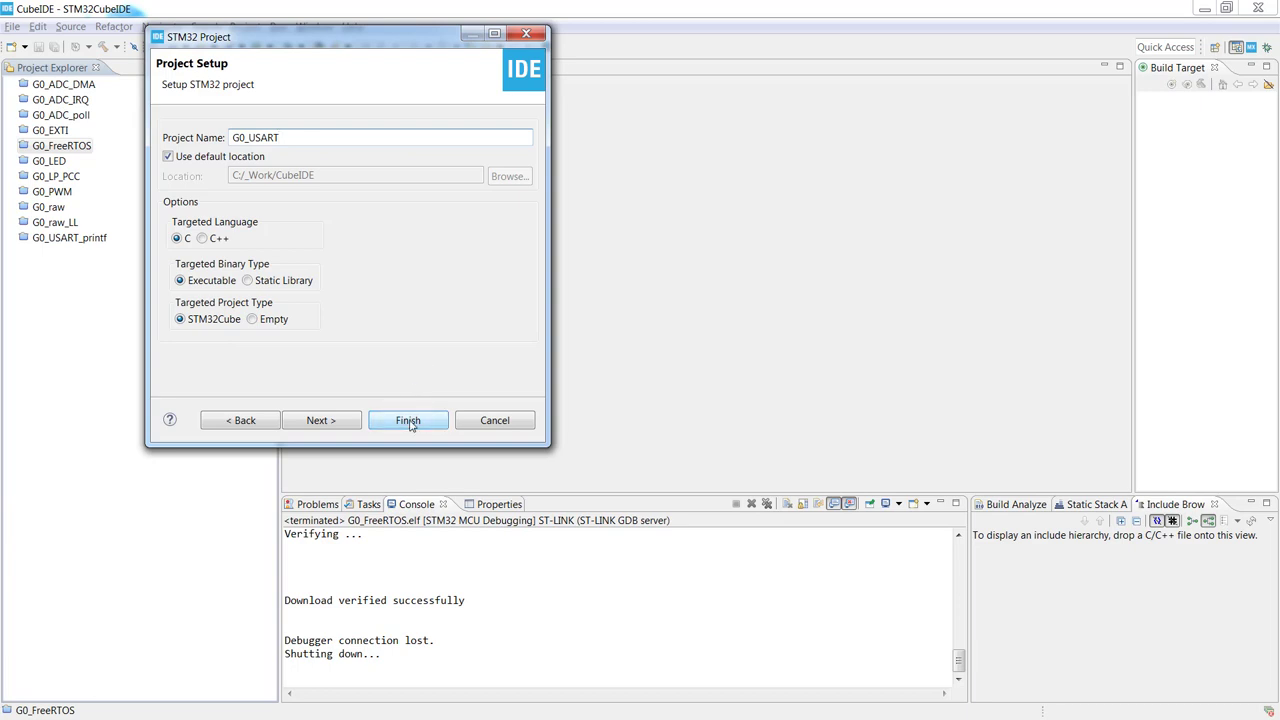
pyautogui.click(407, 420)
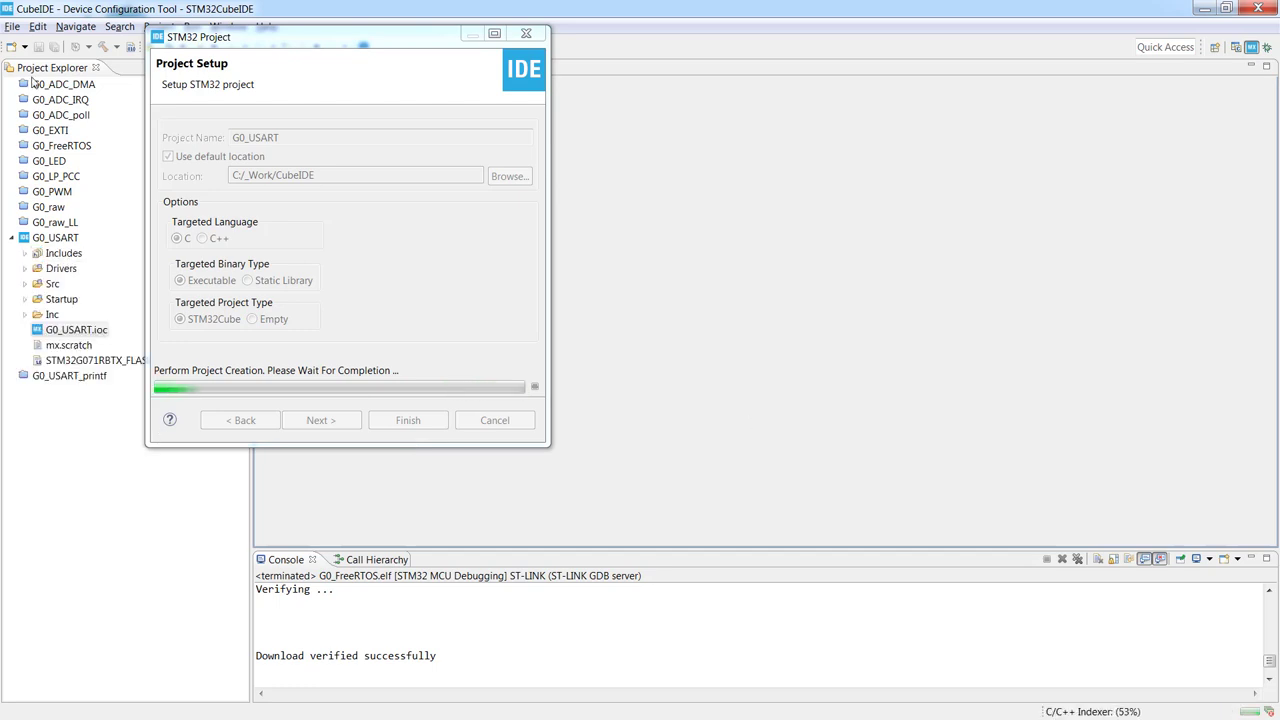
# Step: Enable Serial Wire debug in System Core > SYS, assigning SWDIO and SWCLK pins
pyautogui.click(407, 420)
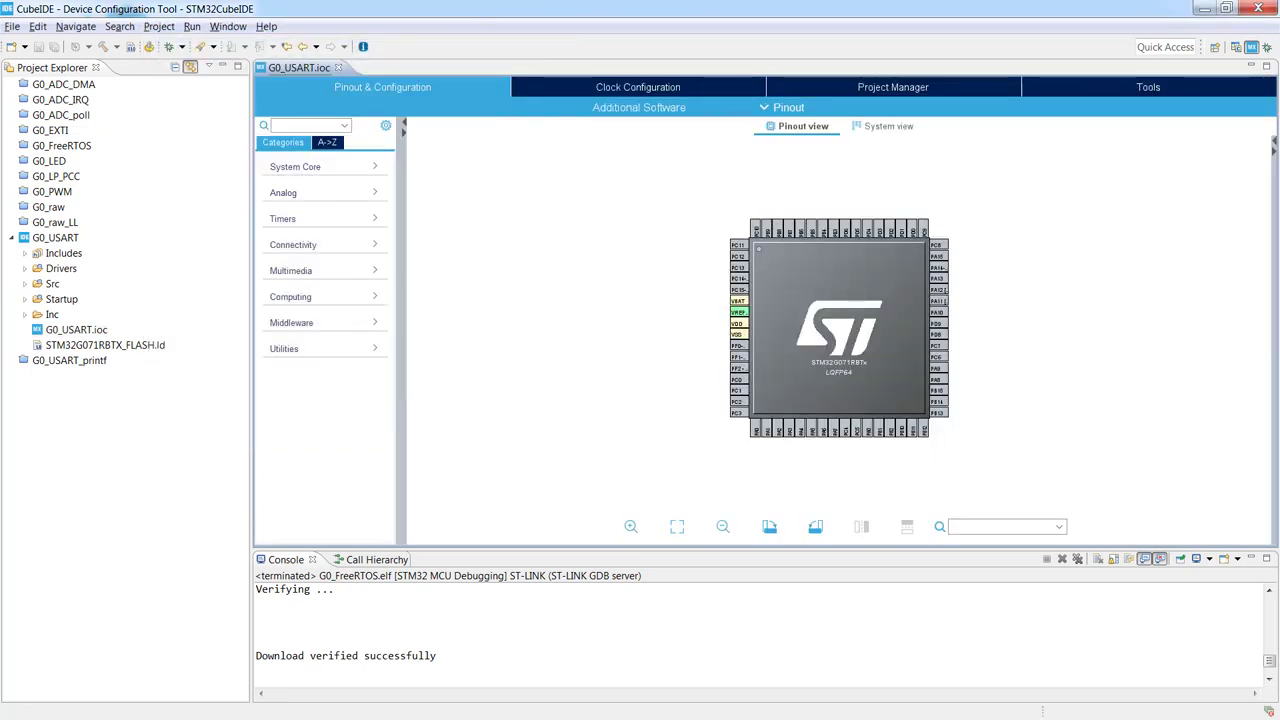
pyautogui.moveTo(822, 317)
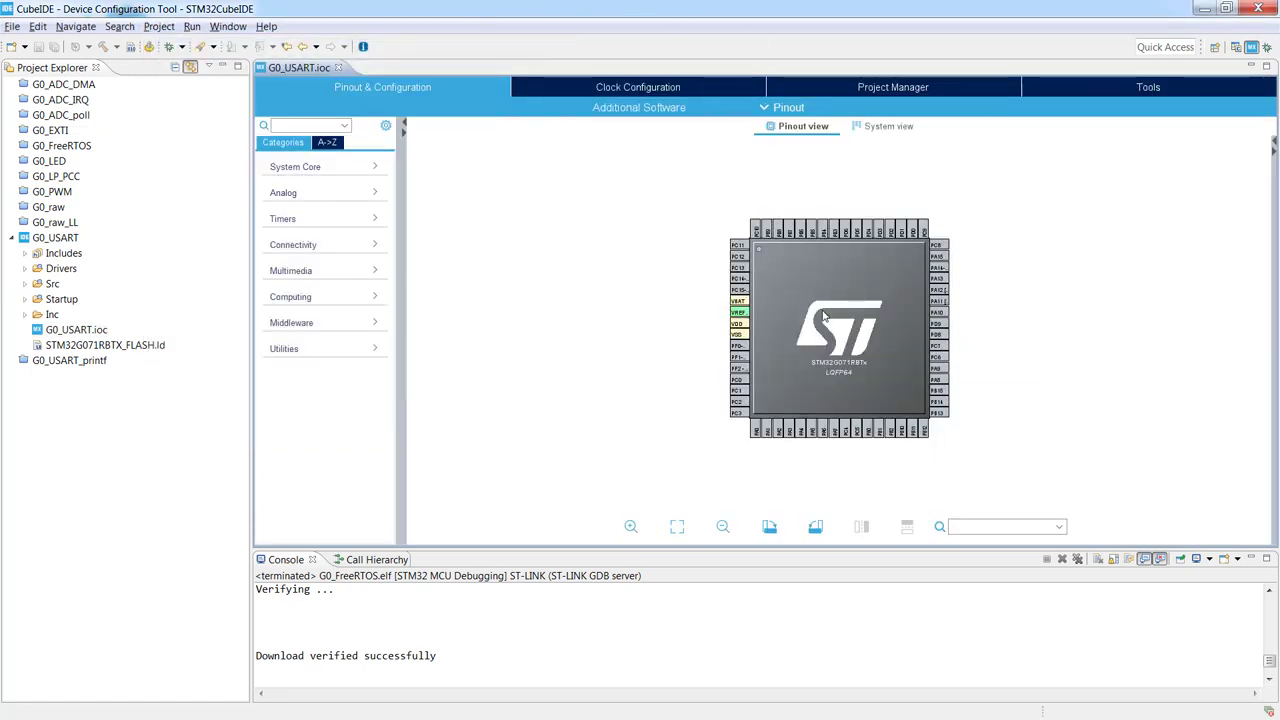
pyautogui.click(630, 526)
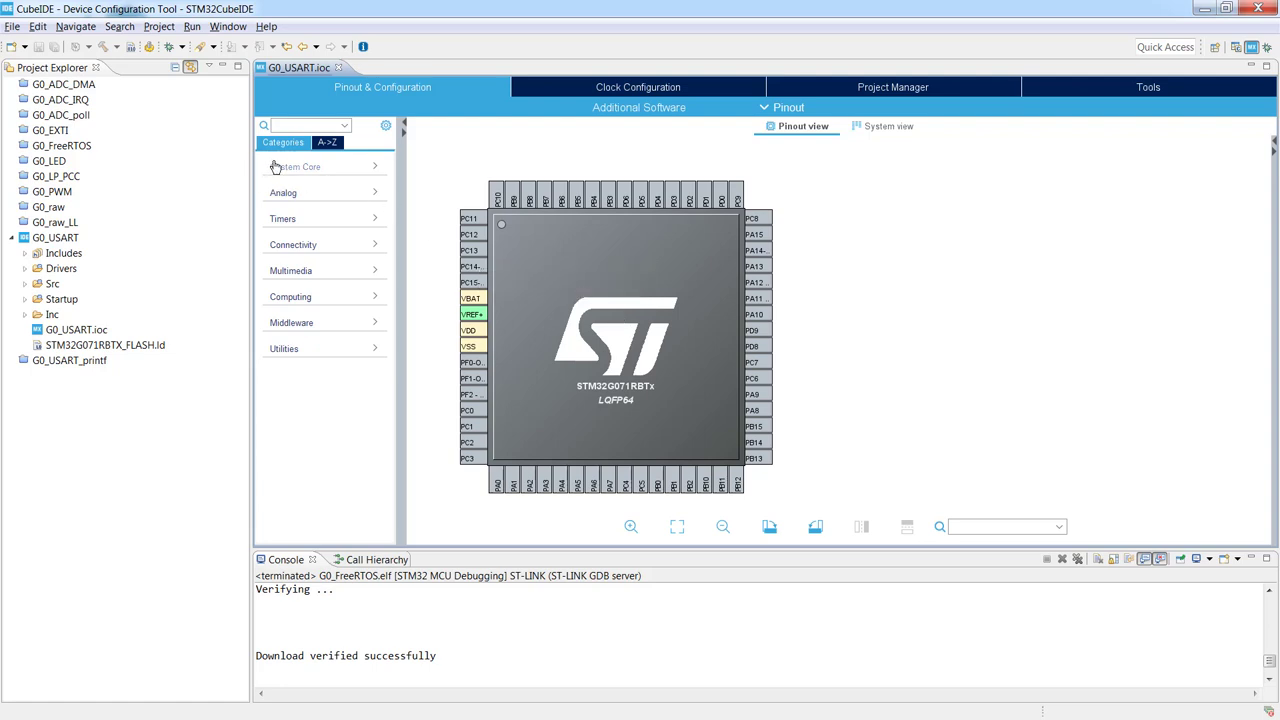
pyautogui.click(297, 166)
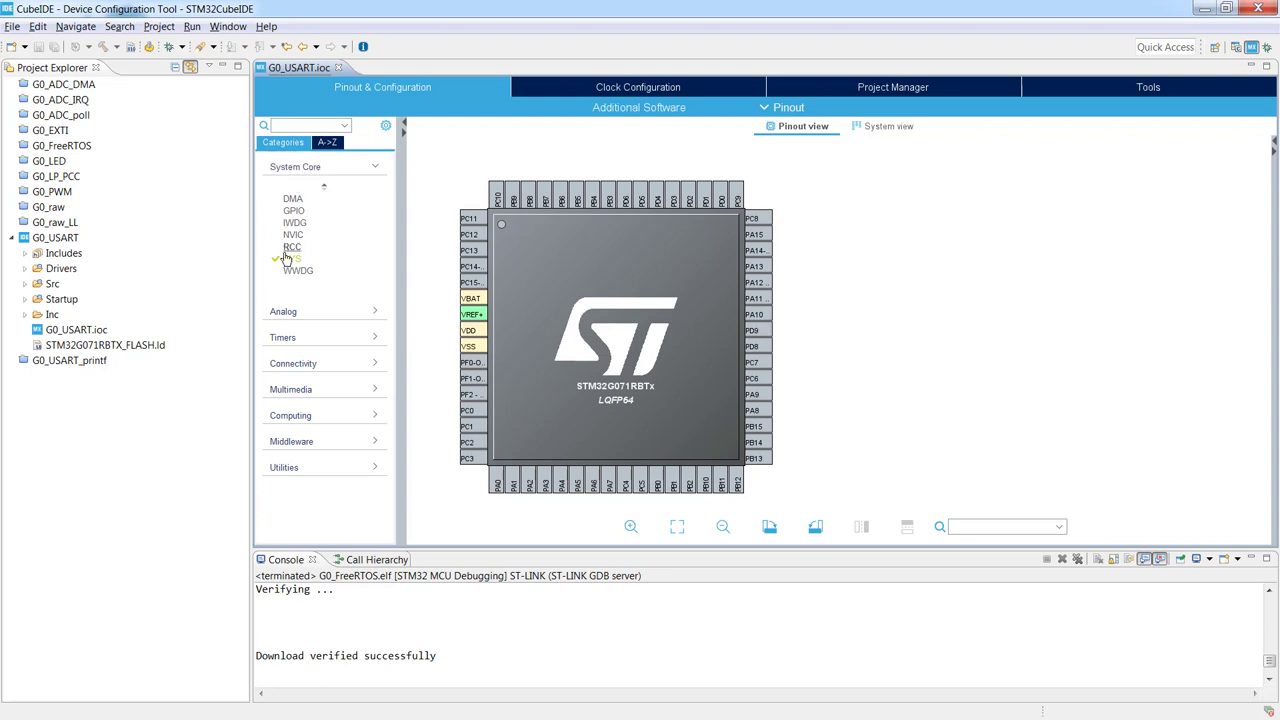
pyautogui.click(291, 258)
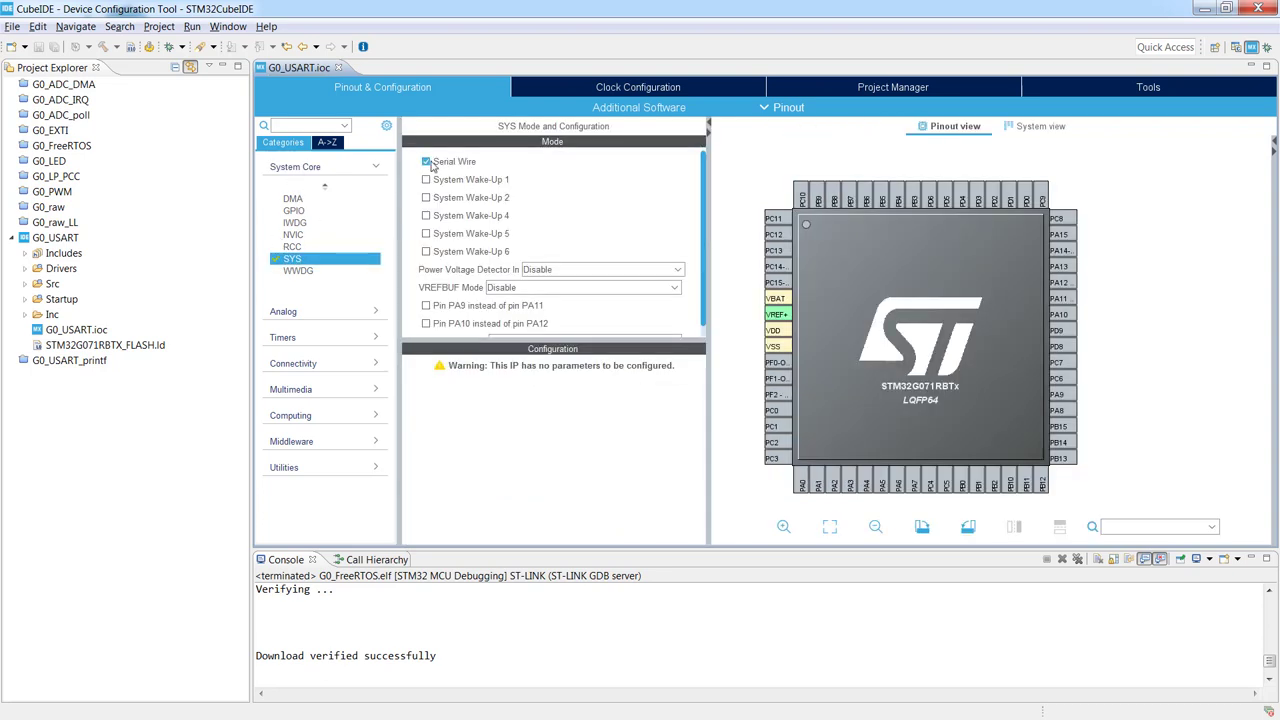
pyautogui.click(426, 161)
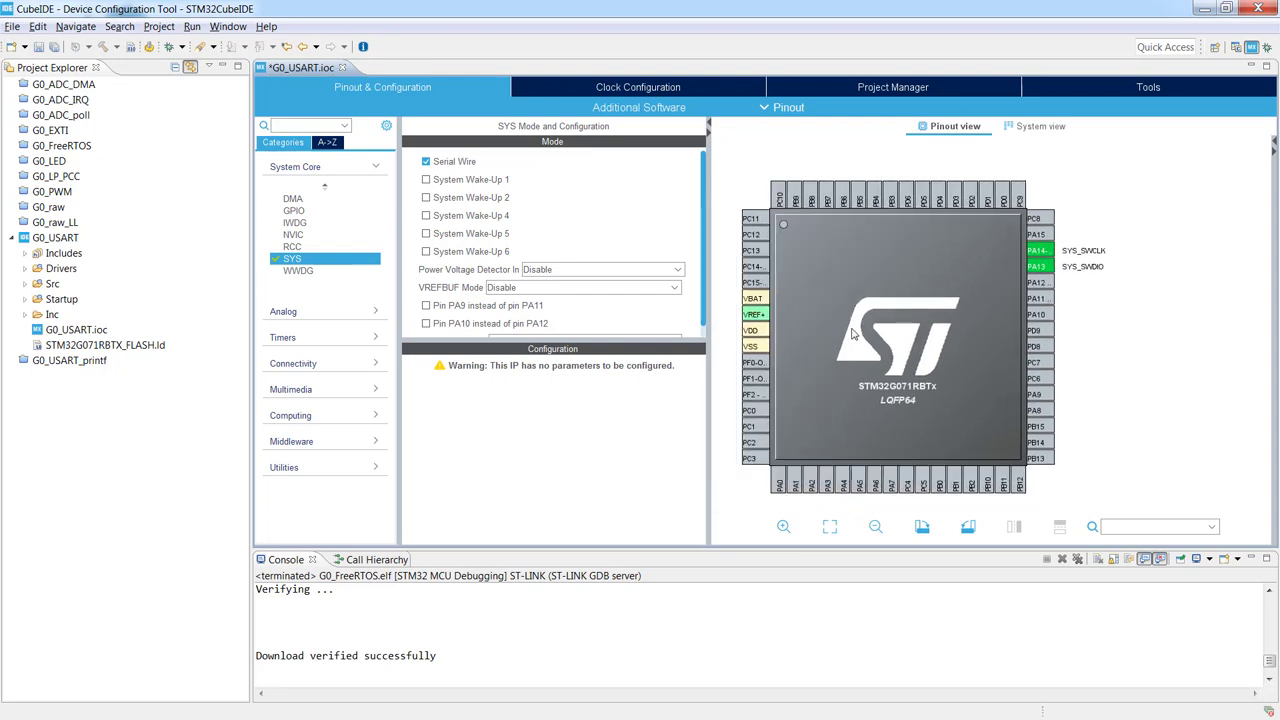
pyautogui.moveTo(755, 283)
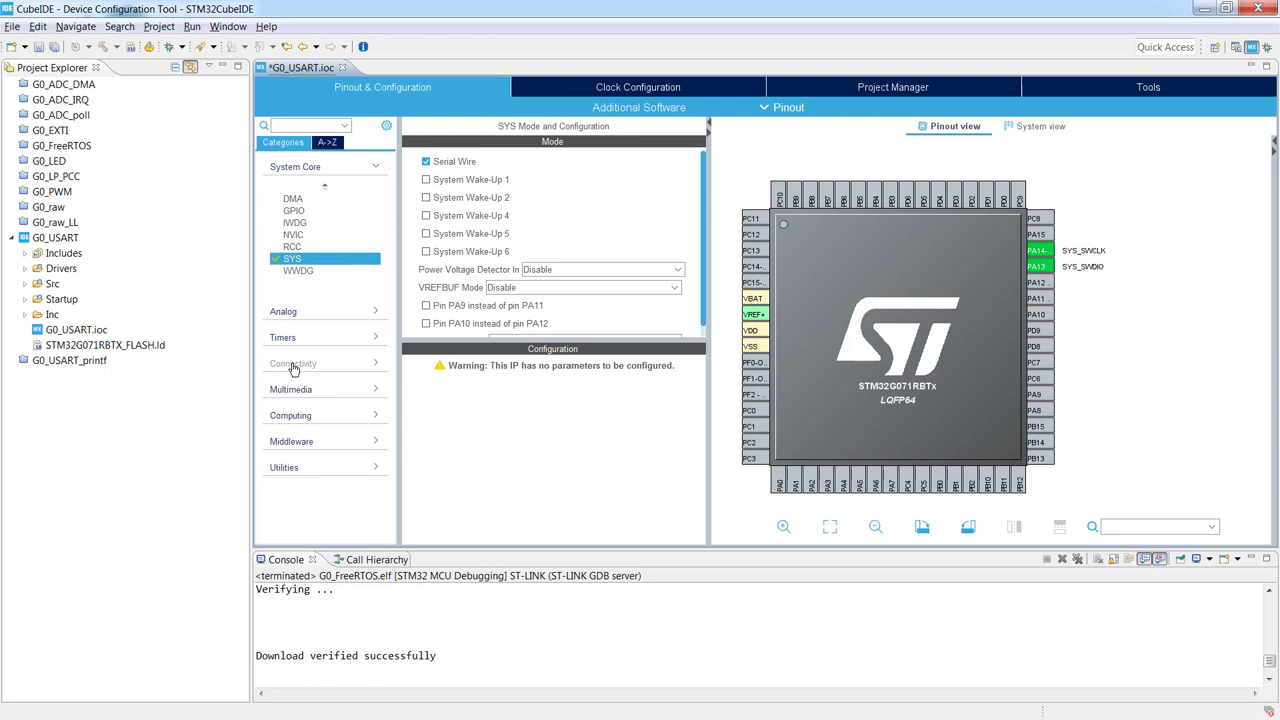
# Step: Set Connectivity > USART2 to Asynchronous mode, putting TX/RX on PA2 and PA3
pyautogui.click(293, 362)
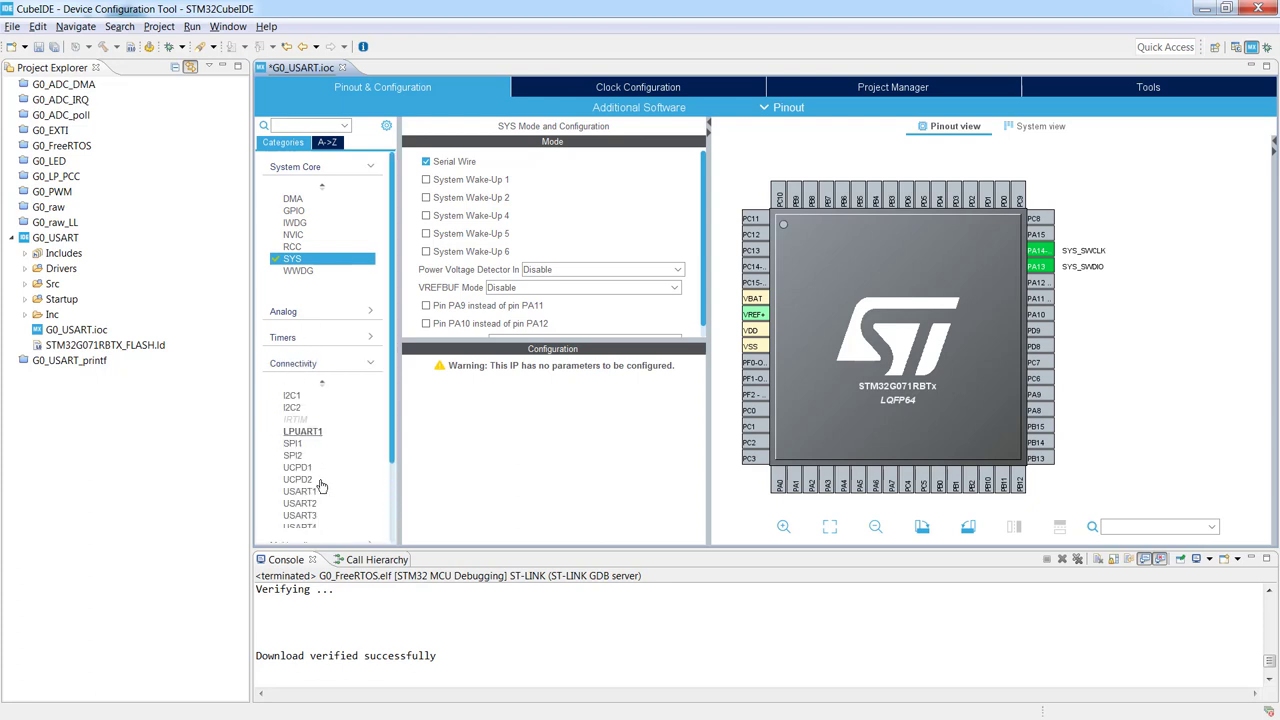
pyautogui.click(300, 488)
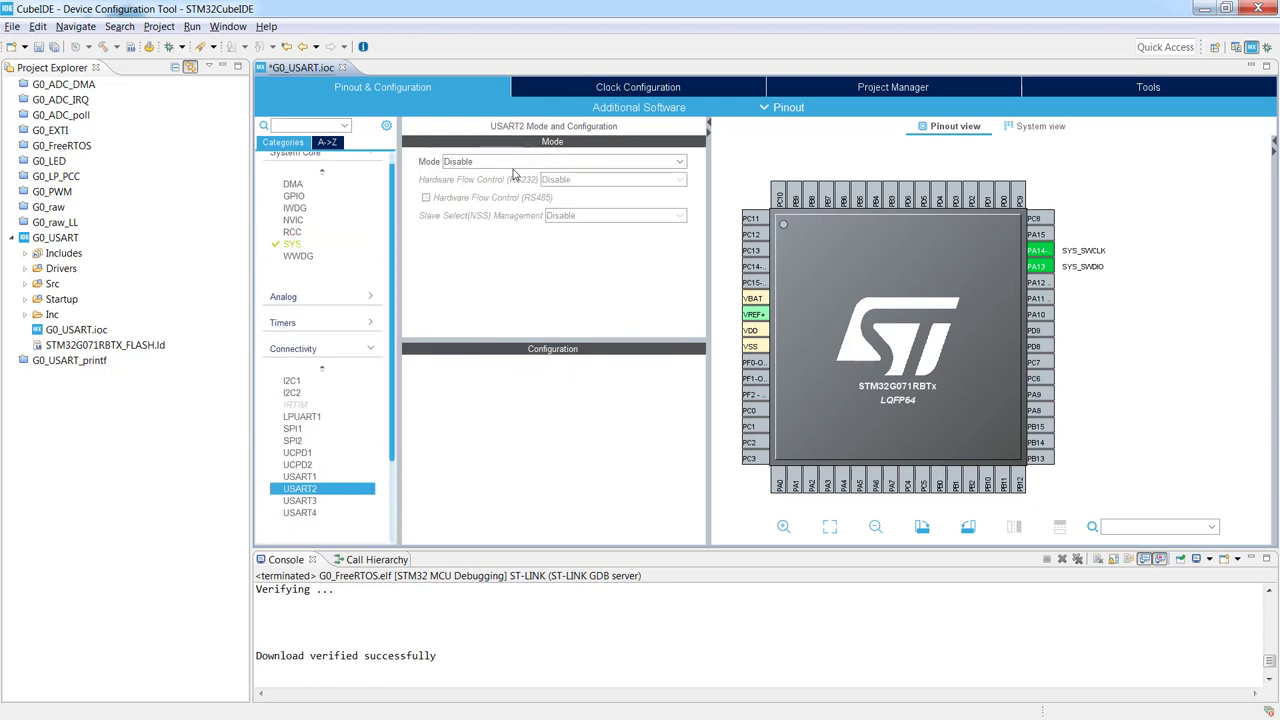
pyautogui.click(563, 161)
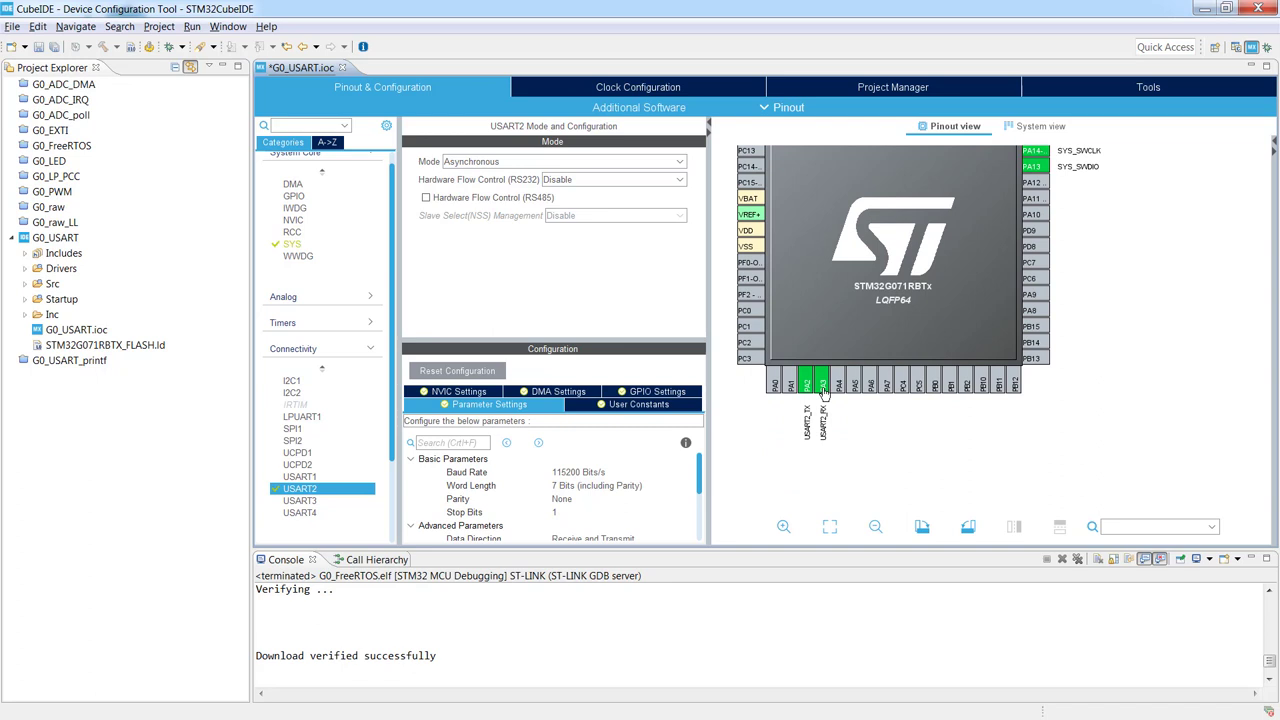
pyautogui.moveTo(800, 434)
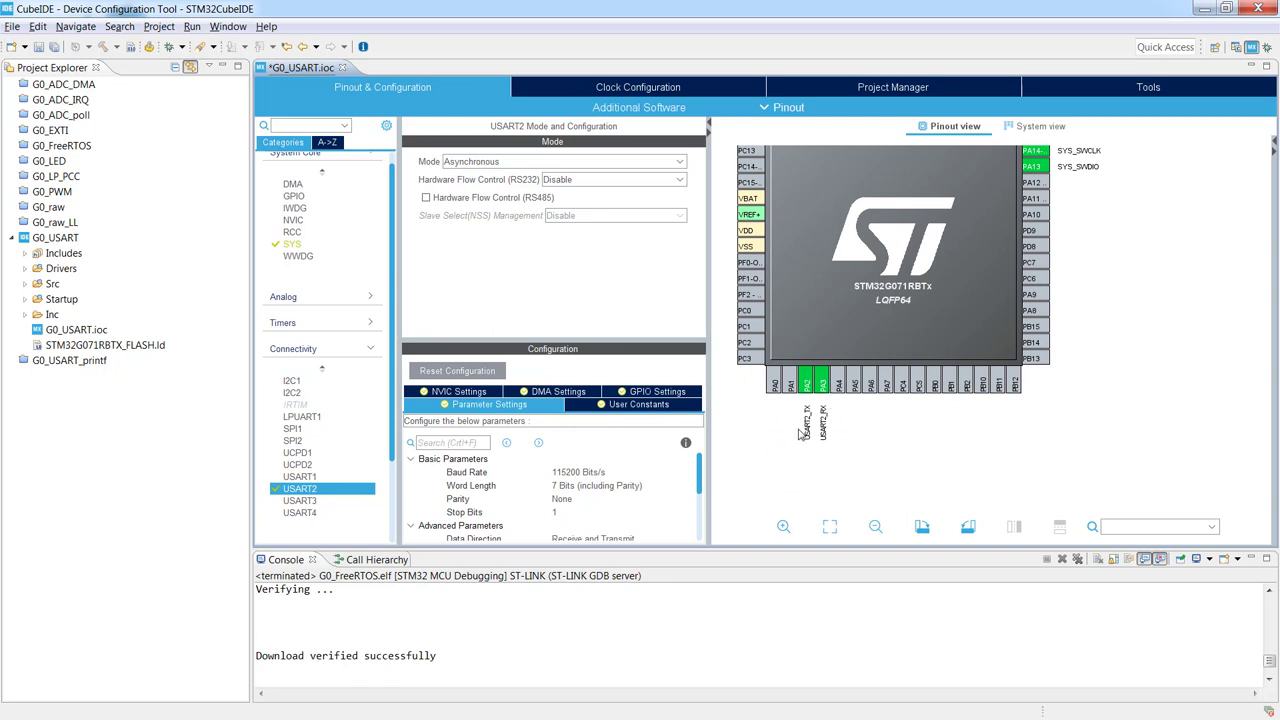
pyautogui.moveTo(837, 428)
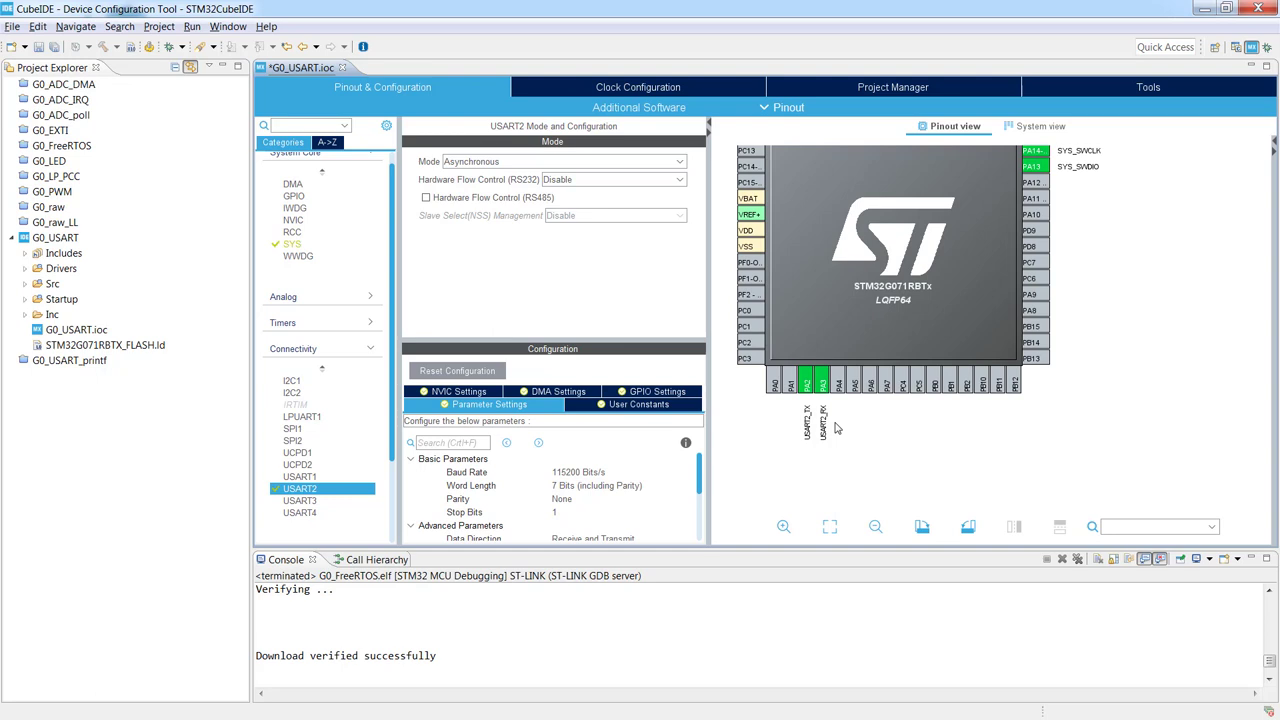
pyautogui.moveTo(735, 404)
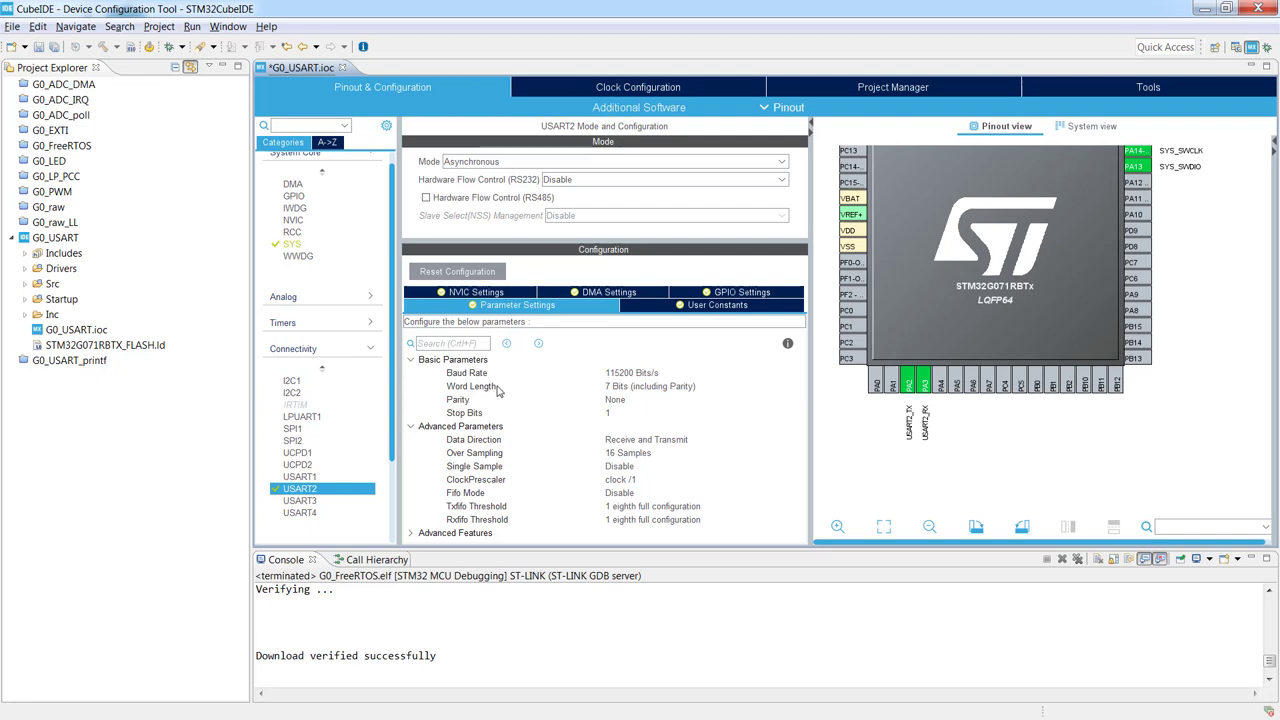
# Step: Change the USART2 word length to 8 bits including parity
pyautogui.click(795, 386)
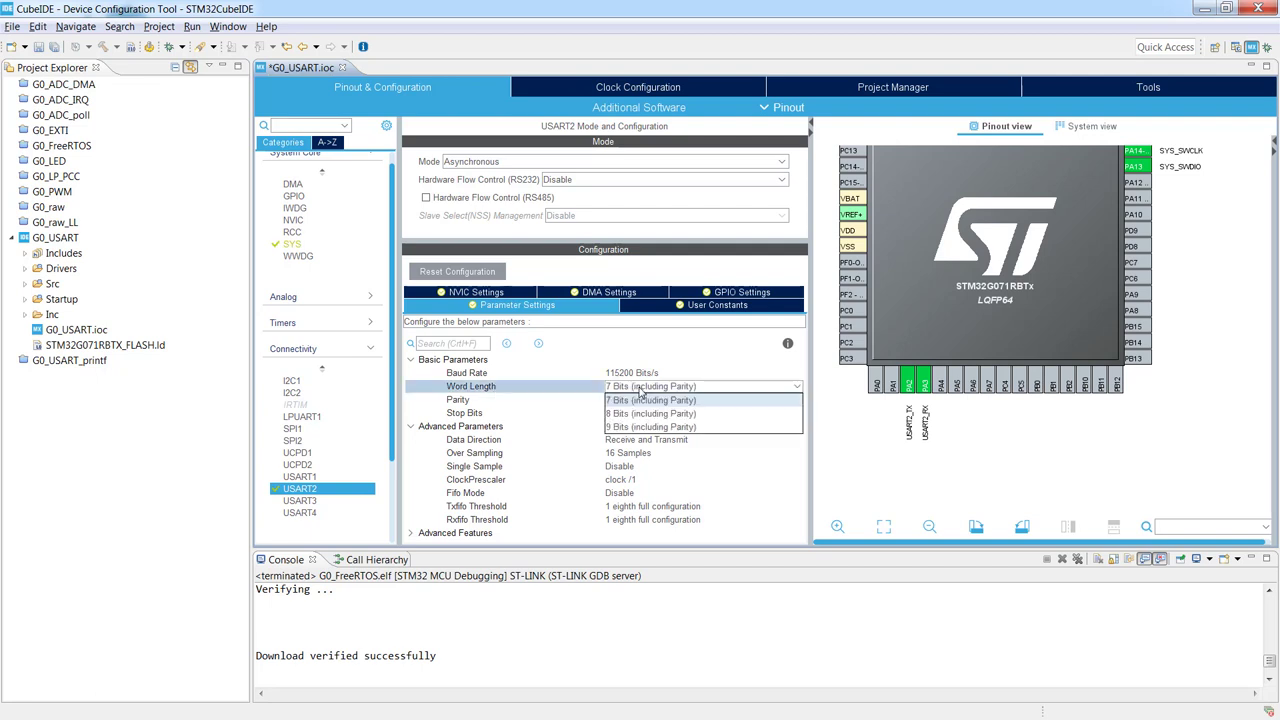
pyautogui.moveTo(650, 413)
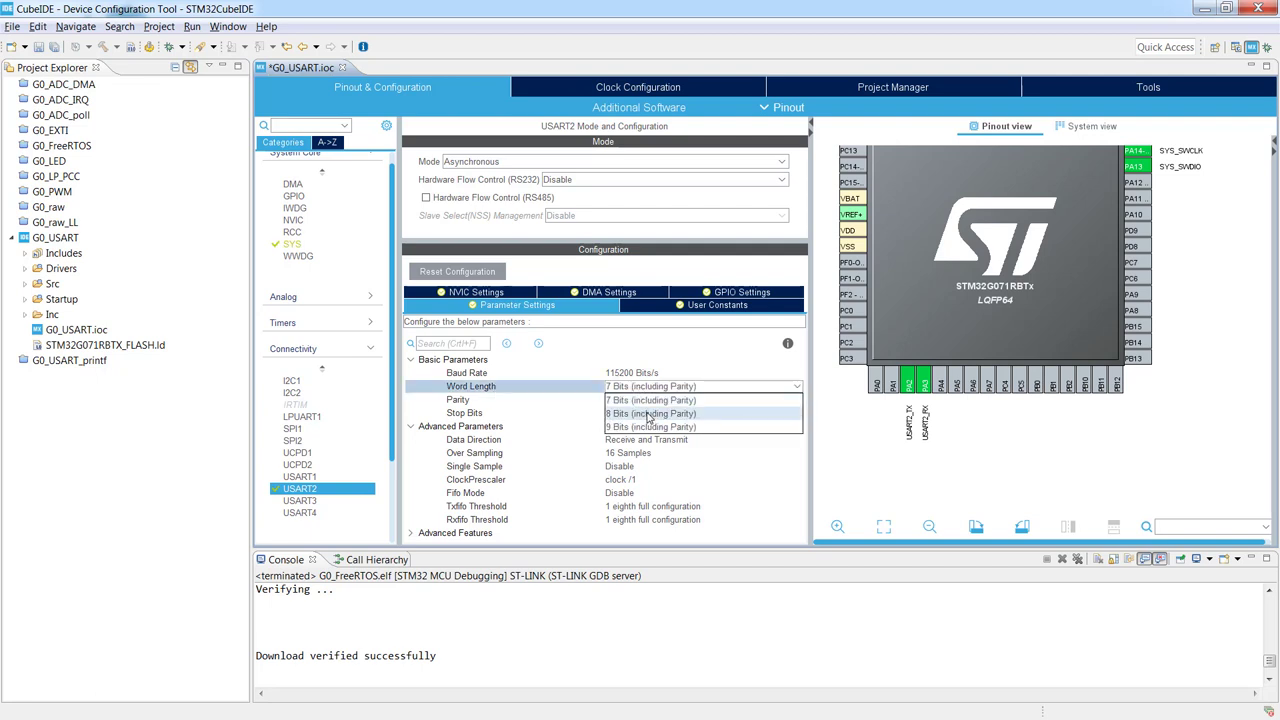
pyautogui.click(651, 413)
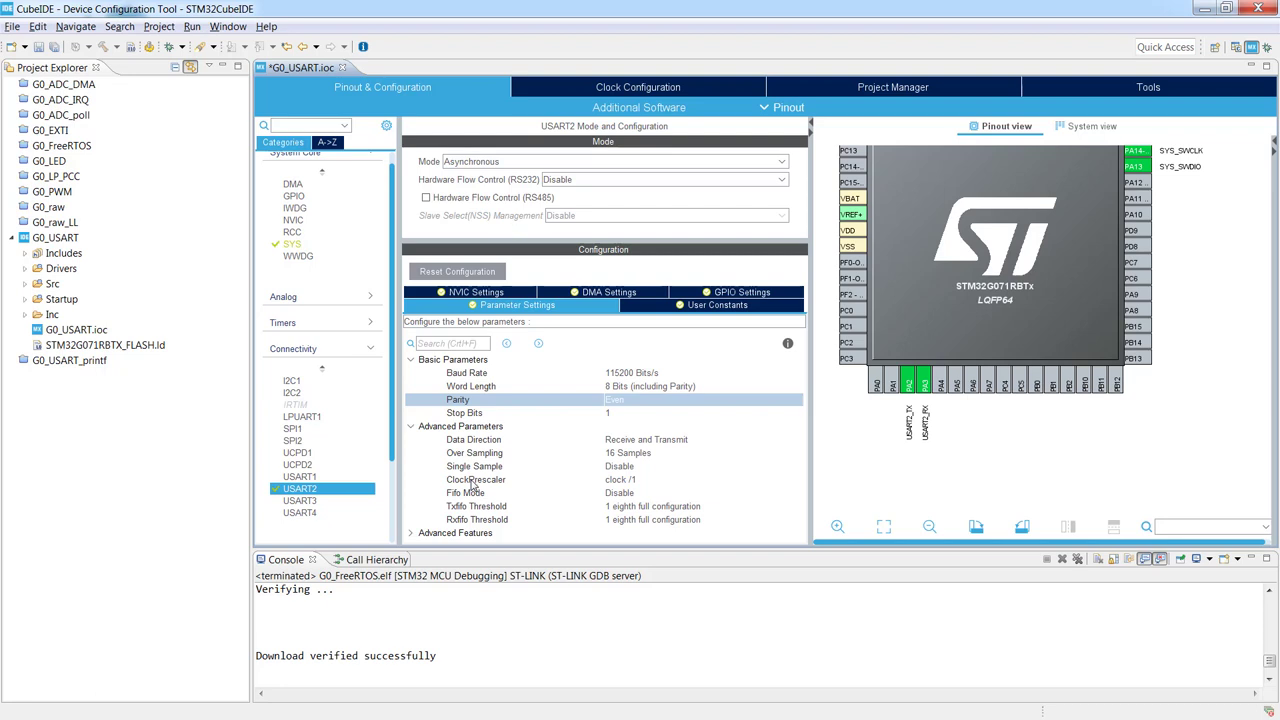
pyautogui.moveTo(567, 421)
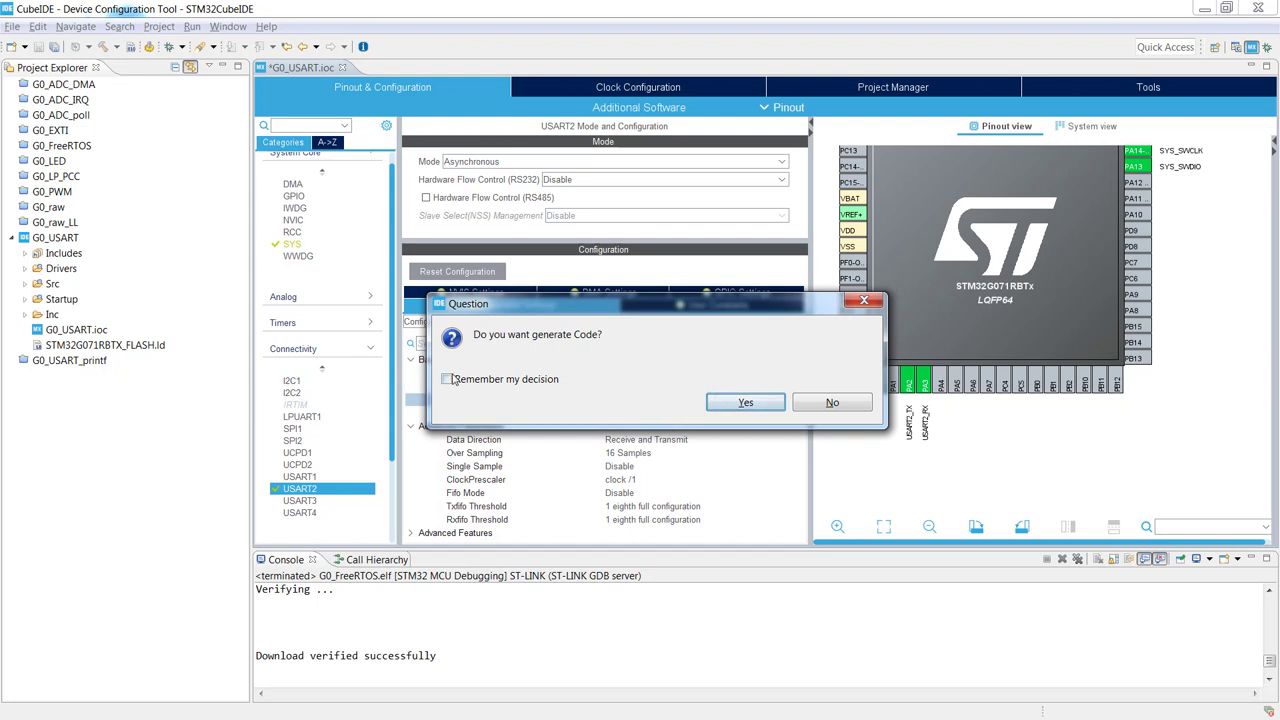
# Step: Accept code generation for the saved configuration, ticking 'Remember my decision'
pyautogui.click(446, 379)
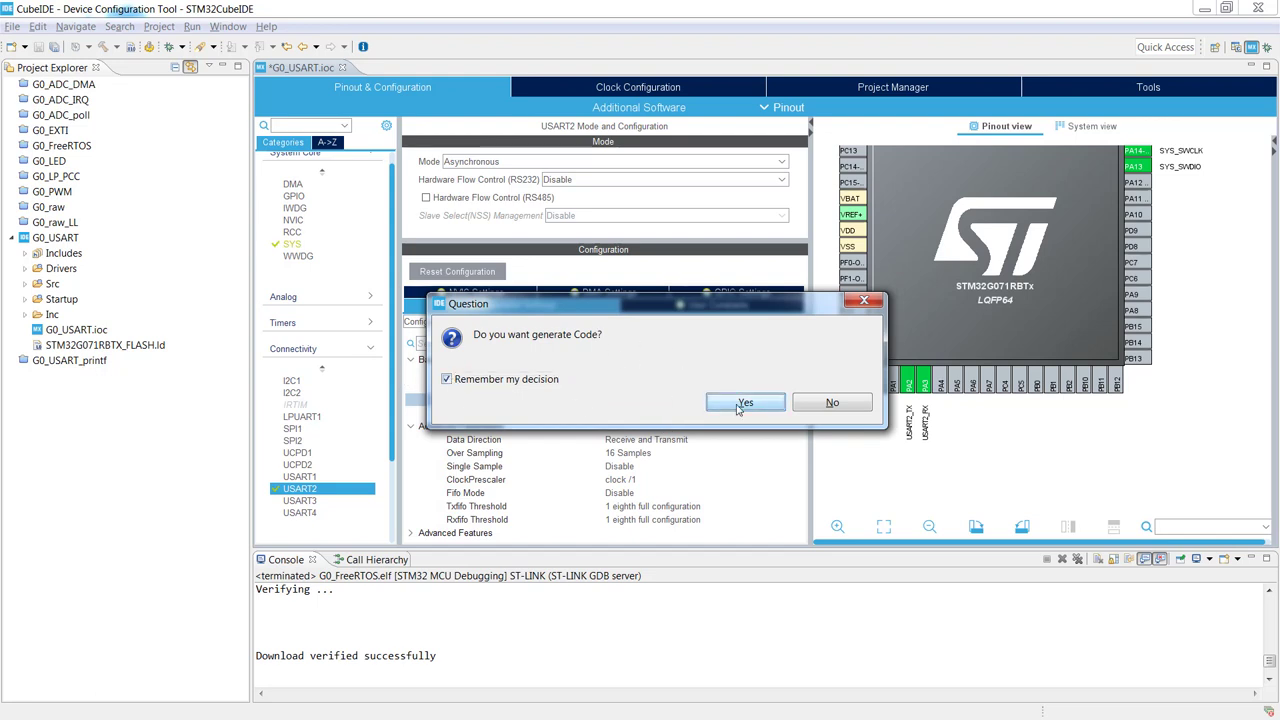
pyautogui.click(745, 402)
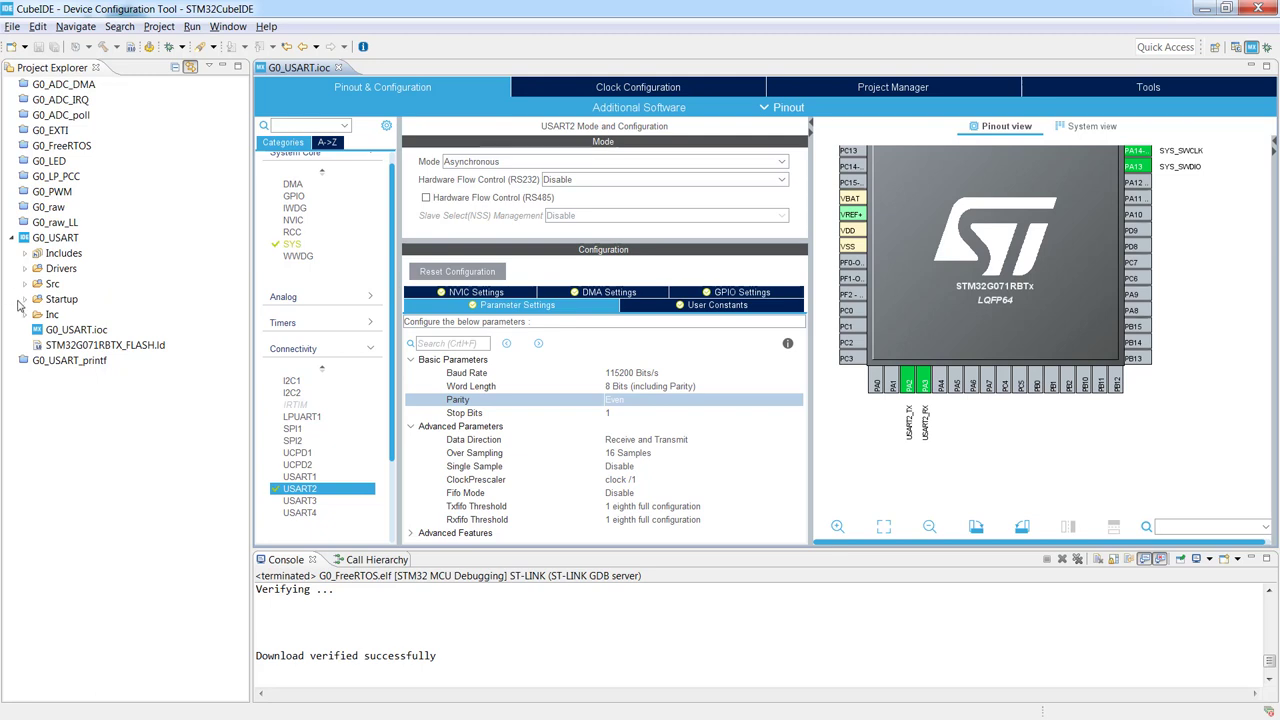
# Step: Open Src/main.c and place the cursor after the peripheral initialization calls in main()
pyautogui.click(26, 283)
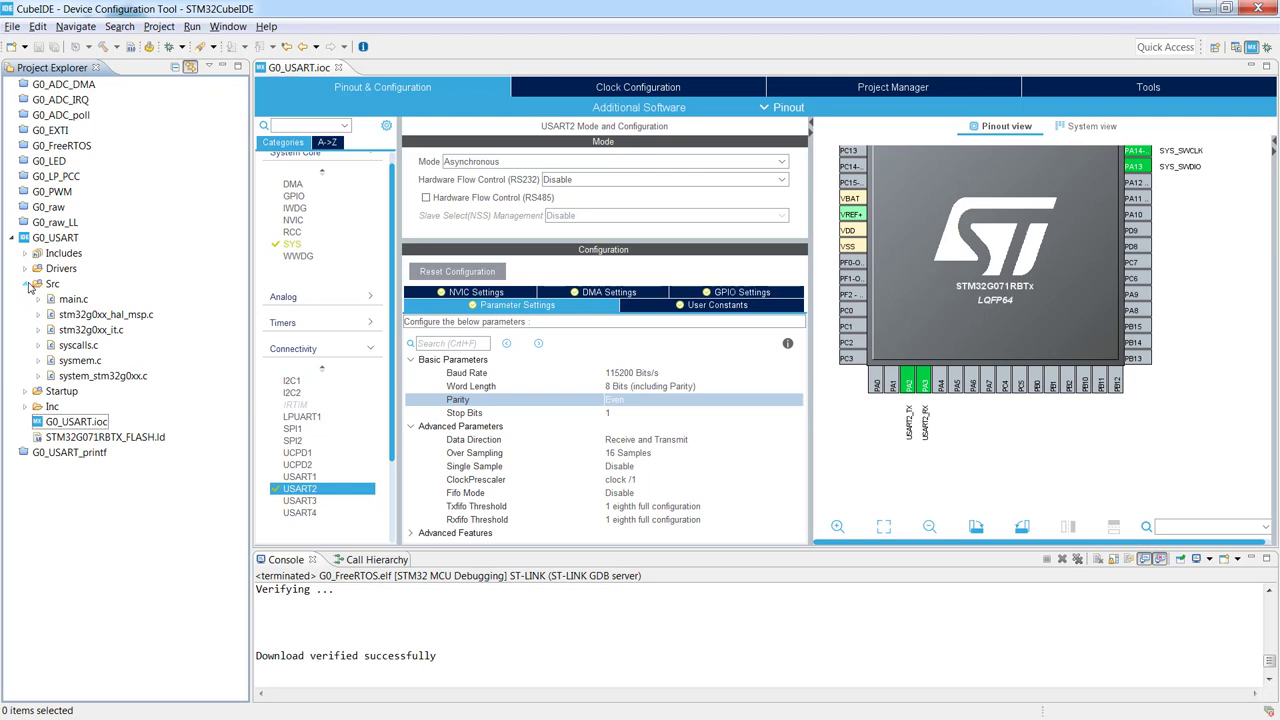
pyautogui.click(73, 299)
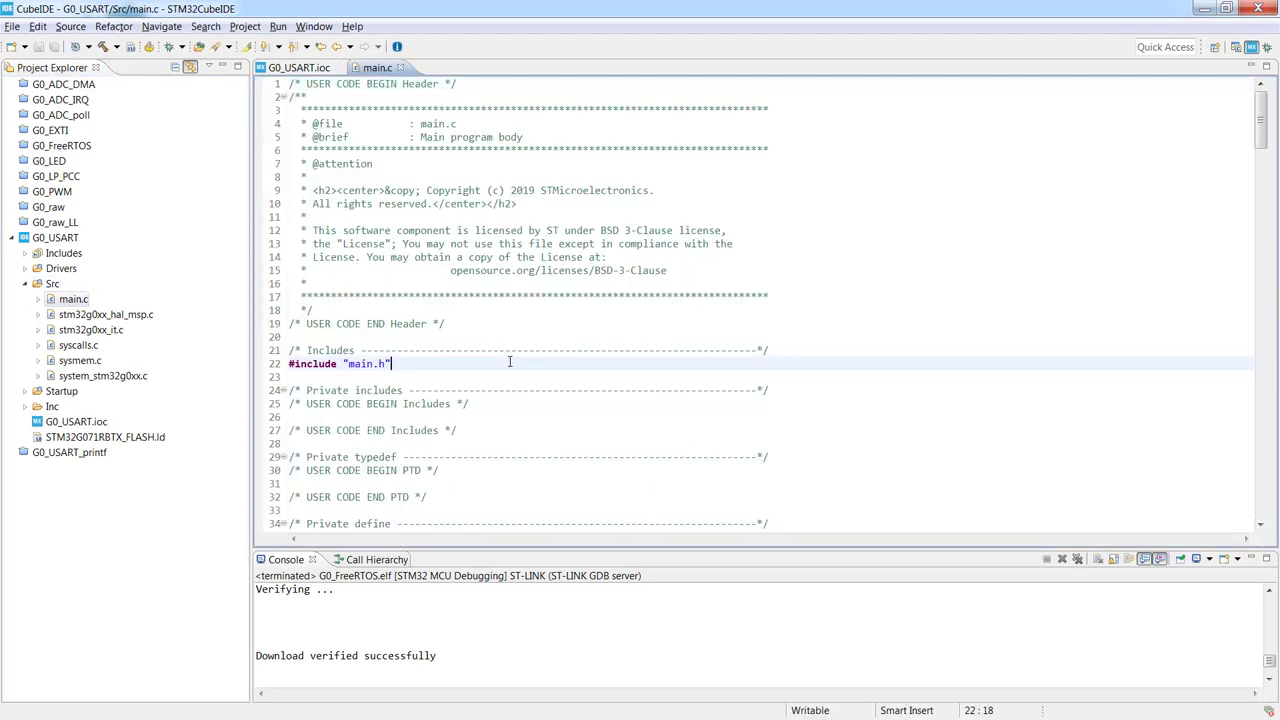
pyautogui.scroll(-3)
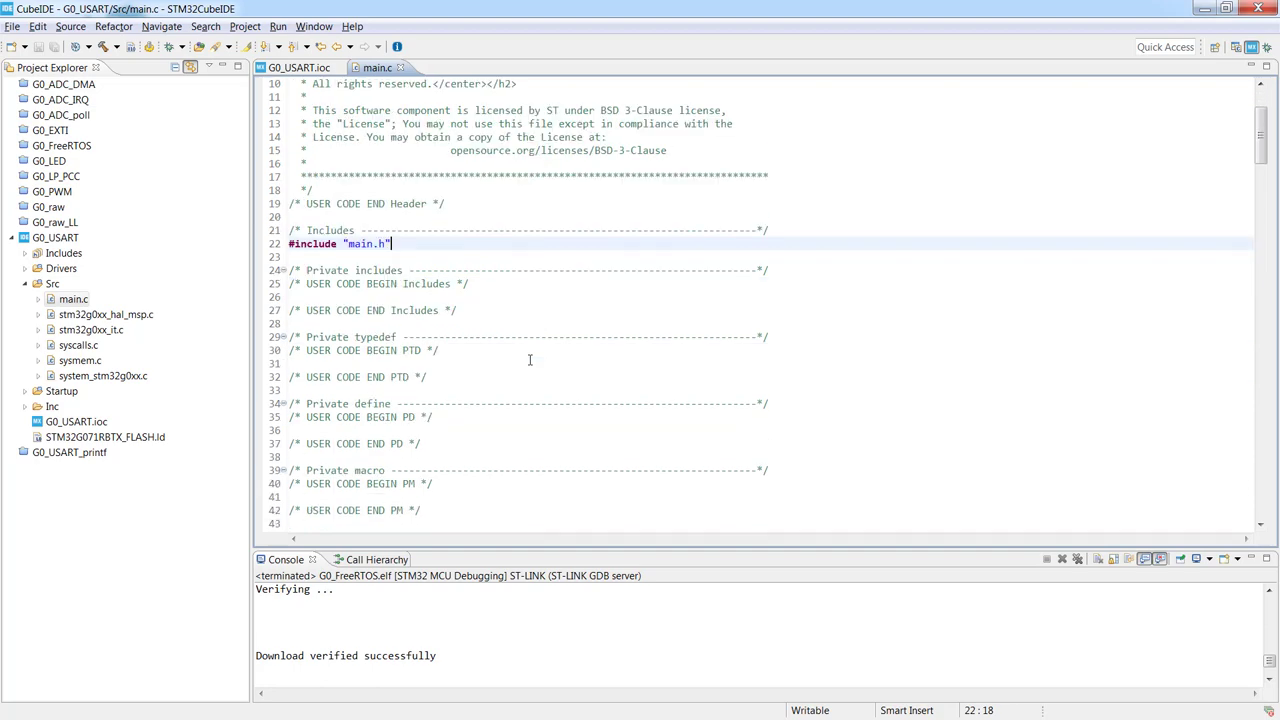
pyautogui.scroll(-3)
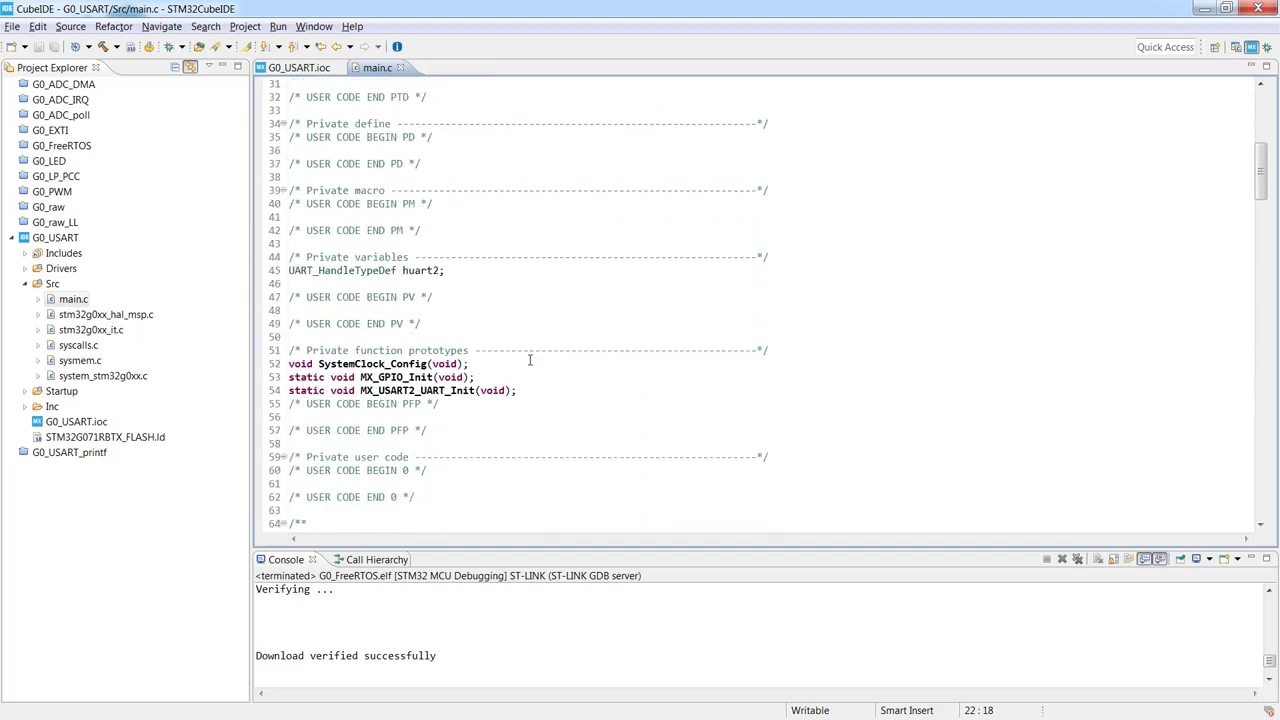
pyautogui.scroll(-3)
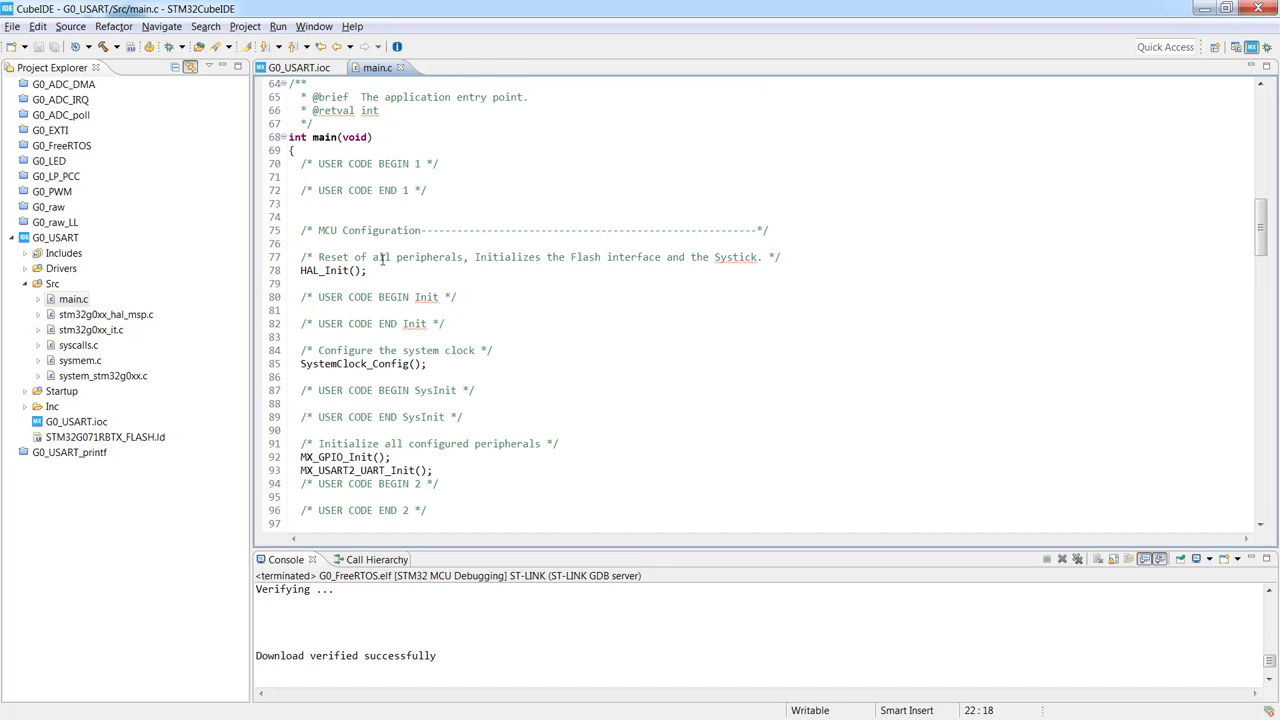
pyautogui.scroll(-3)
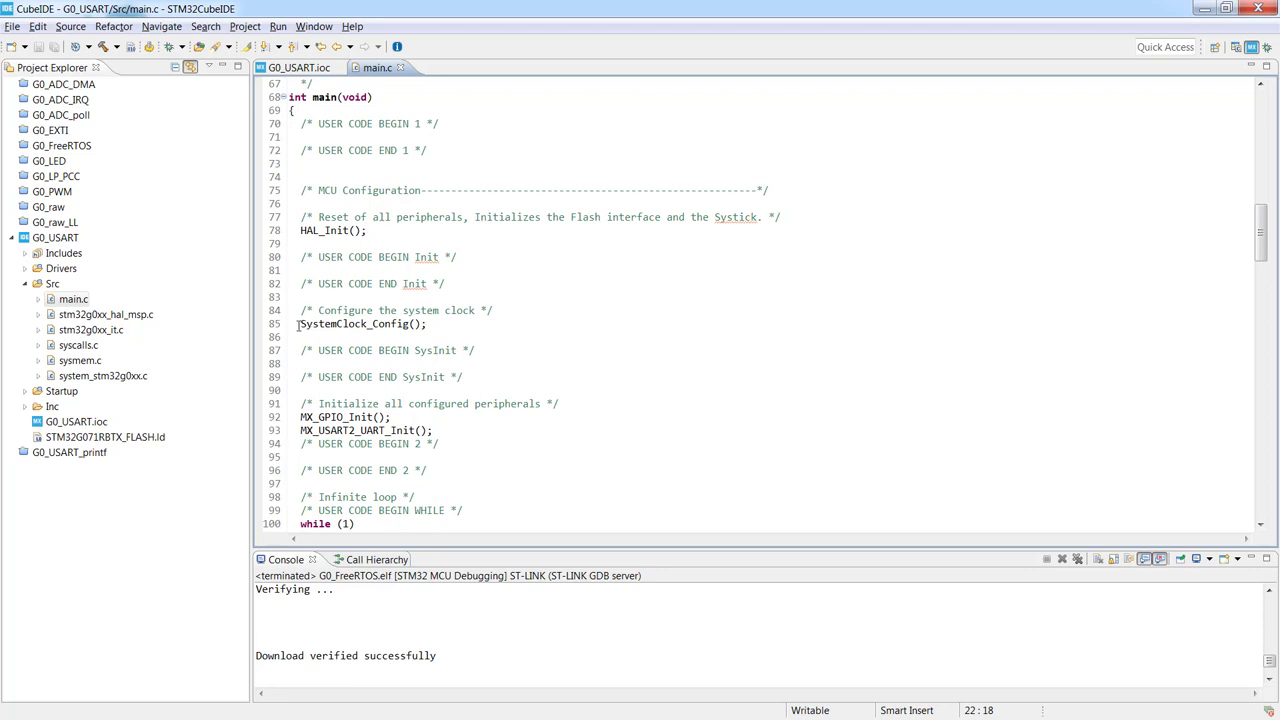
pyautogui.click(455, 323)
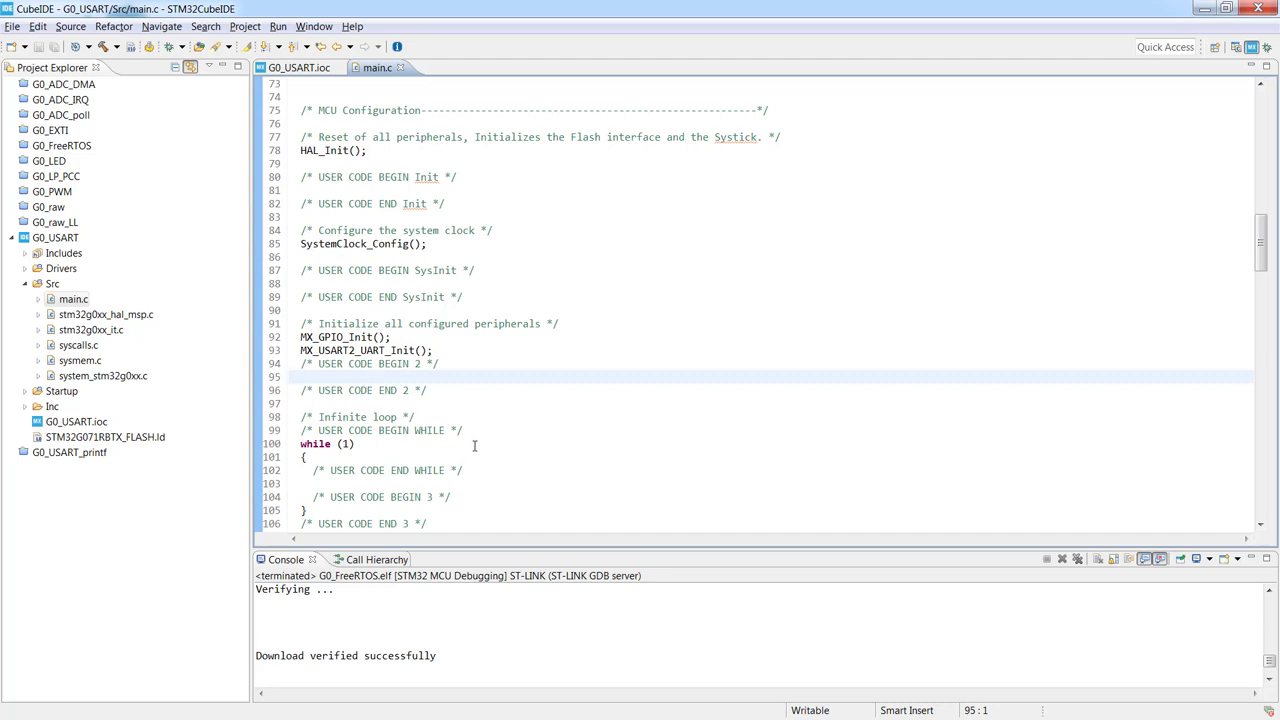
# Step: Add HAL_UART_Transmit(&huart2, "TEST ", 6, 100) inside the while(1) loop
pyautogui.click(304, 457)
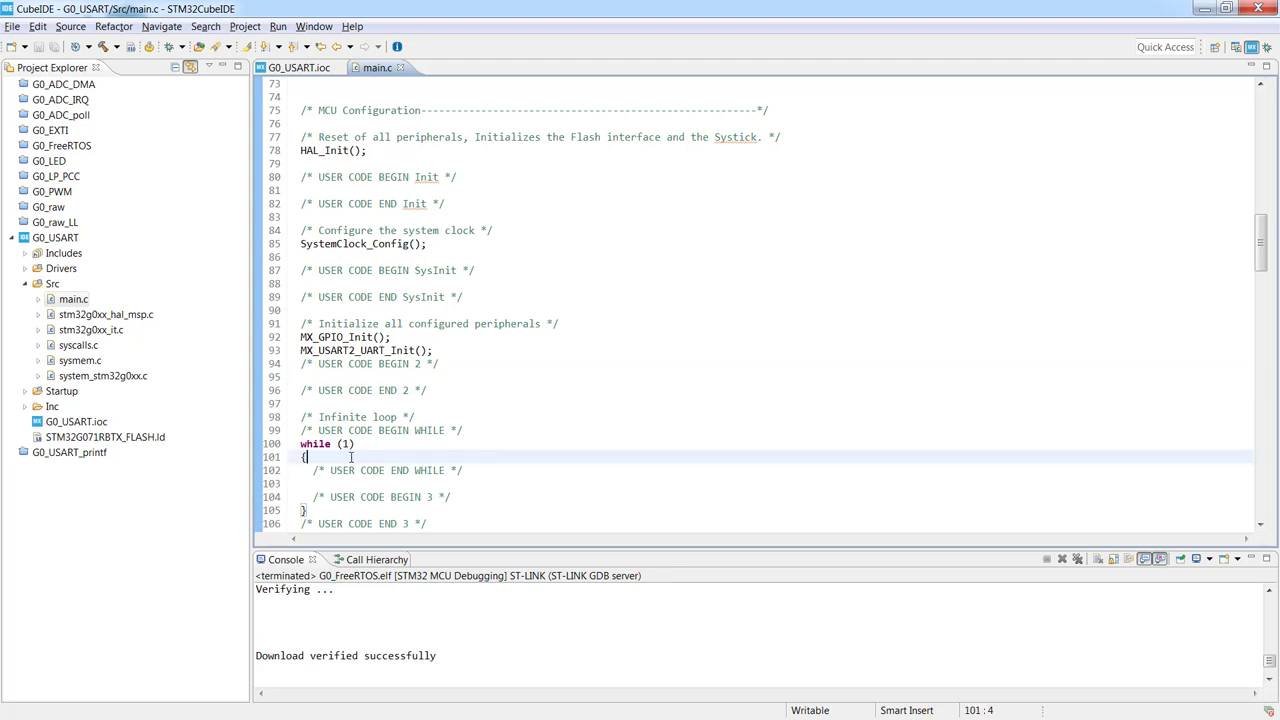
pyautogui.press('Return')
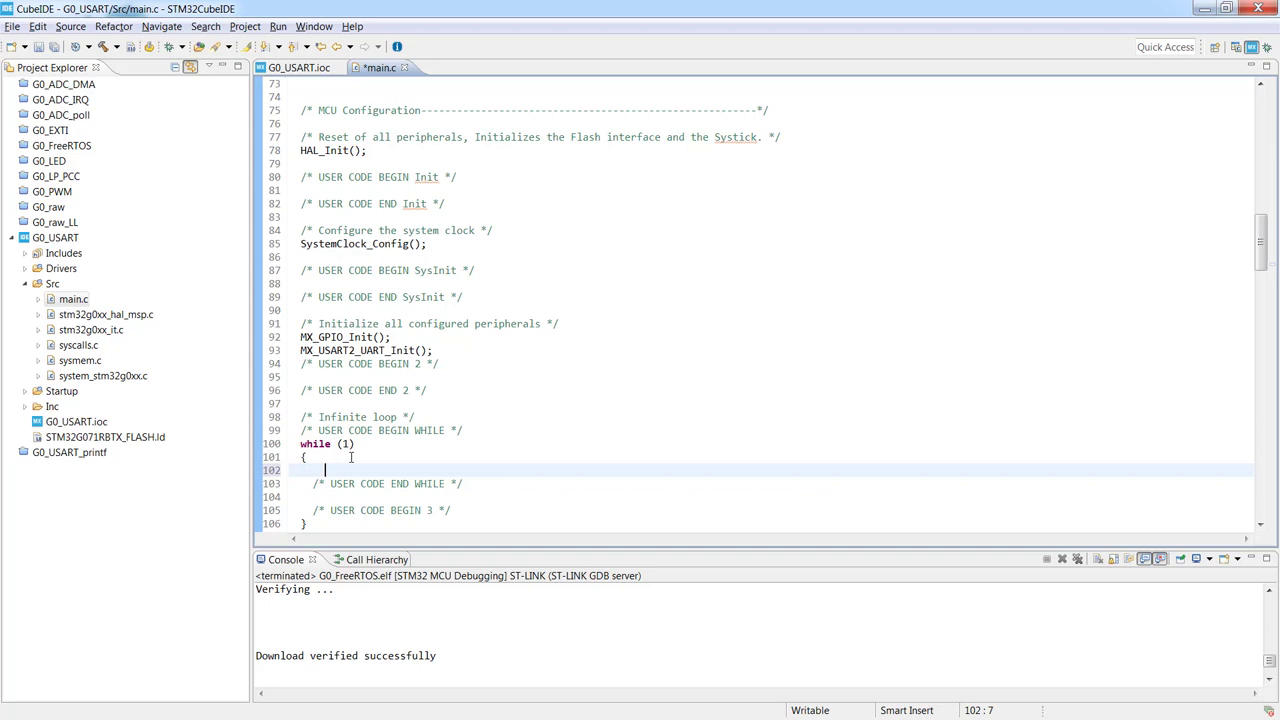
pyautogui.write('HAL')
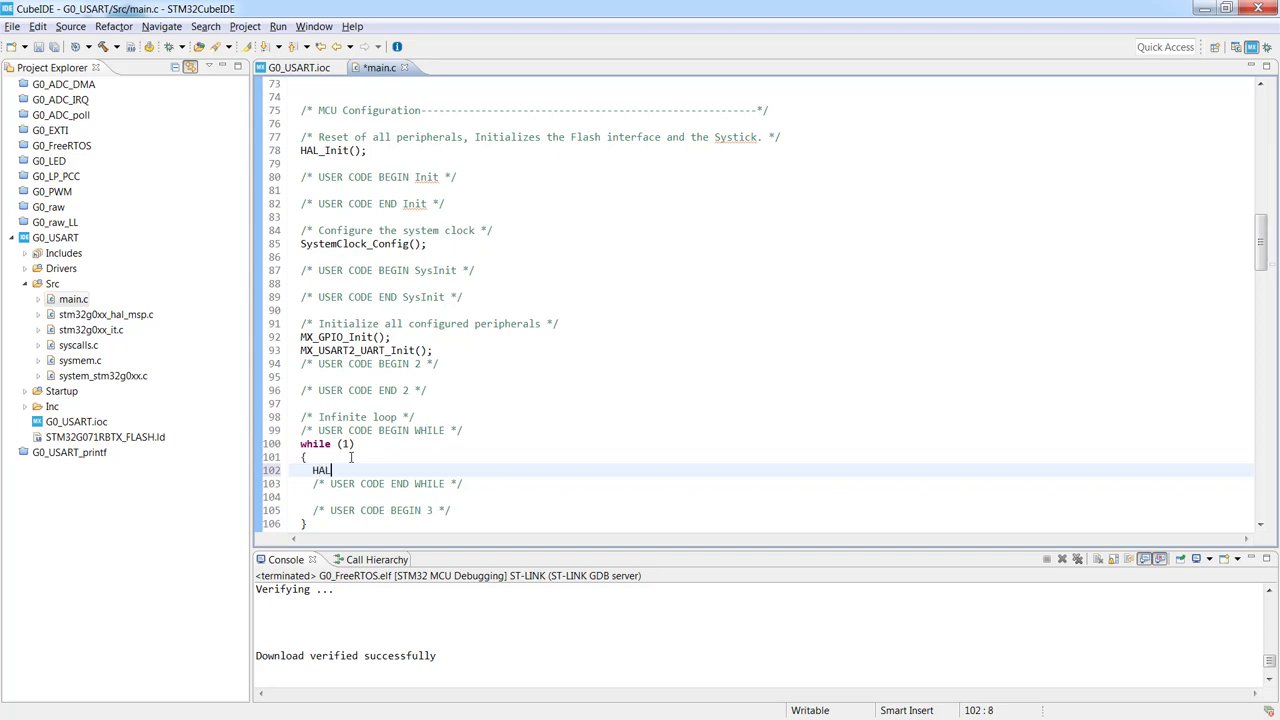
pyautogui.write('_UART')
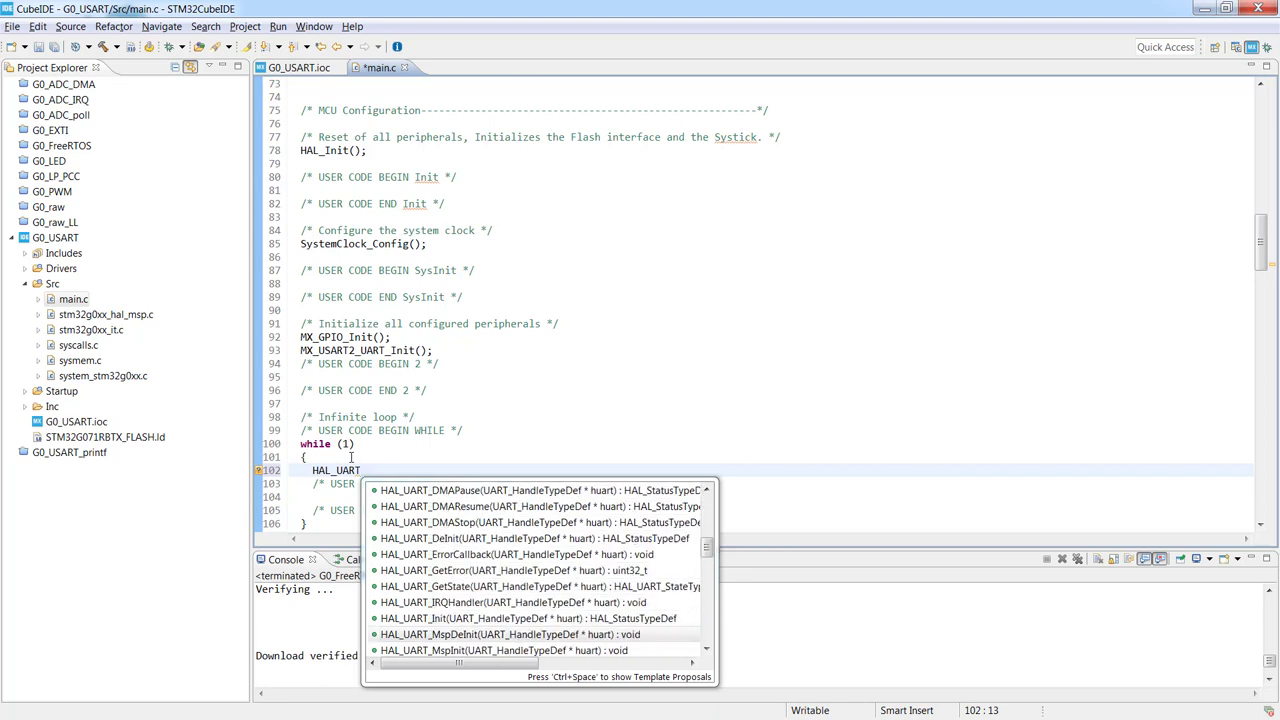
pyautogui.scroll(-3)
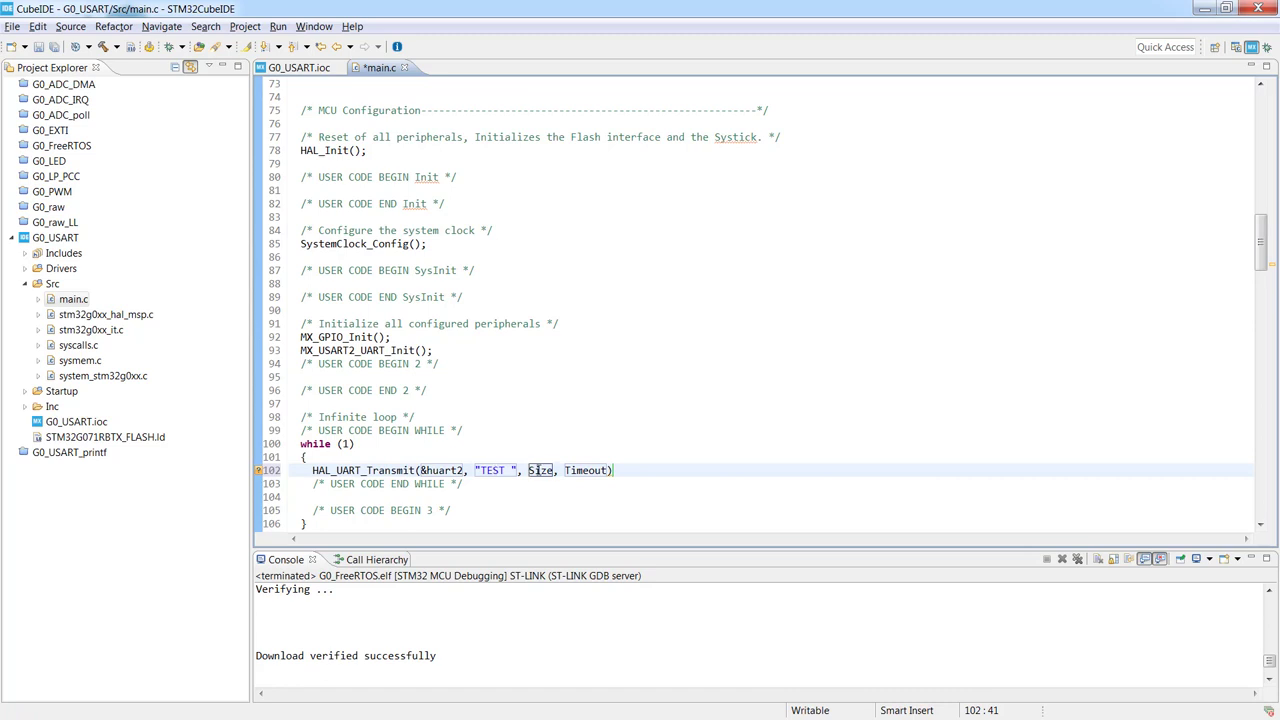
pyautogui.doubleClick(540, 470)
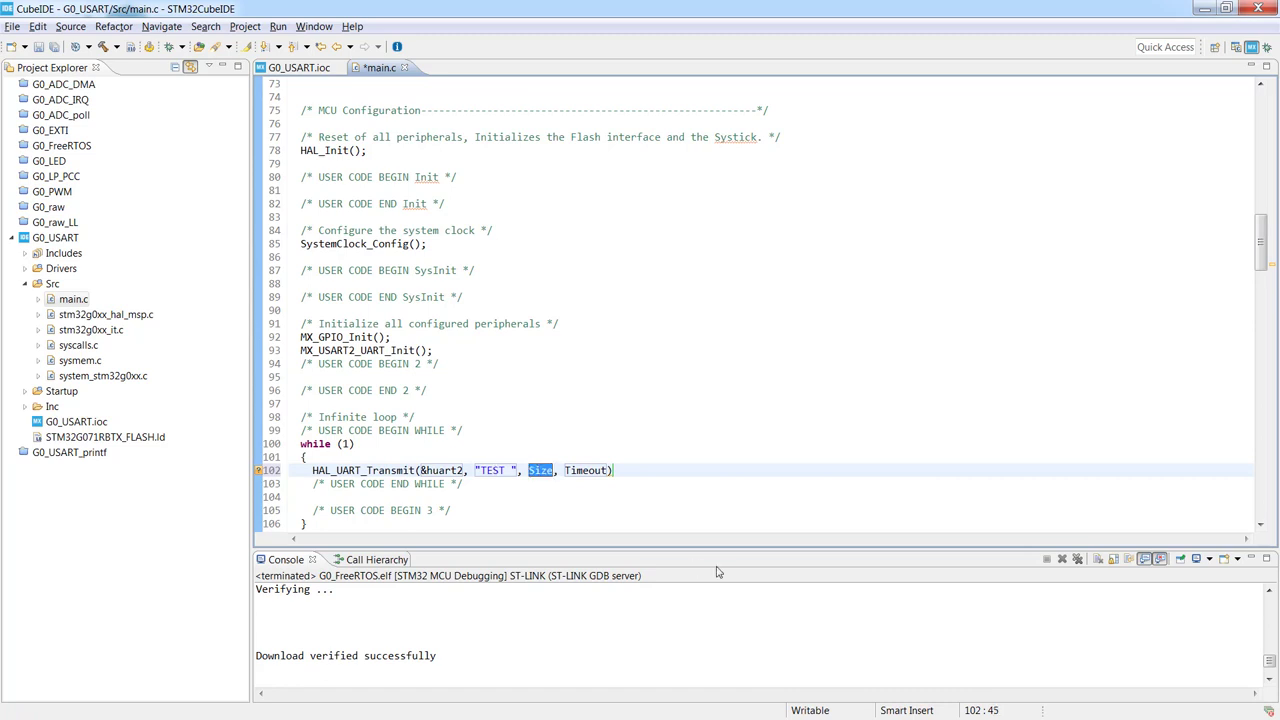
pyautogui.write('0')
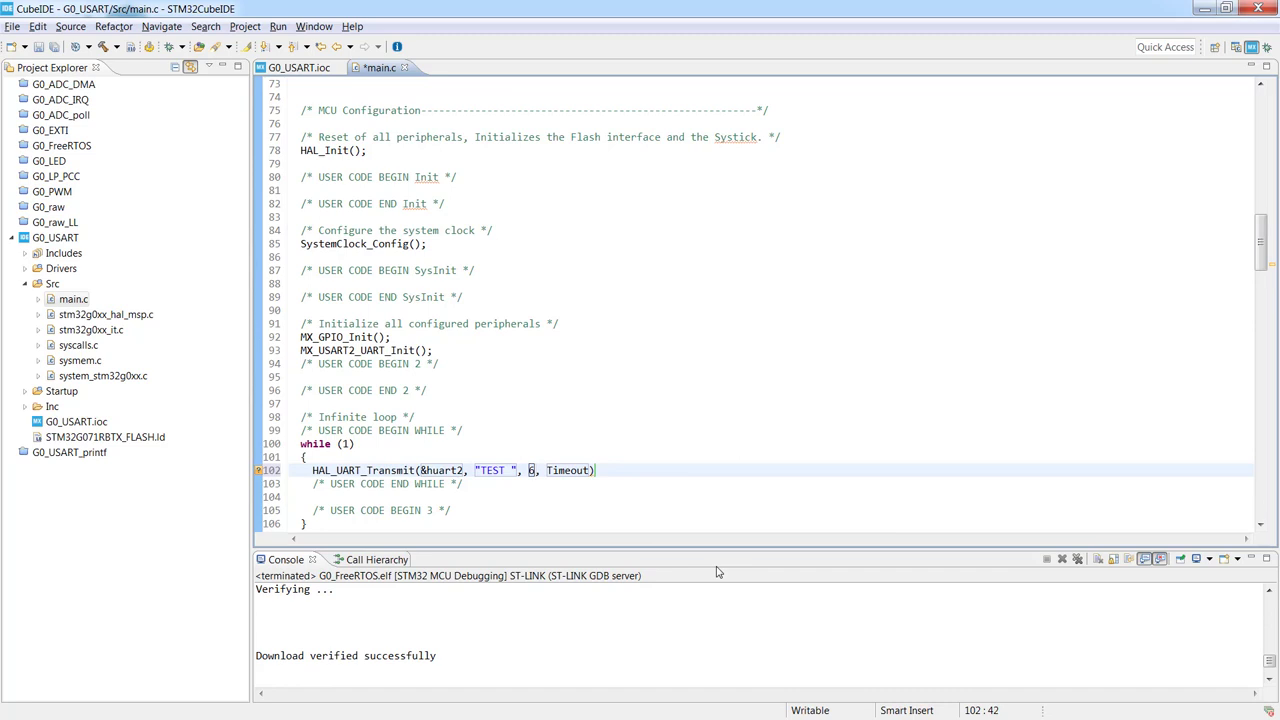
pyautogui.doubleClick(569, 470)
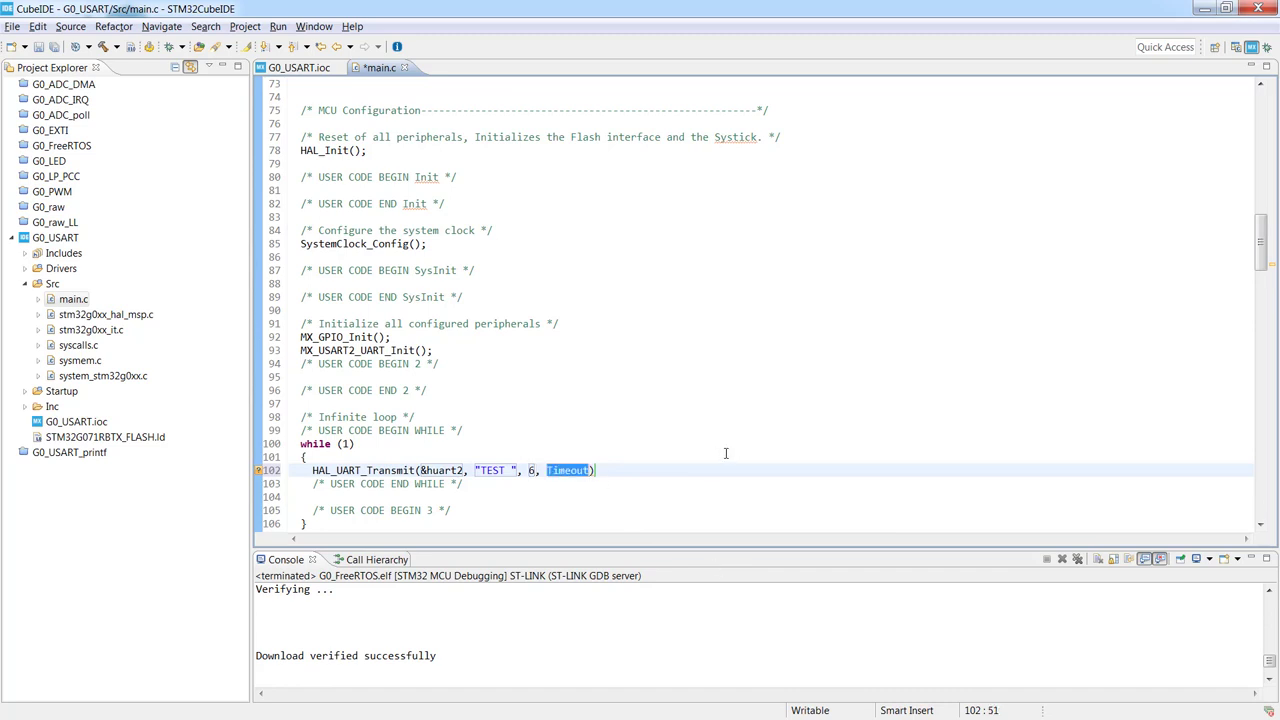
pyautogui.write('100')
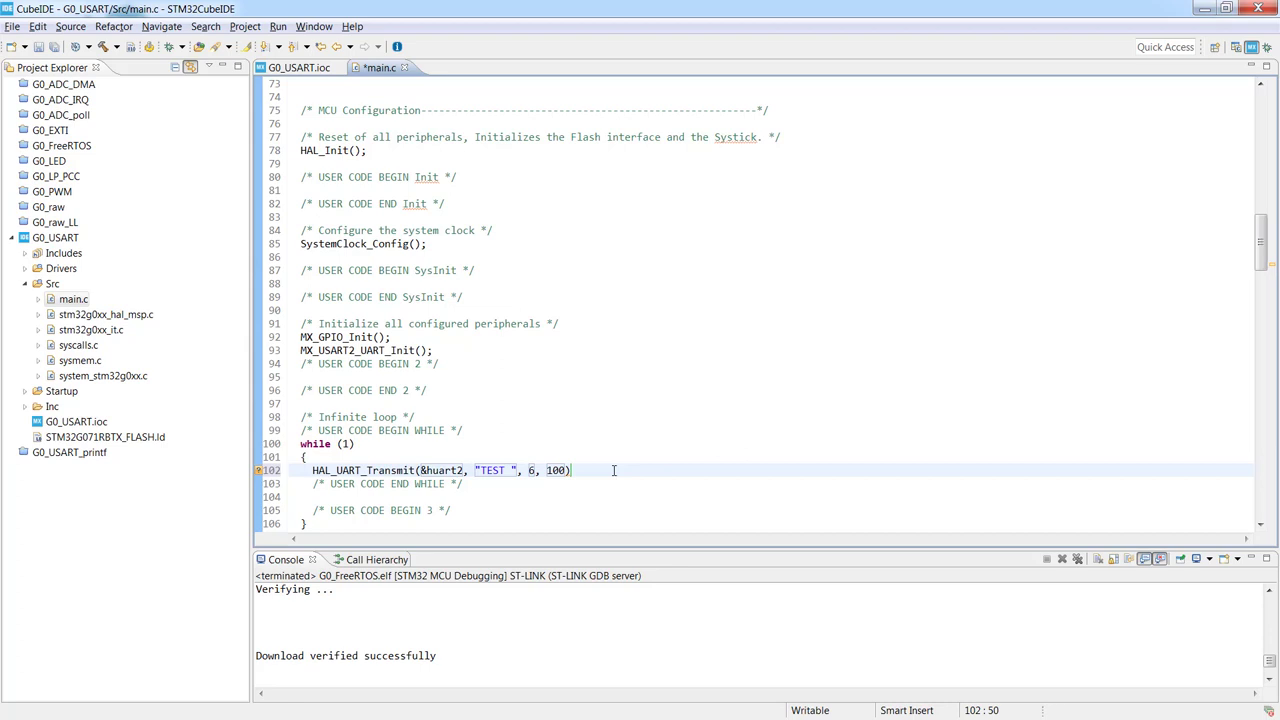
pyautogui.moveTo(325, 470)
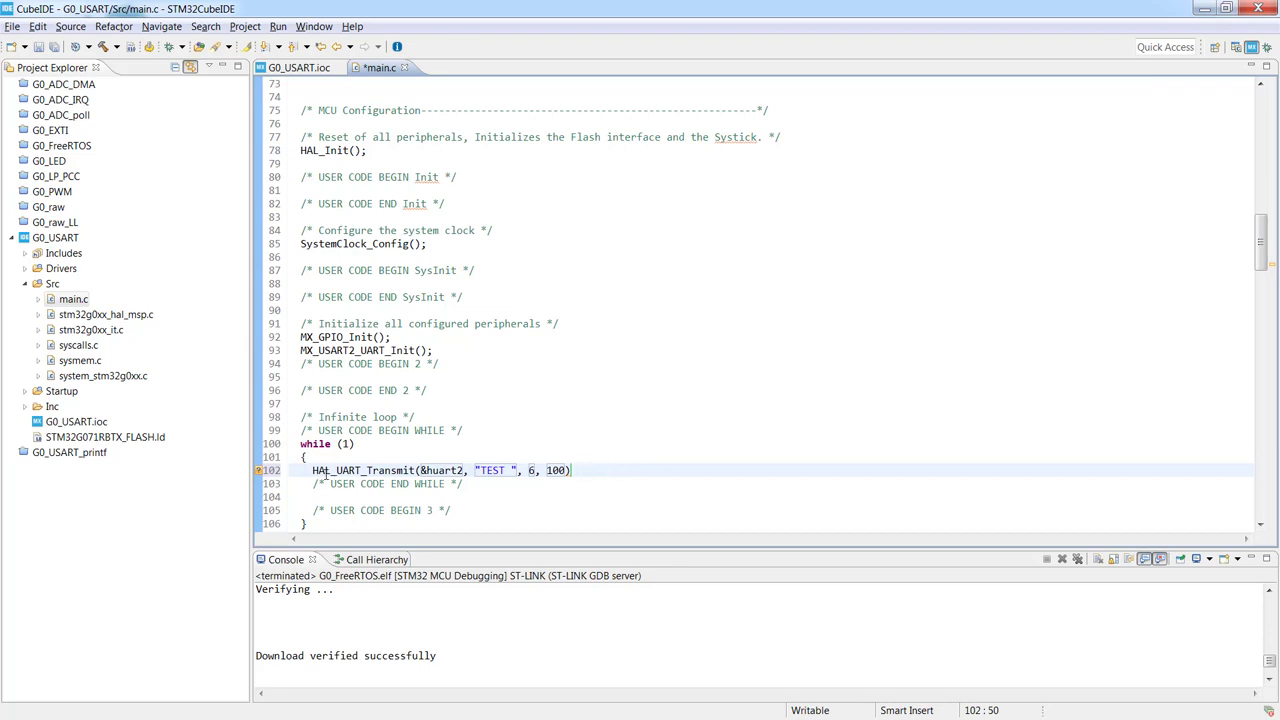
# Step: Scroll to review the USART2 init (115200 baud, even parity), then return to the transmit call
pyautogui.click(315, 470)
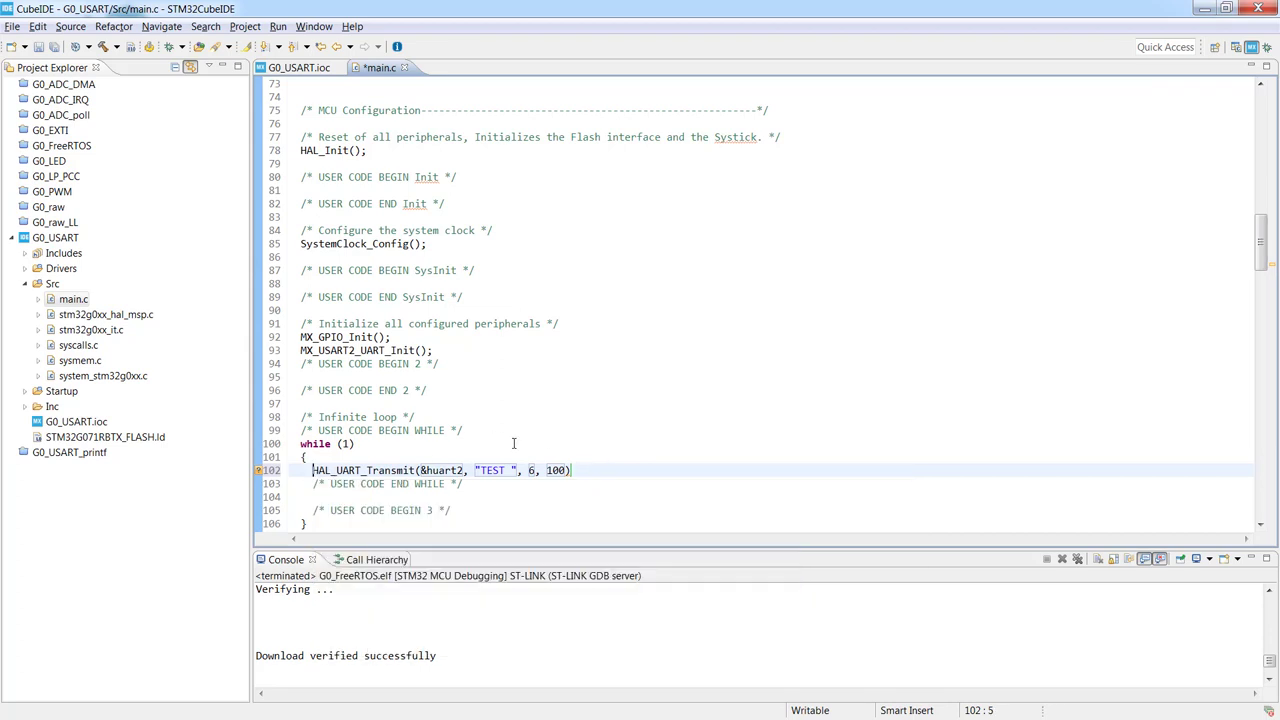
pyautogui.moveTo(546, 437)
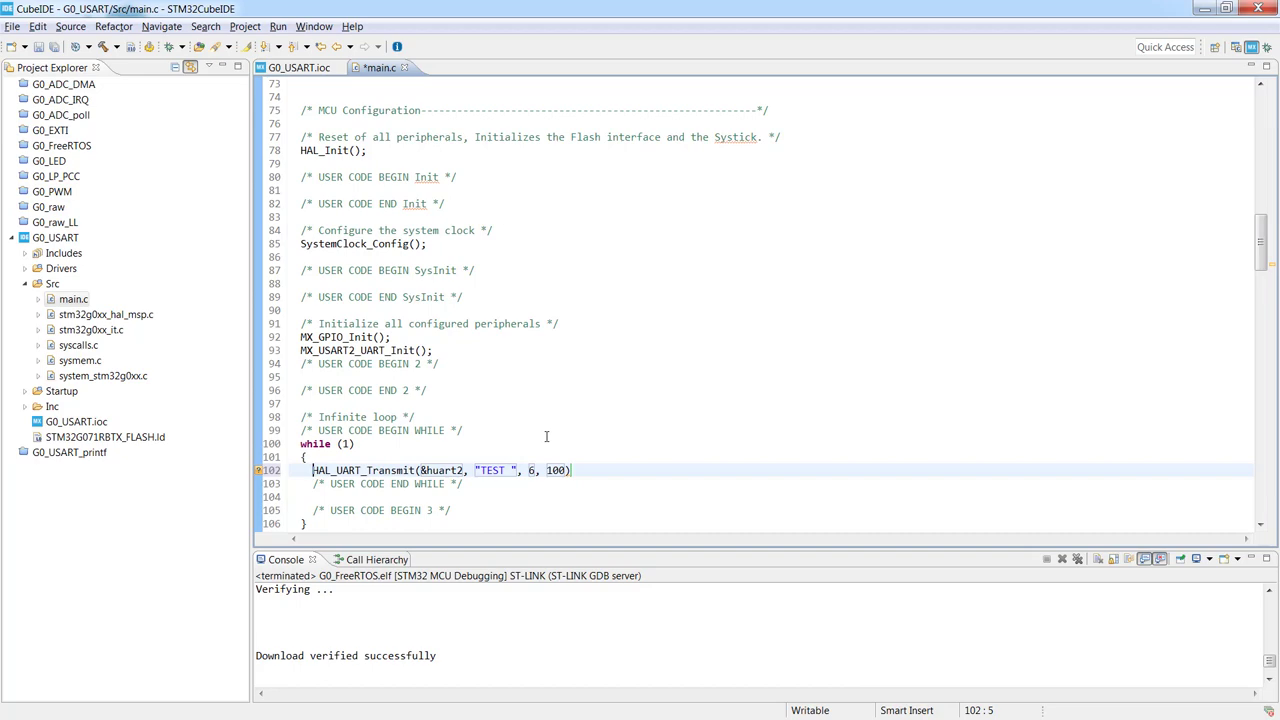
pyautogui.scroll(-3)
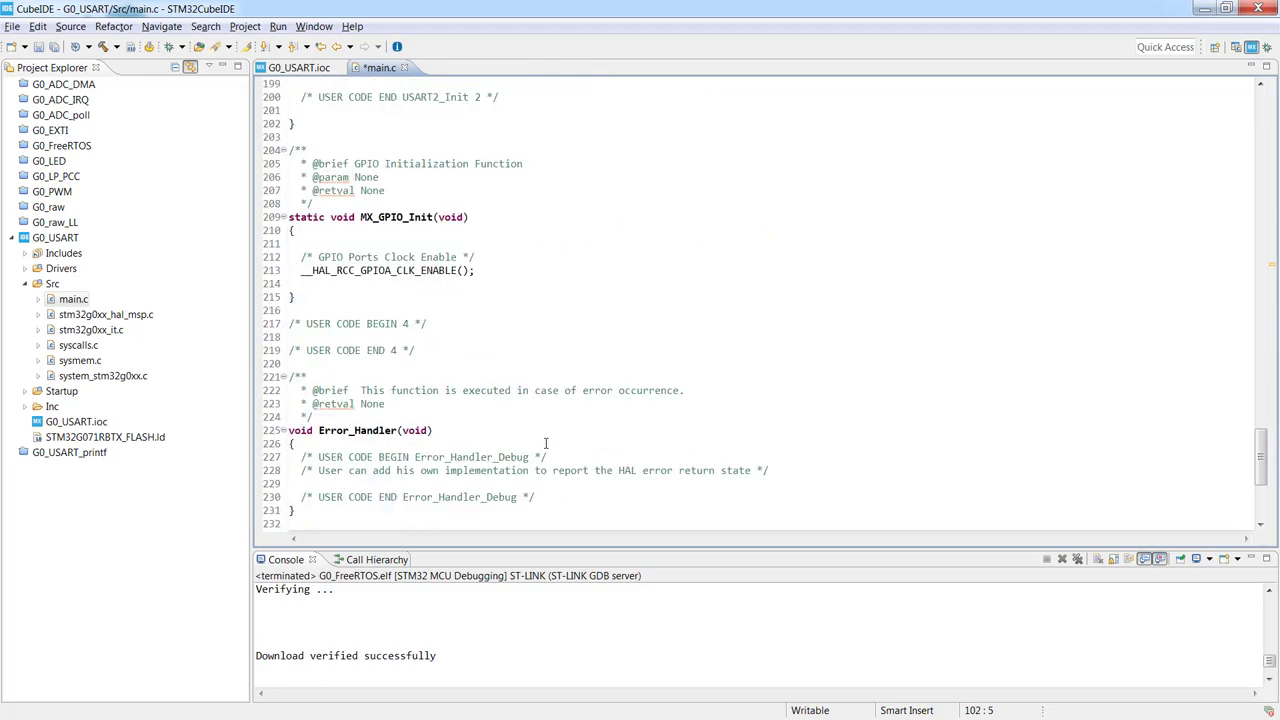
pyautogui.scroll(-3)
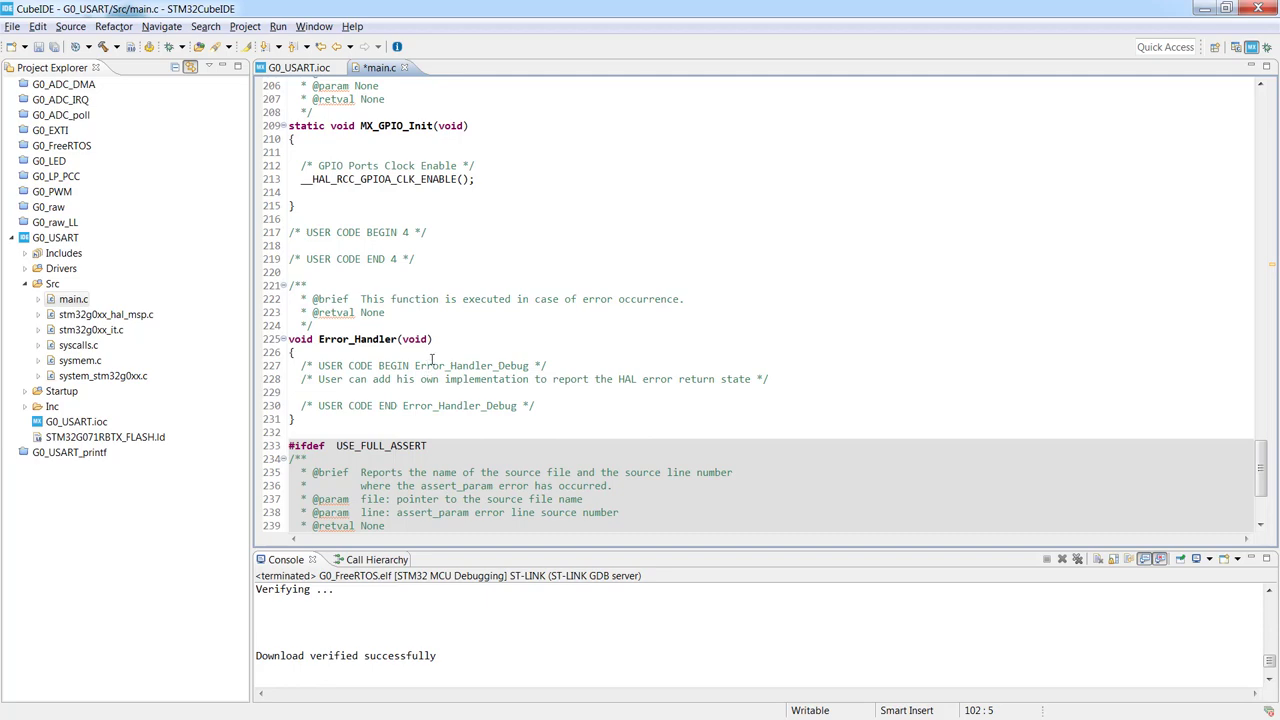
pyautogui.scroll(3)
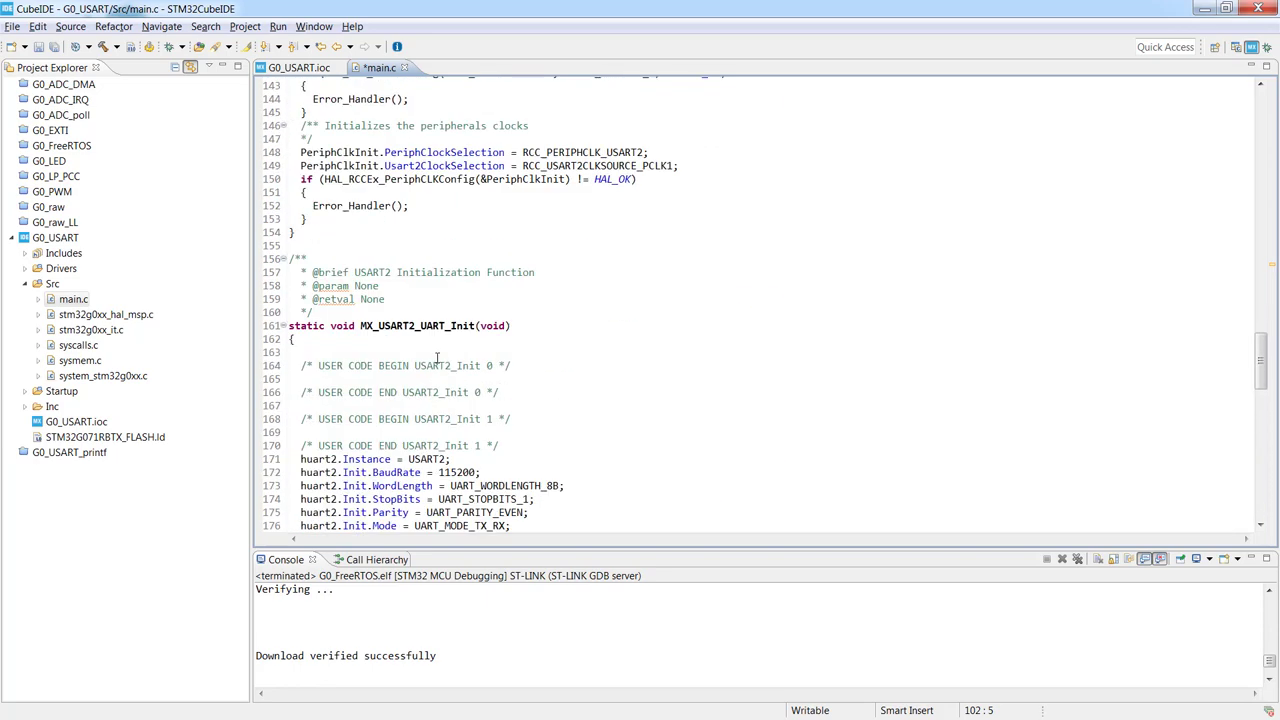
pyautogui.scroll(3)
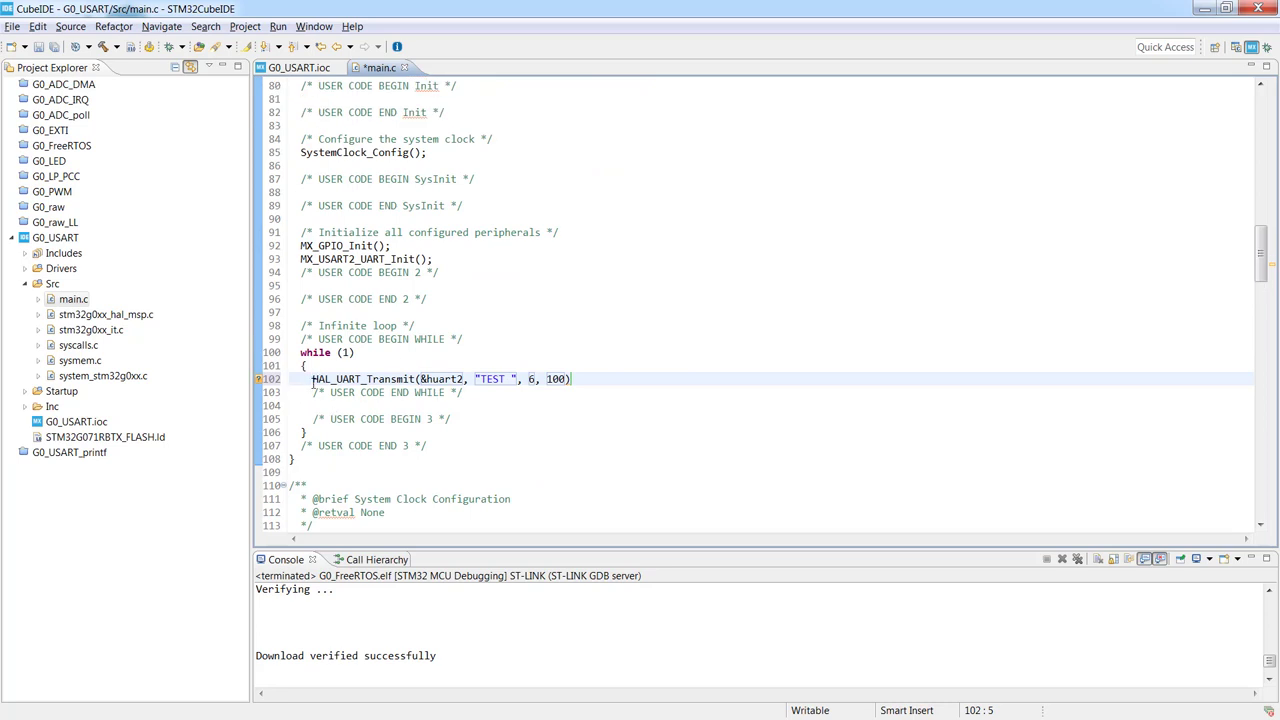
# Step: Wrap the transmit in if(... != HAL_OK) calling Error_Handler(), followed by a blank line
pyautogui.write('if(')
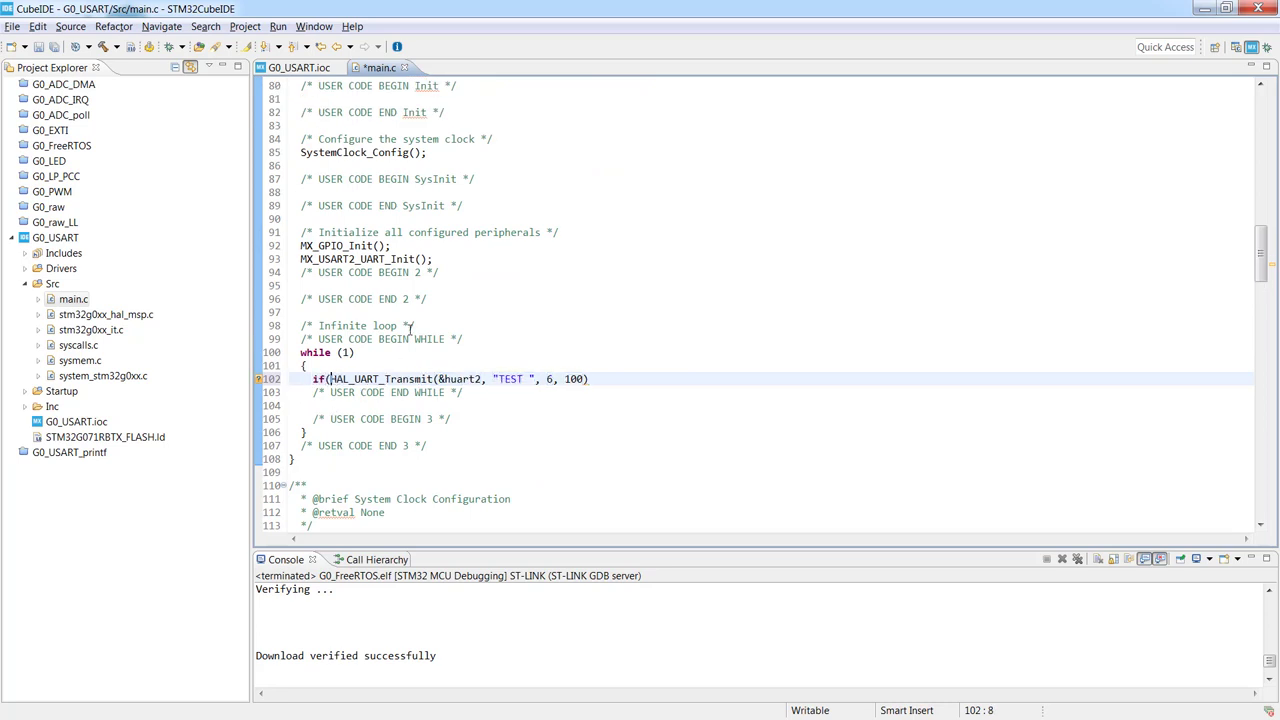
pyautogui.write('|')
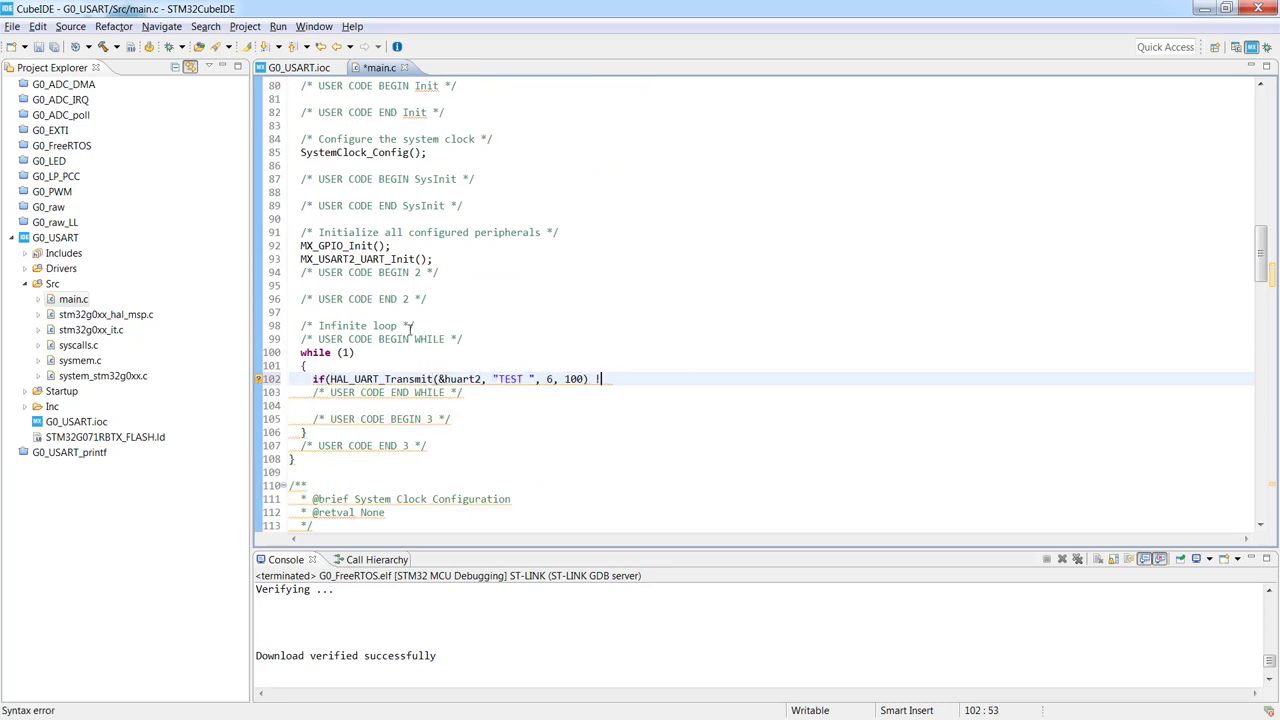
pyautogui.write('!= HAL_OK')
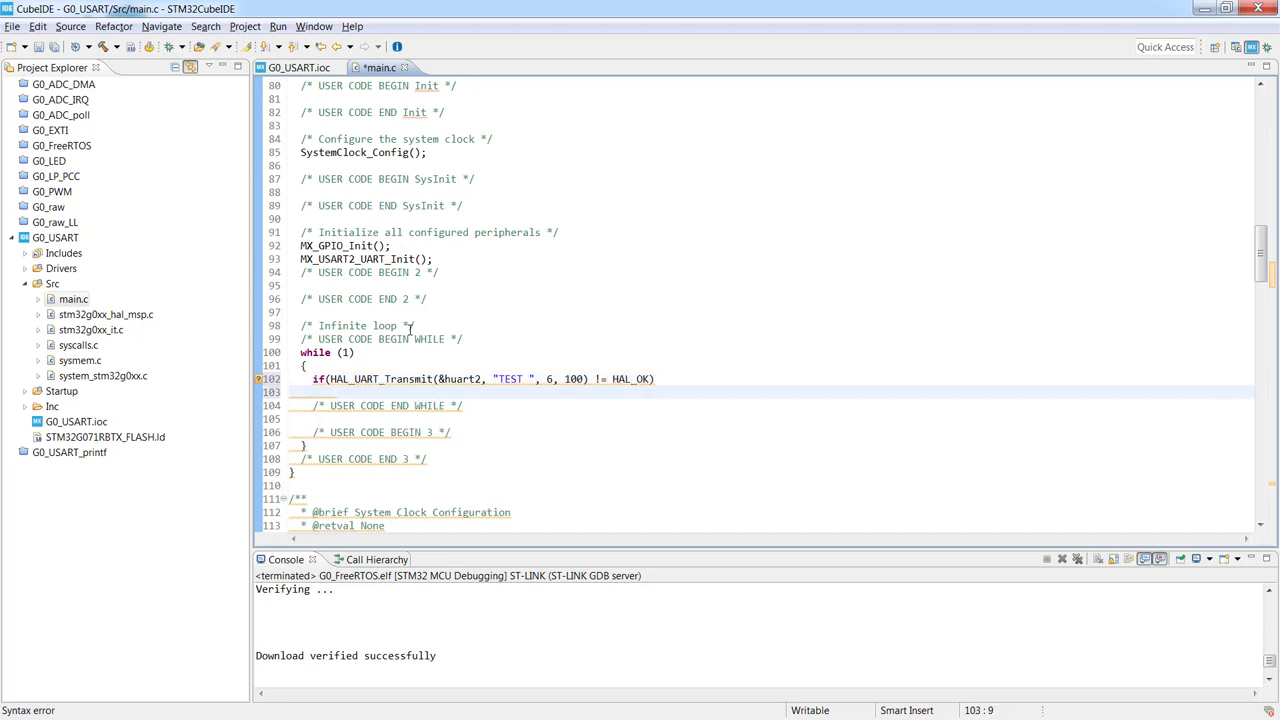
pyautogui.write('Error_HAndler();')
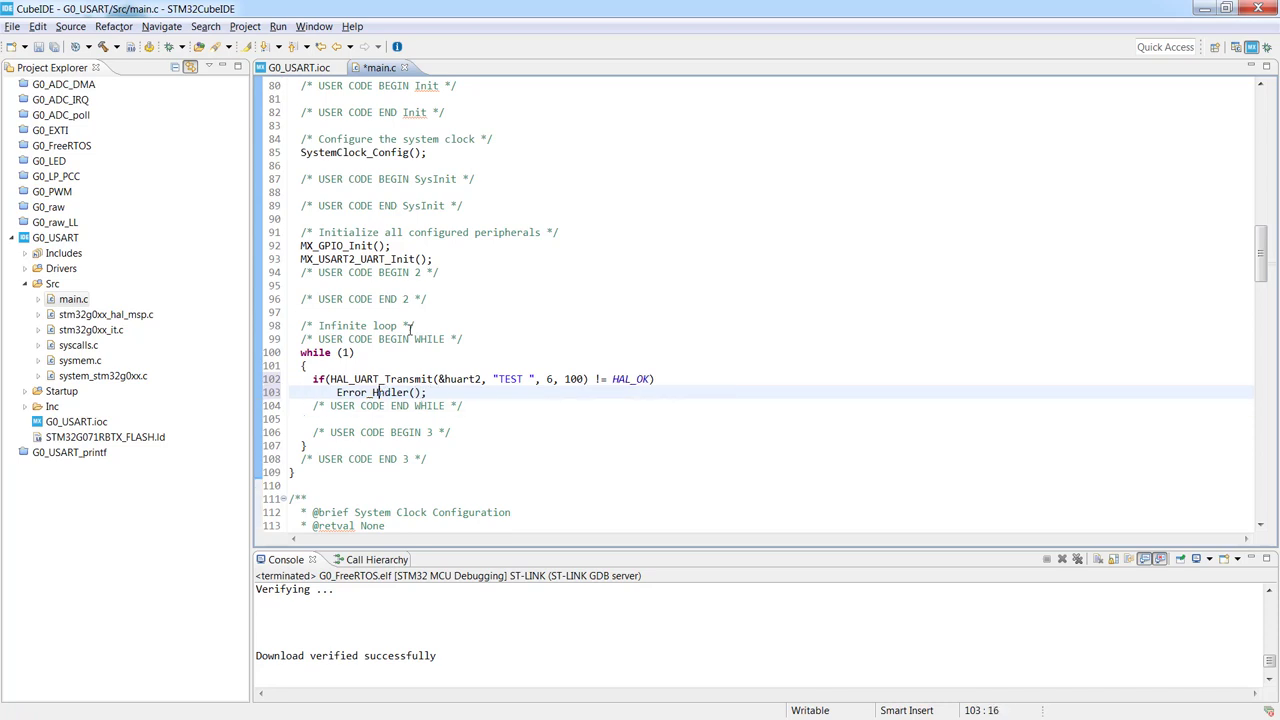
pyautogui.click(307, 445)
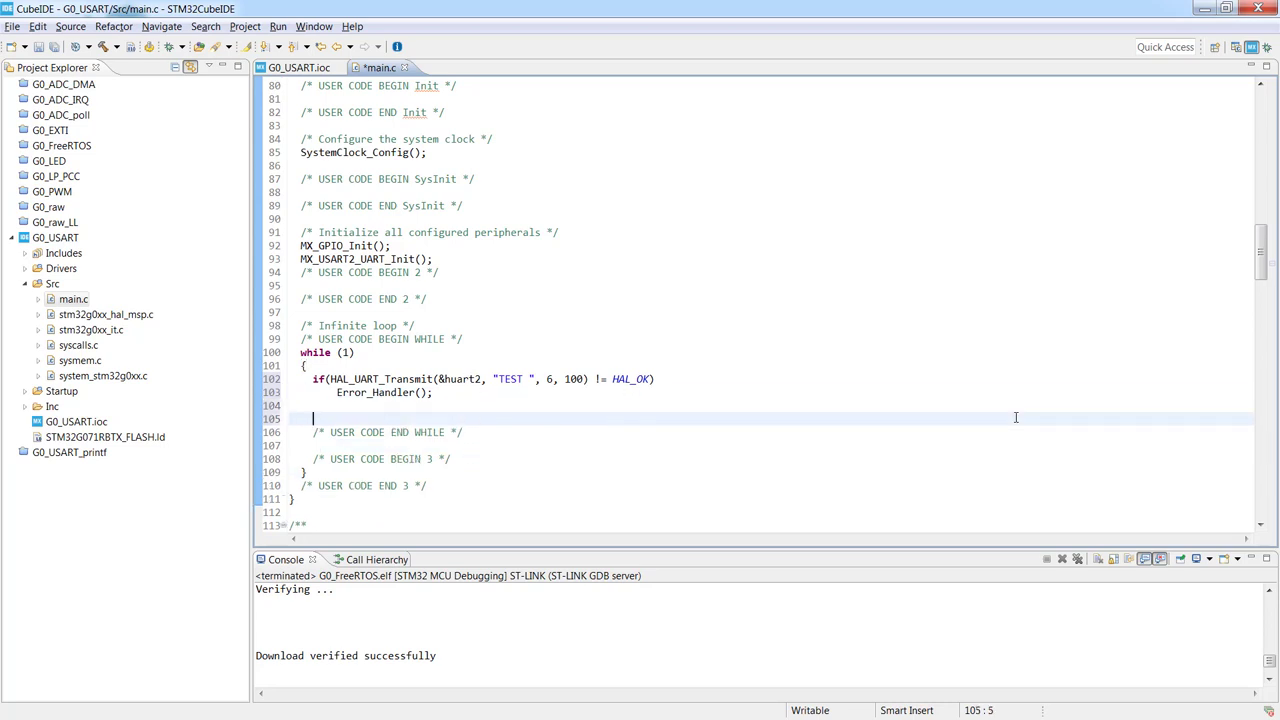
# Step: Insert HAL_Delay(500); after the error check in main's loop and build G0_USART
pyautogui.write('H')
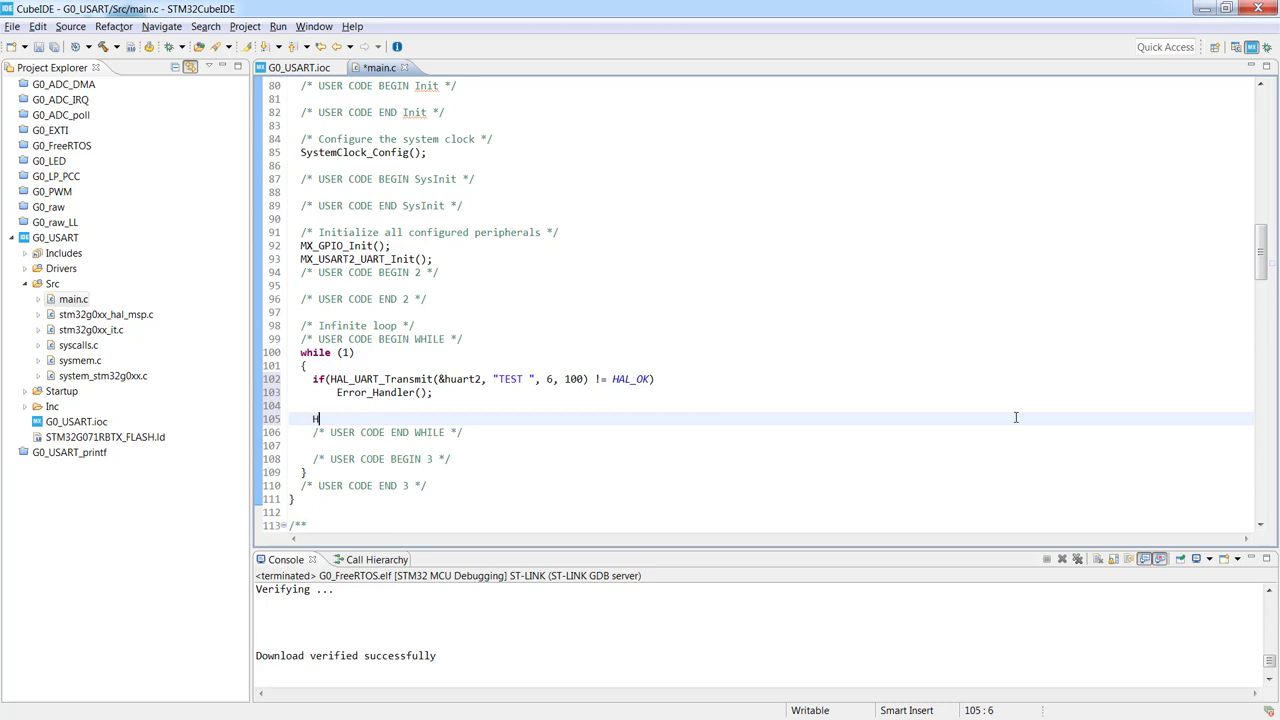
pyautogui.write('AL_')
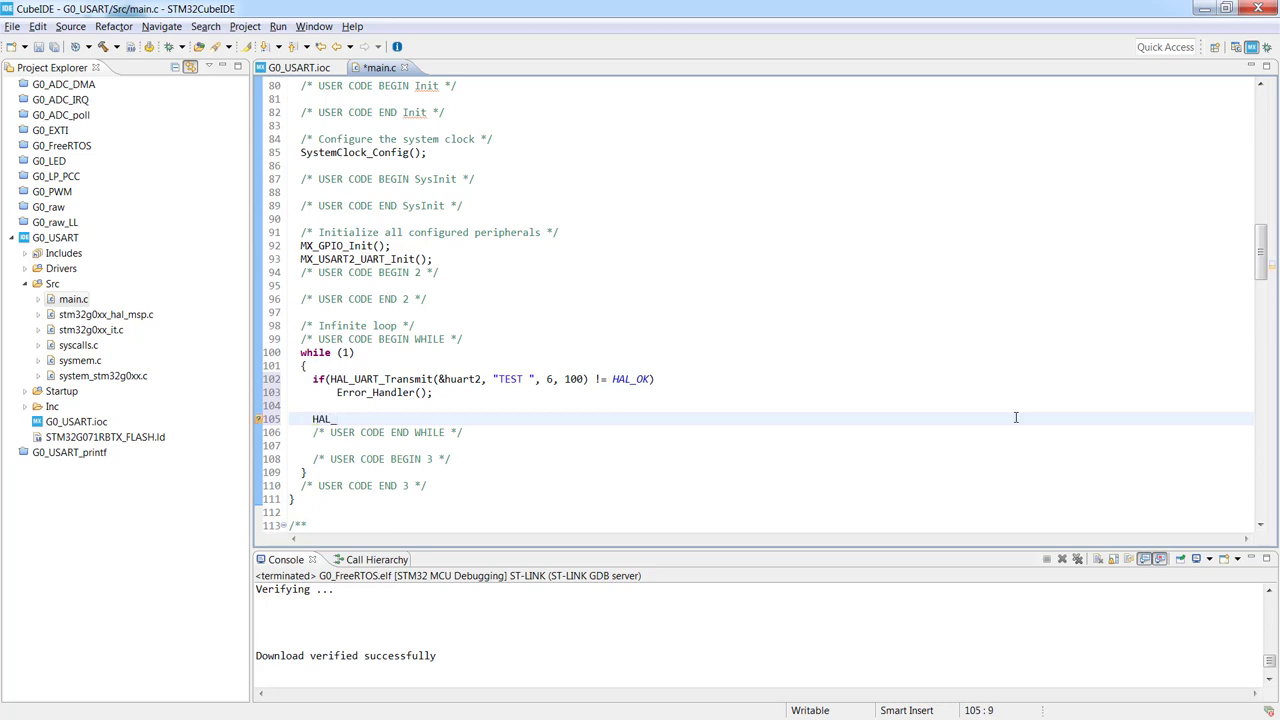
pyautogui.write('Delay()')
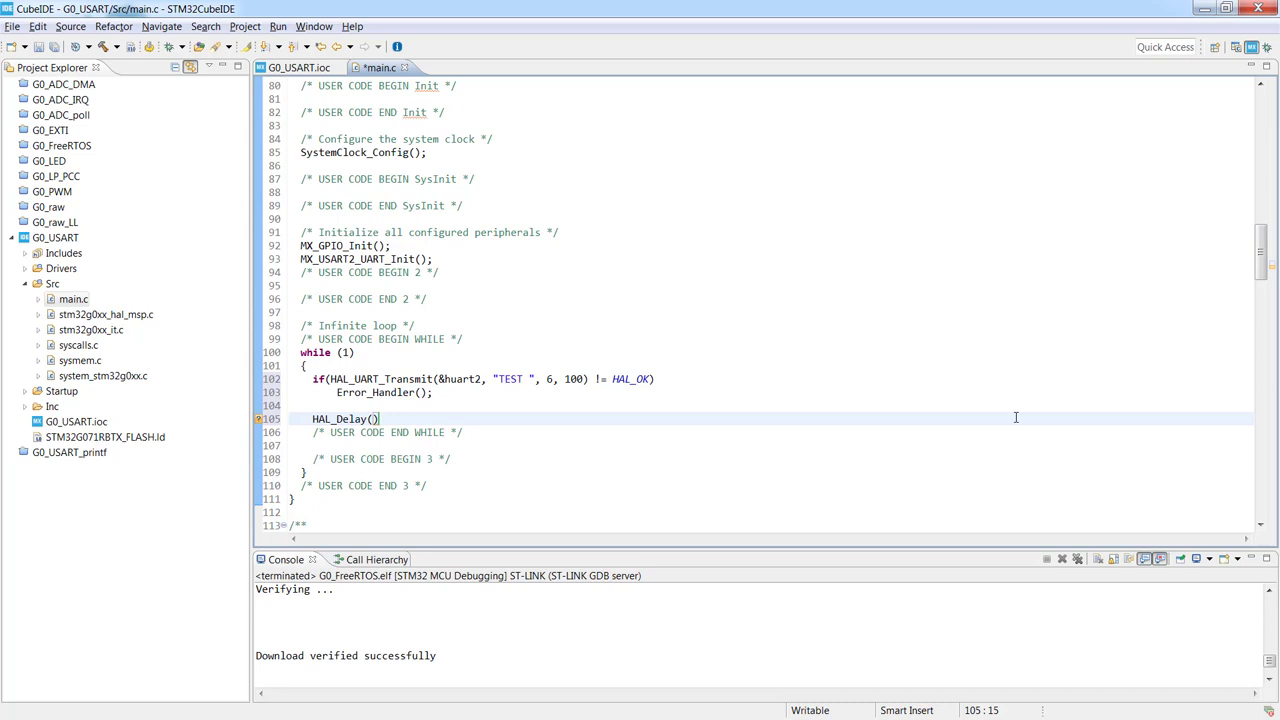
pyautogui.write('500')
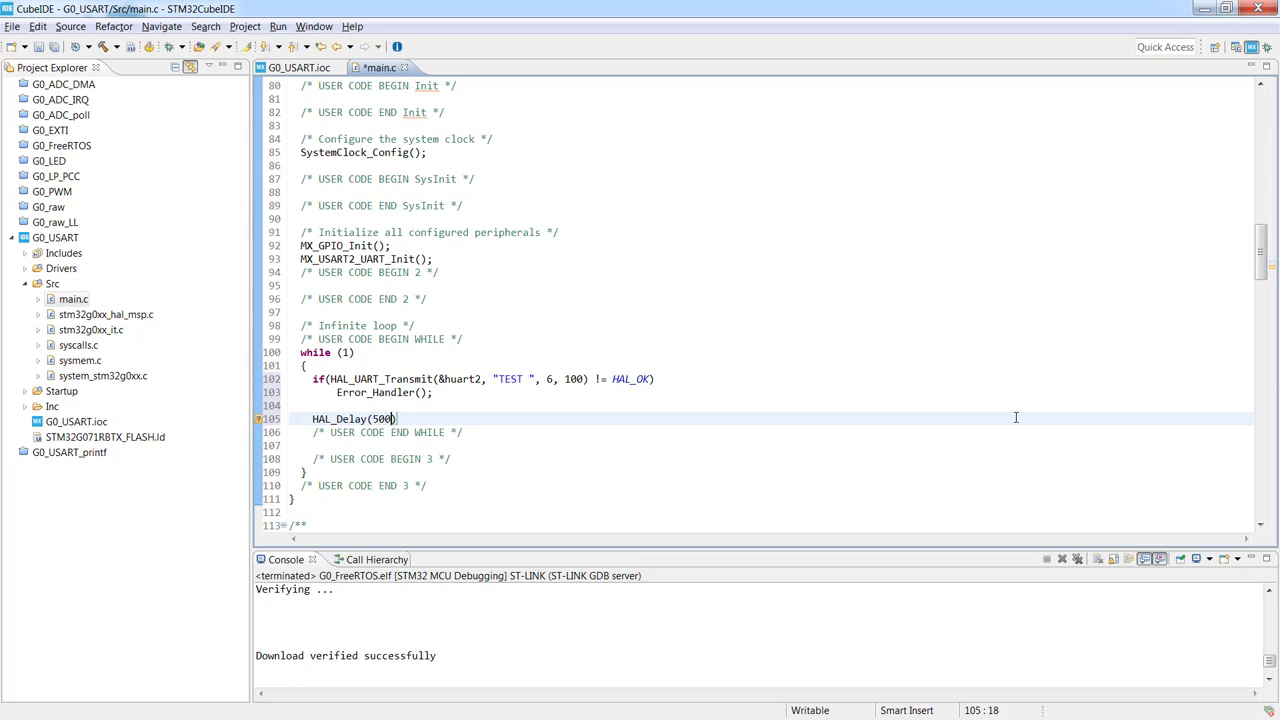
pyautogui.write(');')
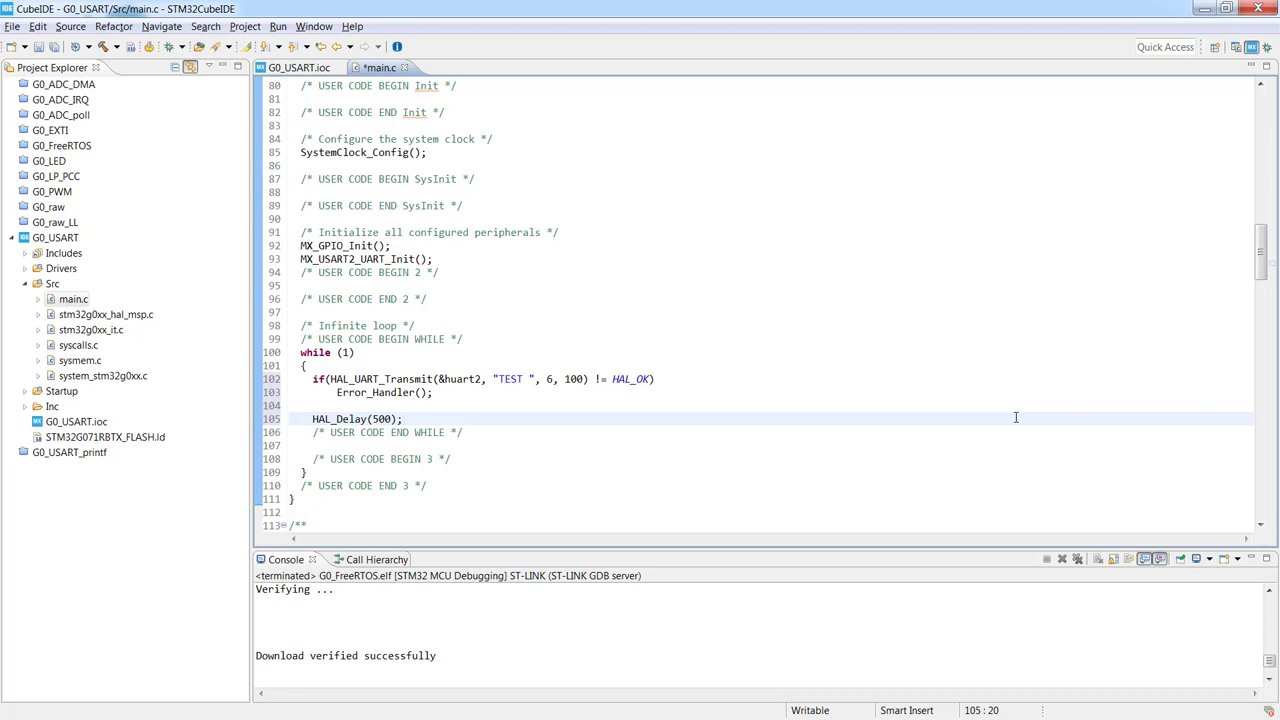
pyautogui.click(404, 418)
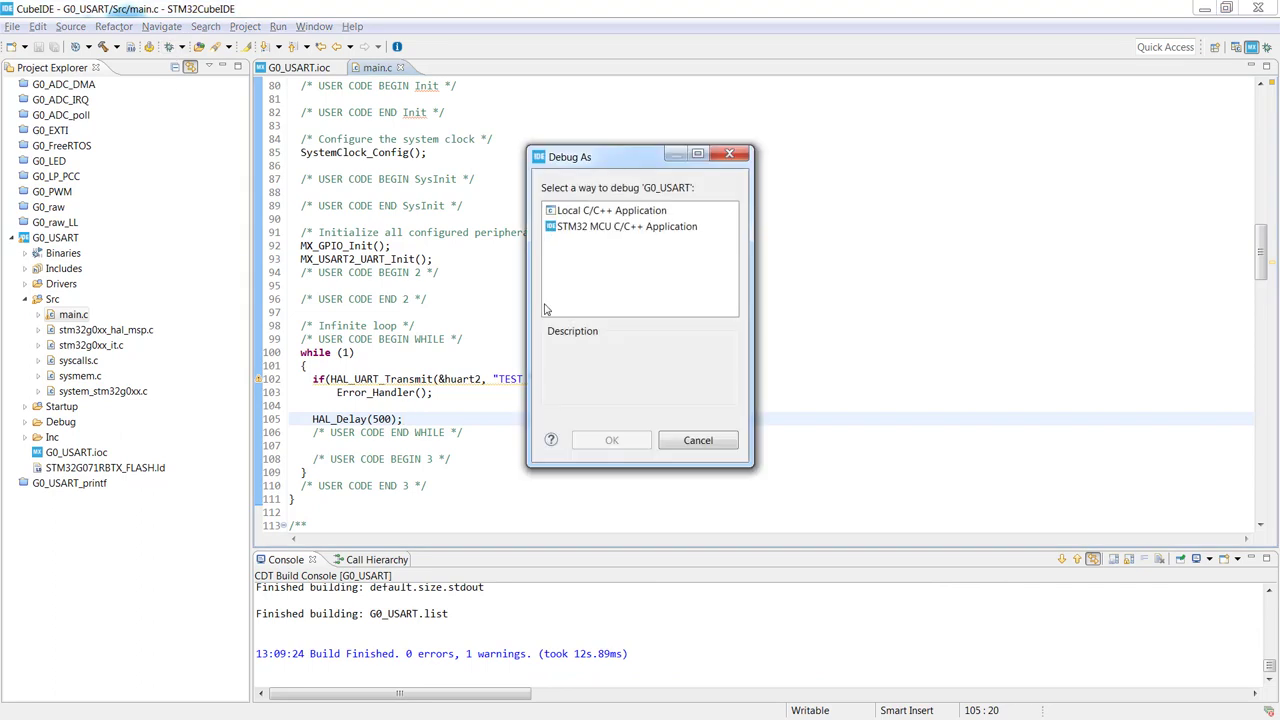
# Step: Debug G0_USART as an STM32 C/C++ Application, accepting the new launch configuration
pyautogui.click(627, 226)
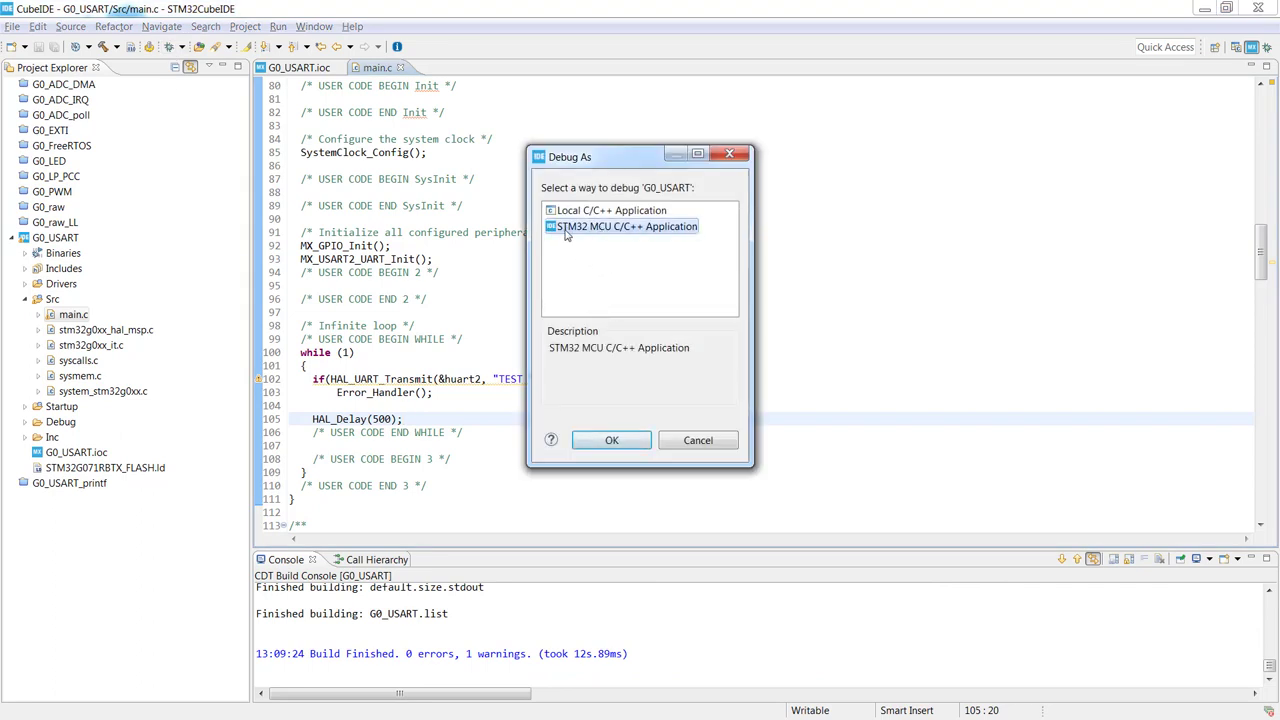
pyautogui.click(611, 440)
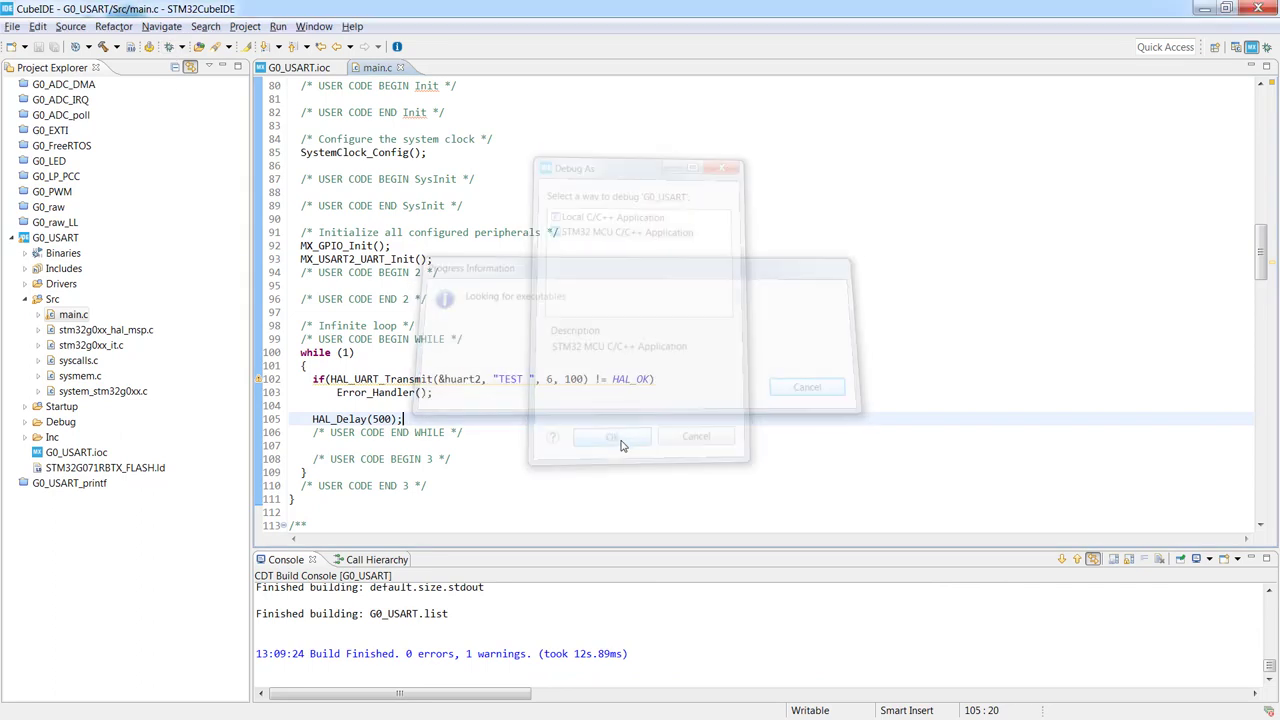
pyautogui.click(612, 436)
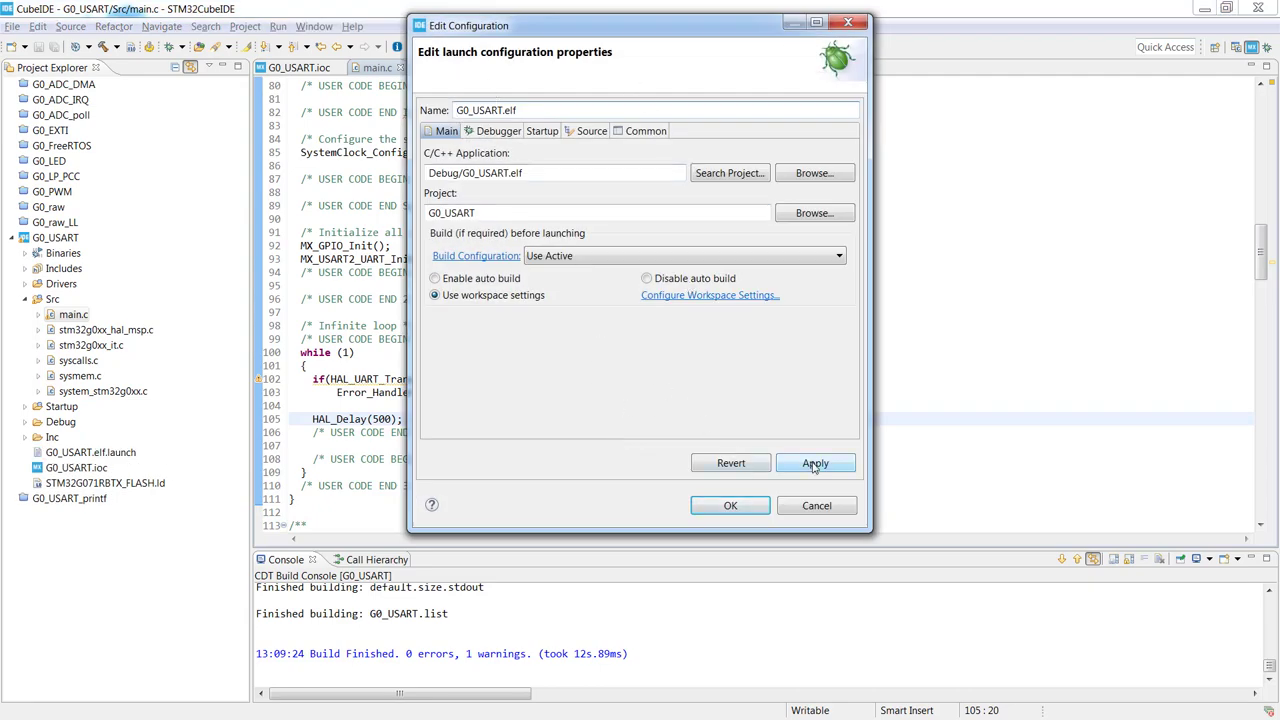
pyautogui.click(730, 505)
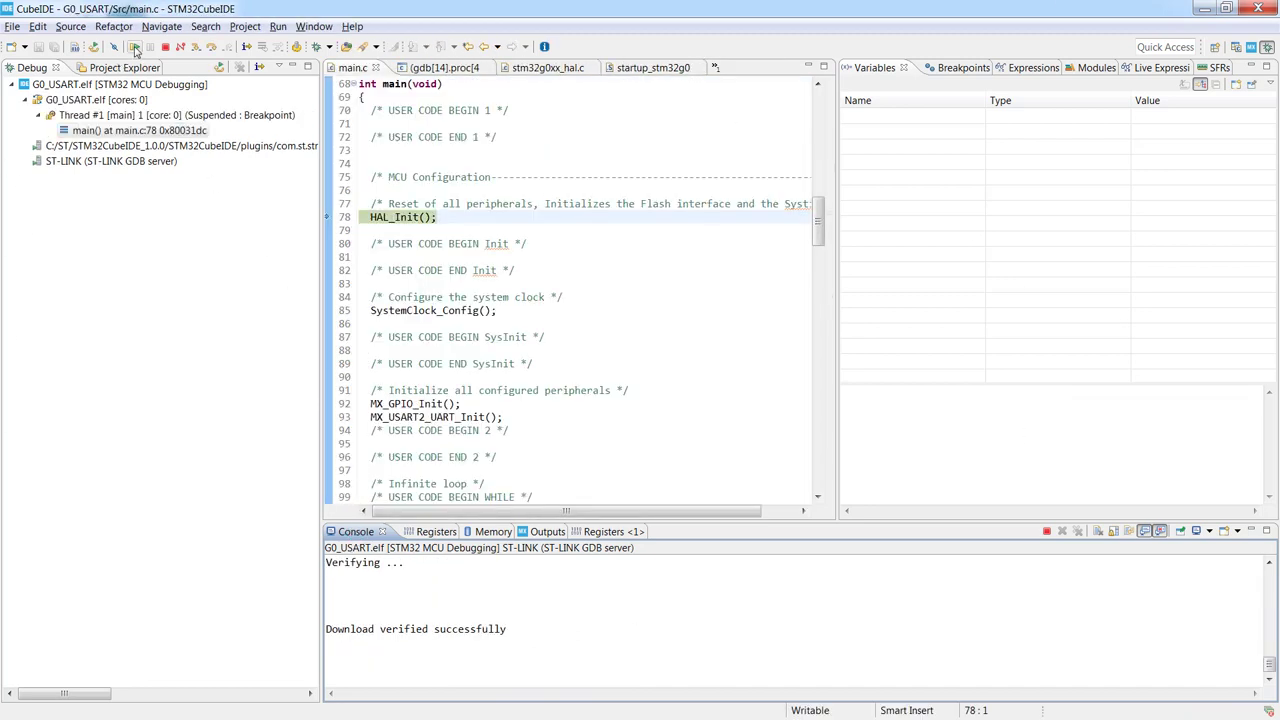
pyautogui.moveTo(133, 47)
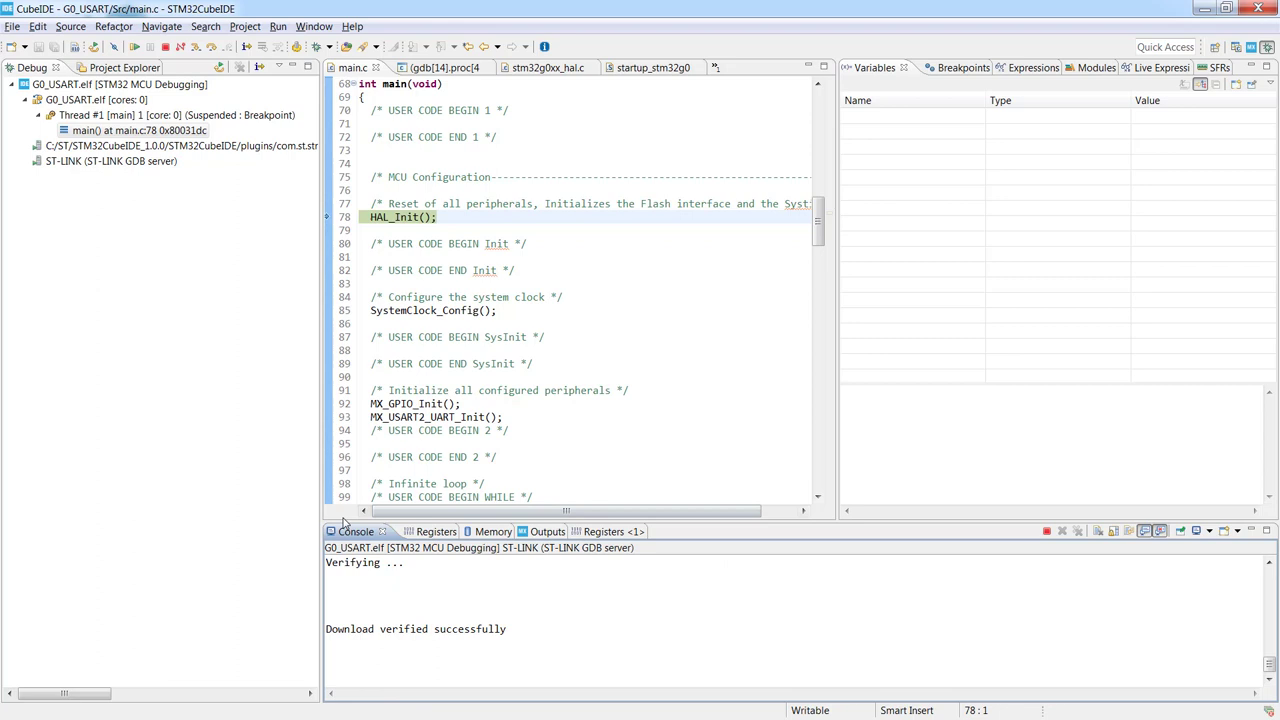
pyautogui.moveTo(338, 555)
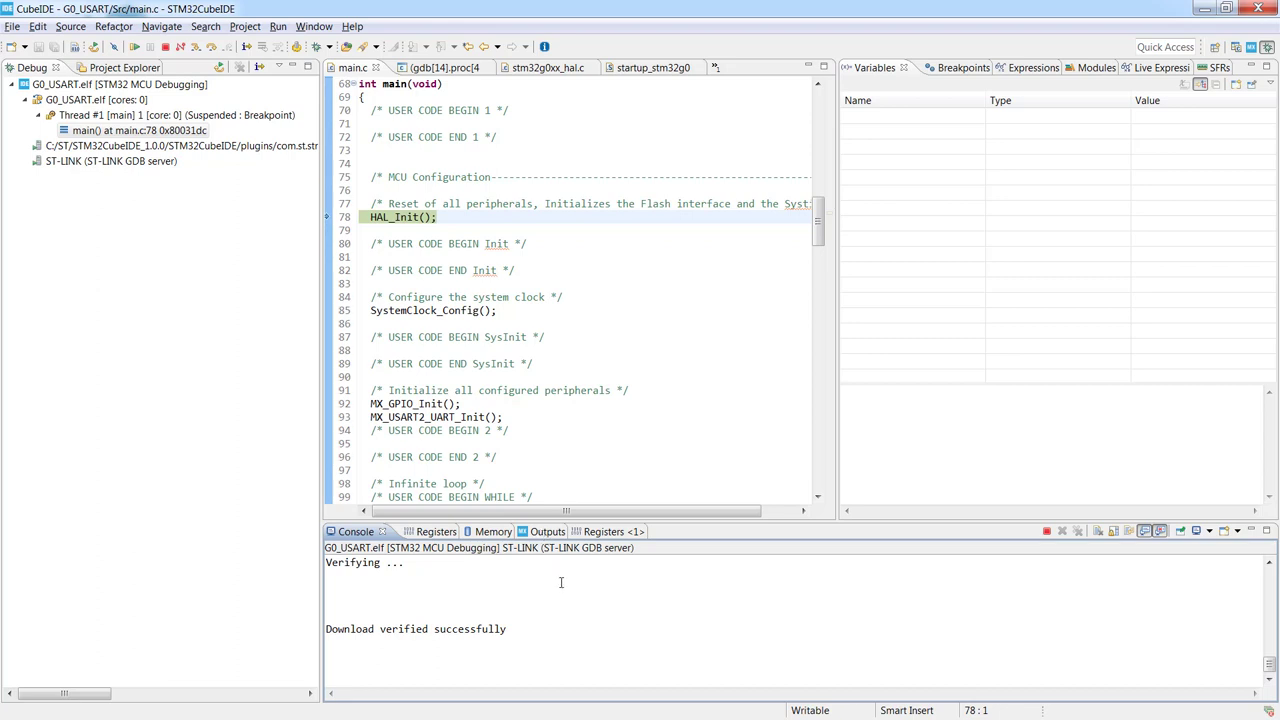
# Step: Close the duplicate Registers <1> view in the debug perspective
pyautogui.click(585, 531)
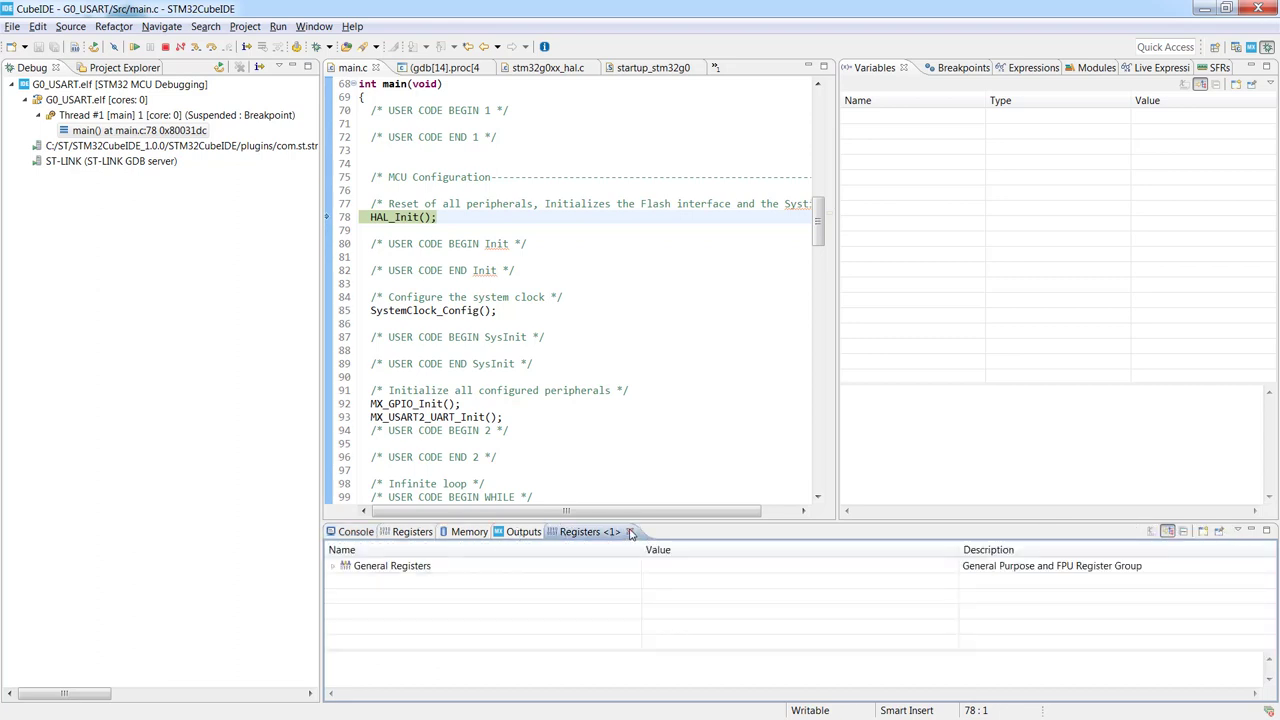
pyautogui.click(355, 531)
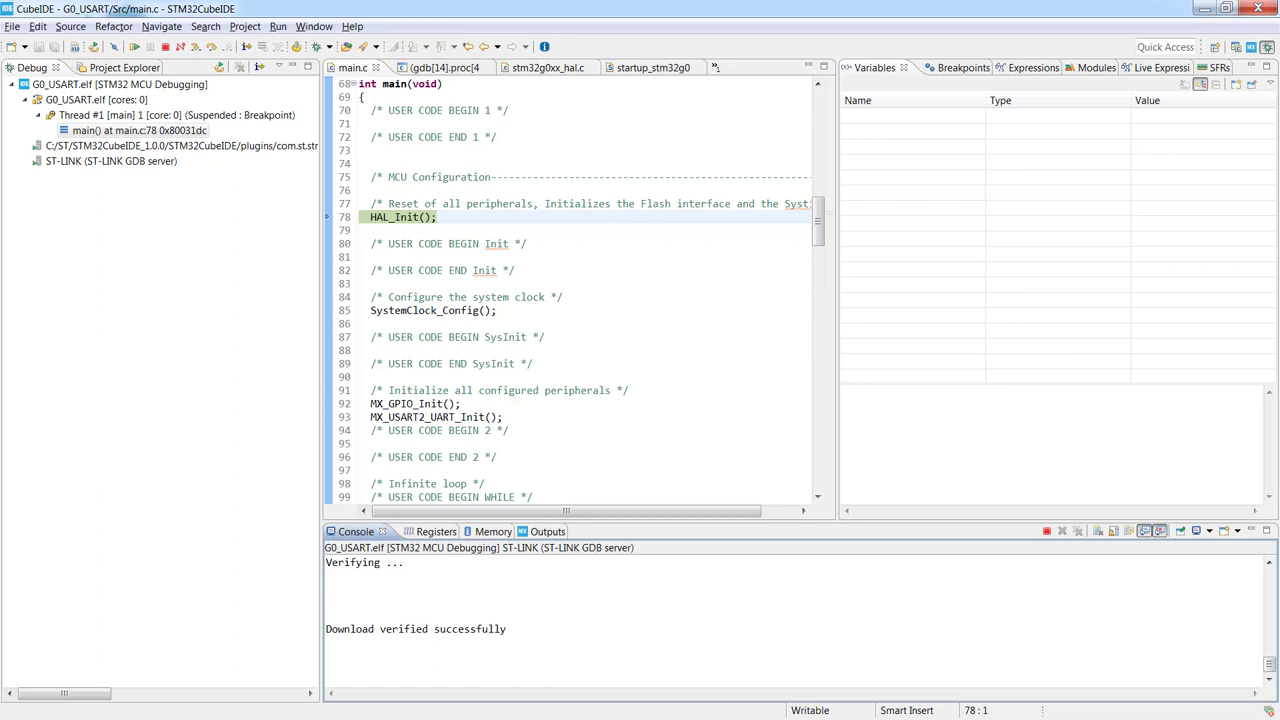
pyautogui.moveTo(314, 26)
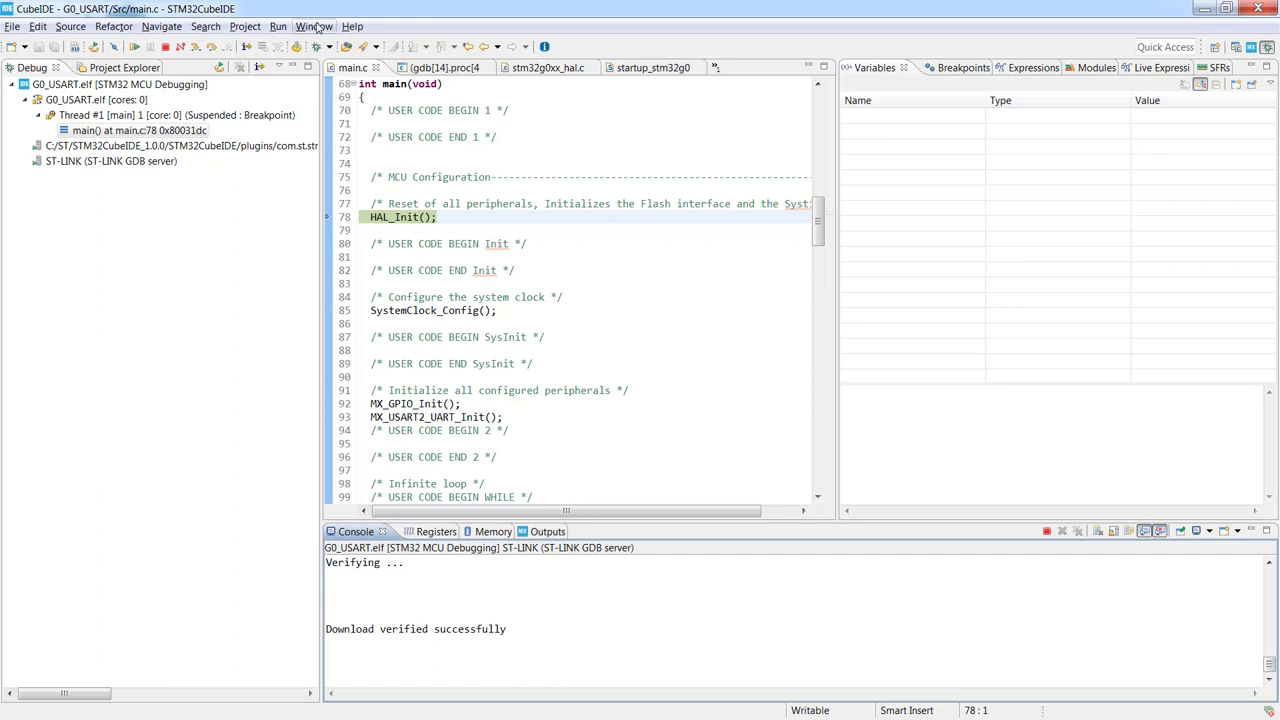
pyautogui.click(314, 26)
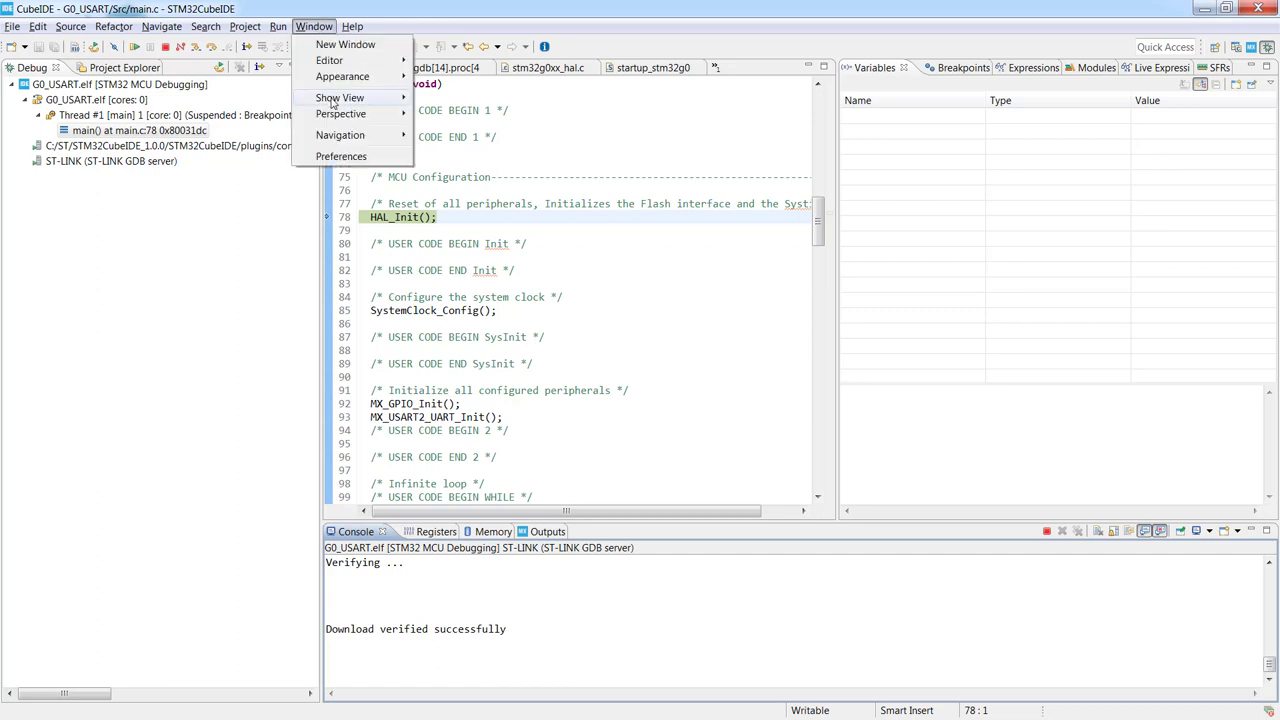
# Step: Open a new Command Shell Console from the Console view's Open Console list
pyautogui.click(340, 97)
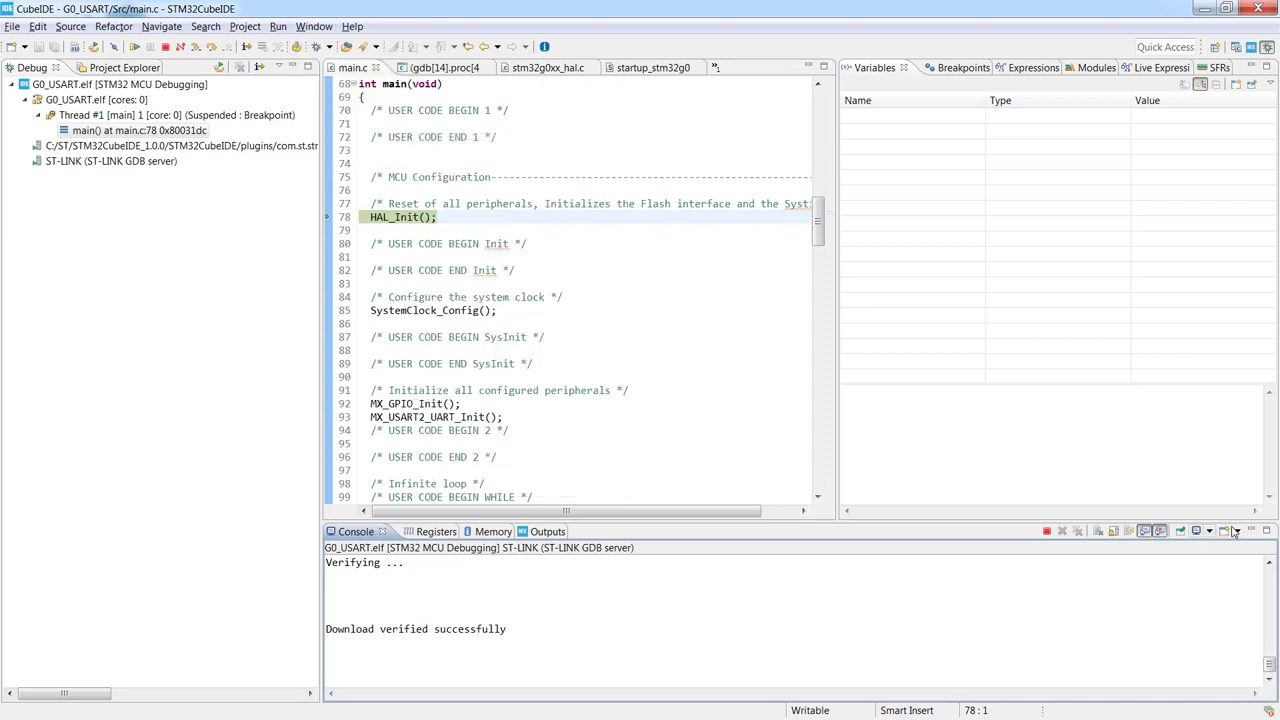
pyautogui.moveTo(1238, 531)
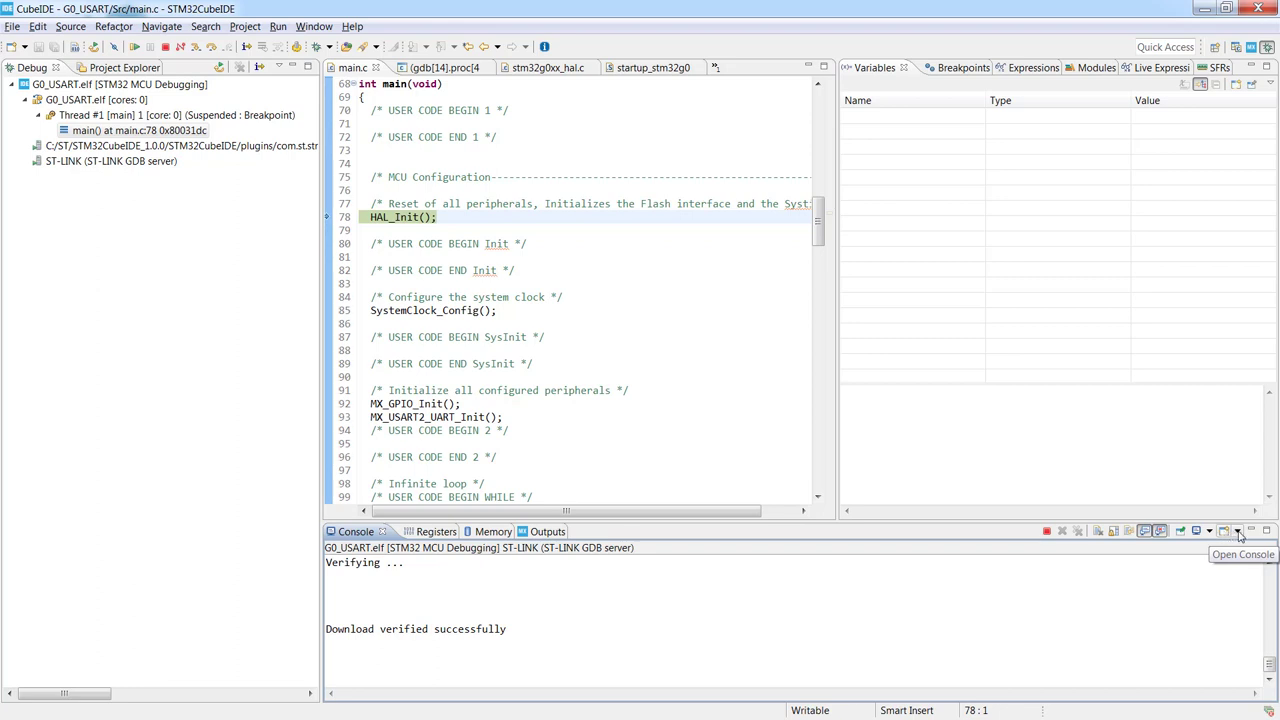
pyautogui.click(1237, 531)
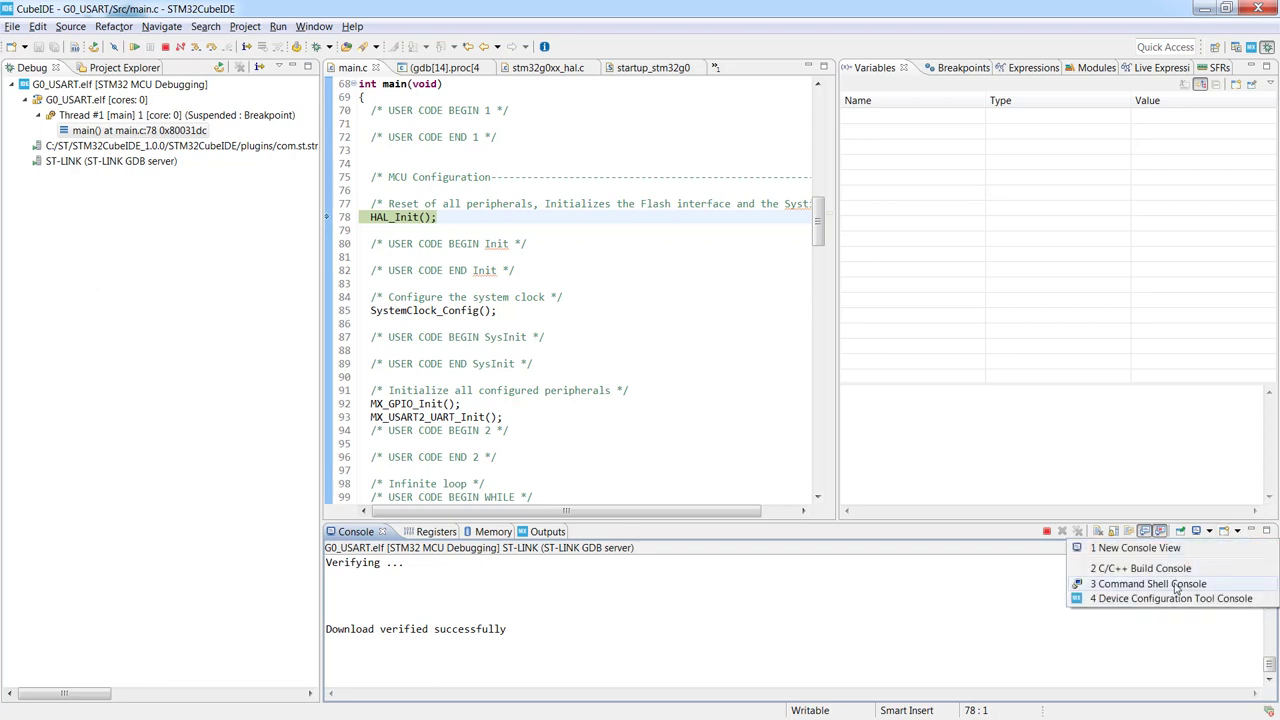
pyautogui.click(1148, 583)
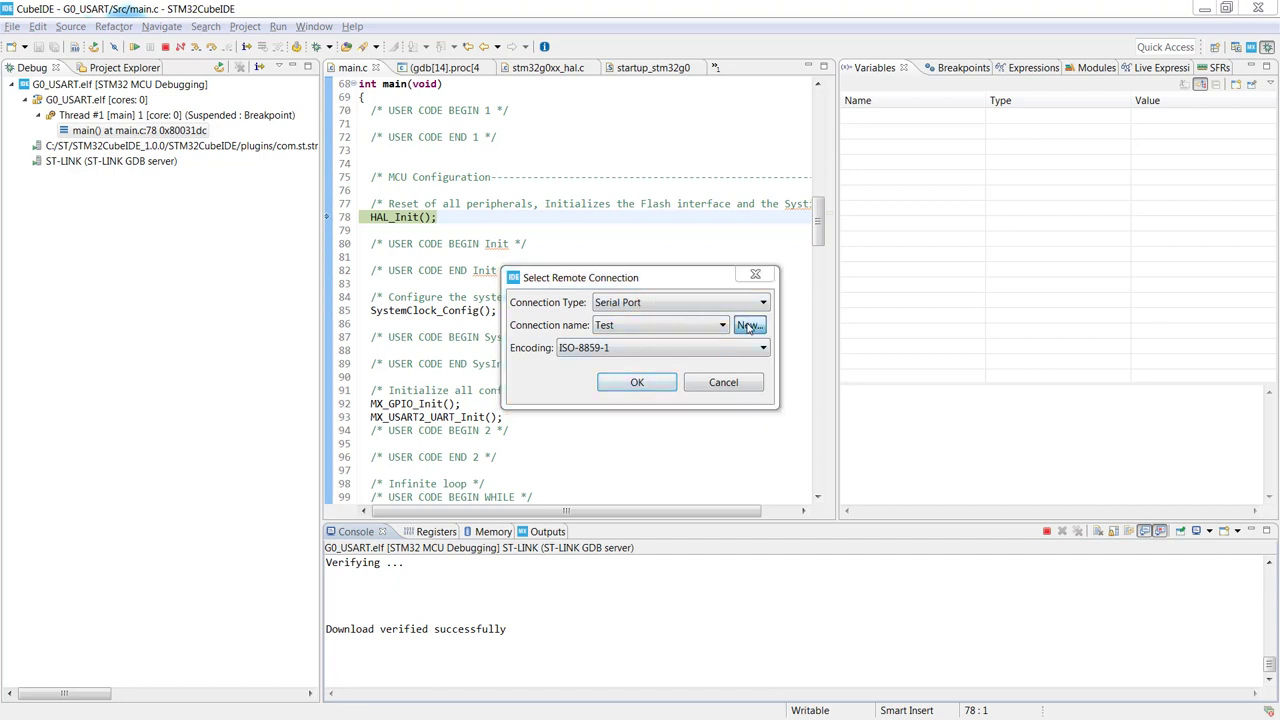
# Step: Create a new serial connection named Test_G0
pyautogui.click(748, 325)
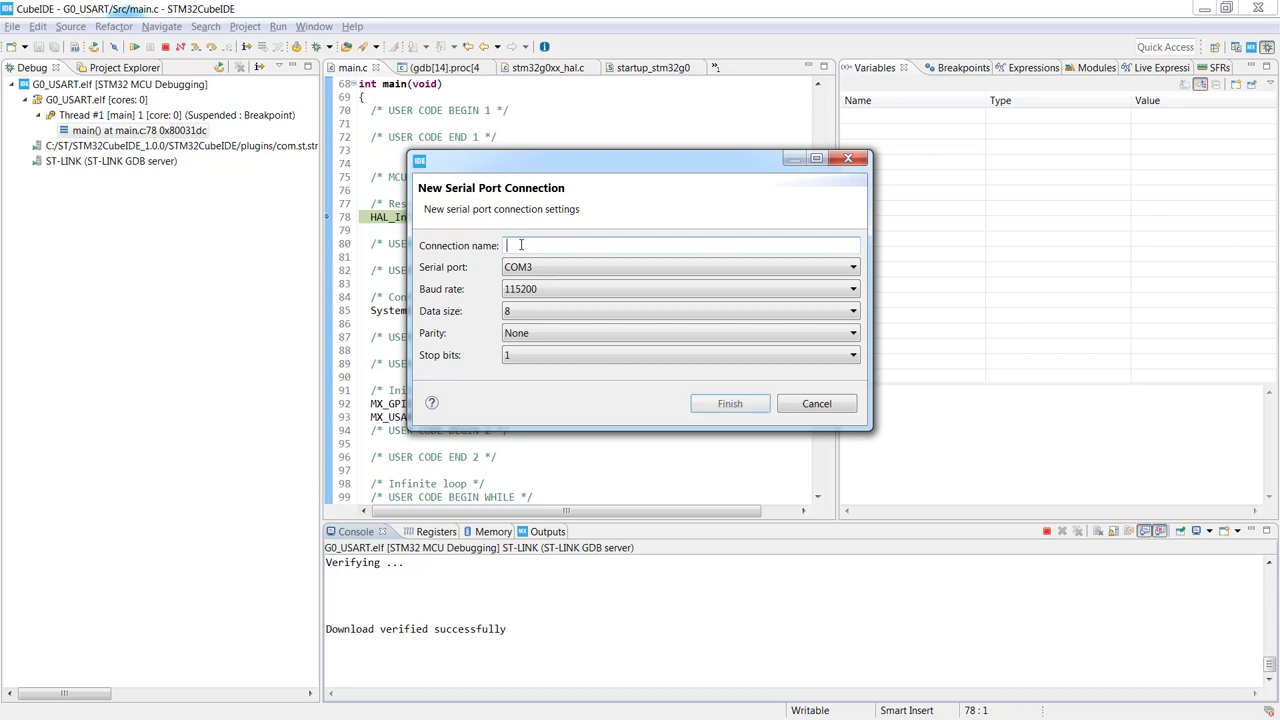
pyautogui.write('Test')
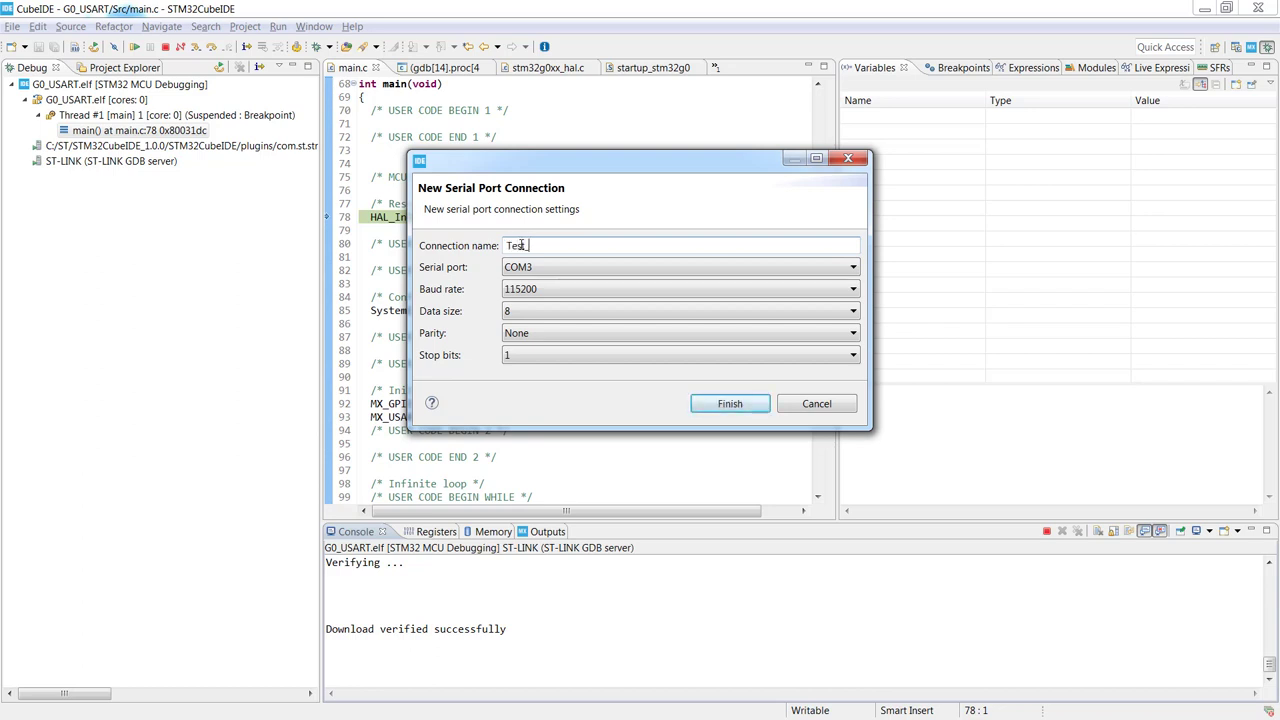
pyautogui.write('_G0')
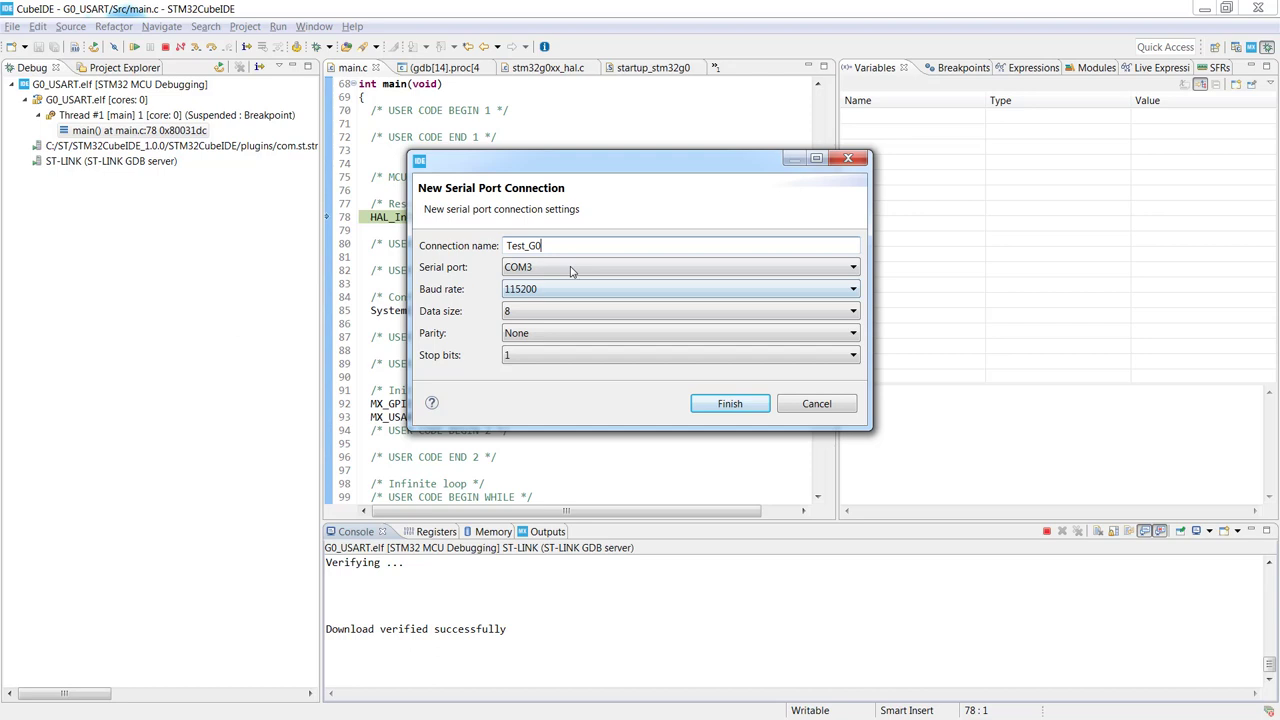
# Step: Set port COM31, 7 data bits and 1 stop bit, and save the connection
pyautogui.click(851, 266)
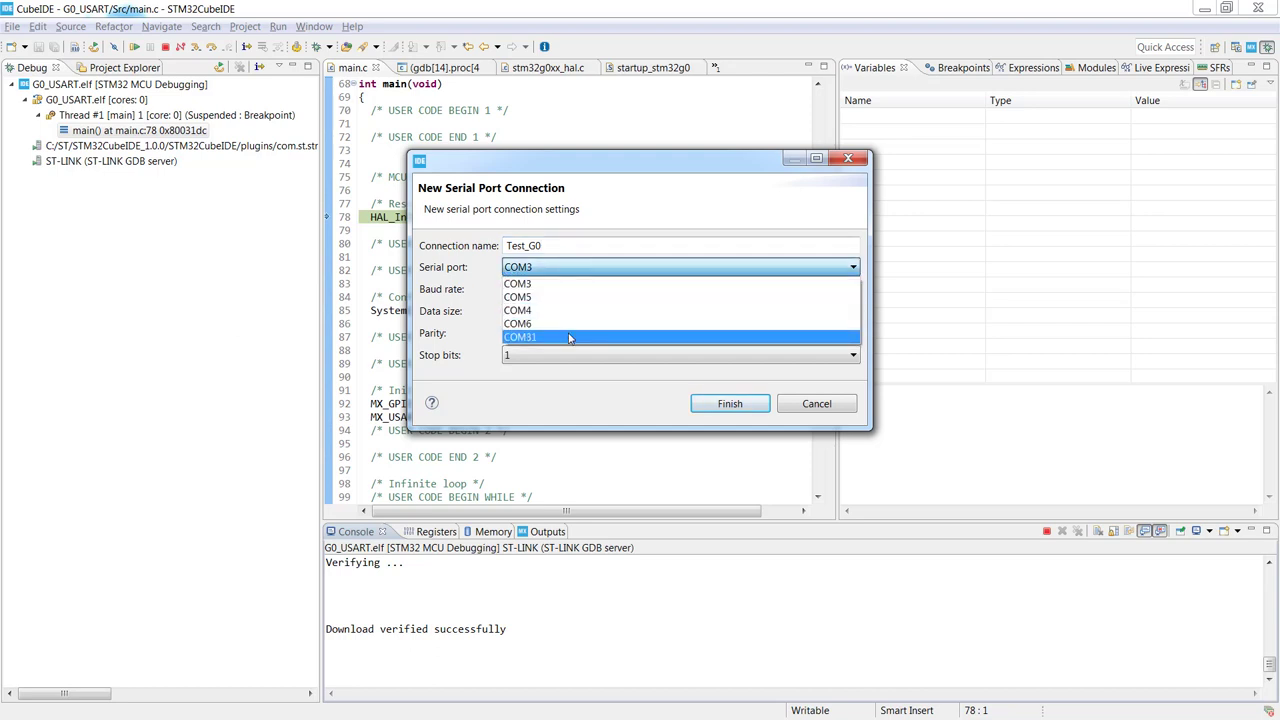
pyautogui.click(519, 337)
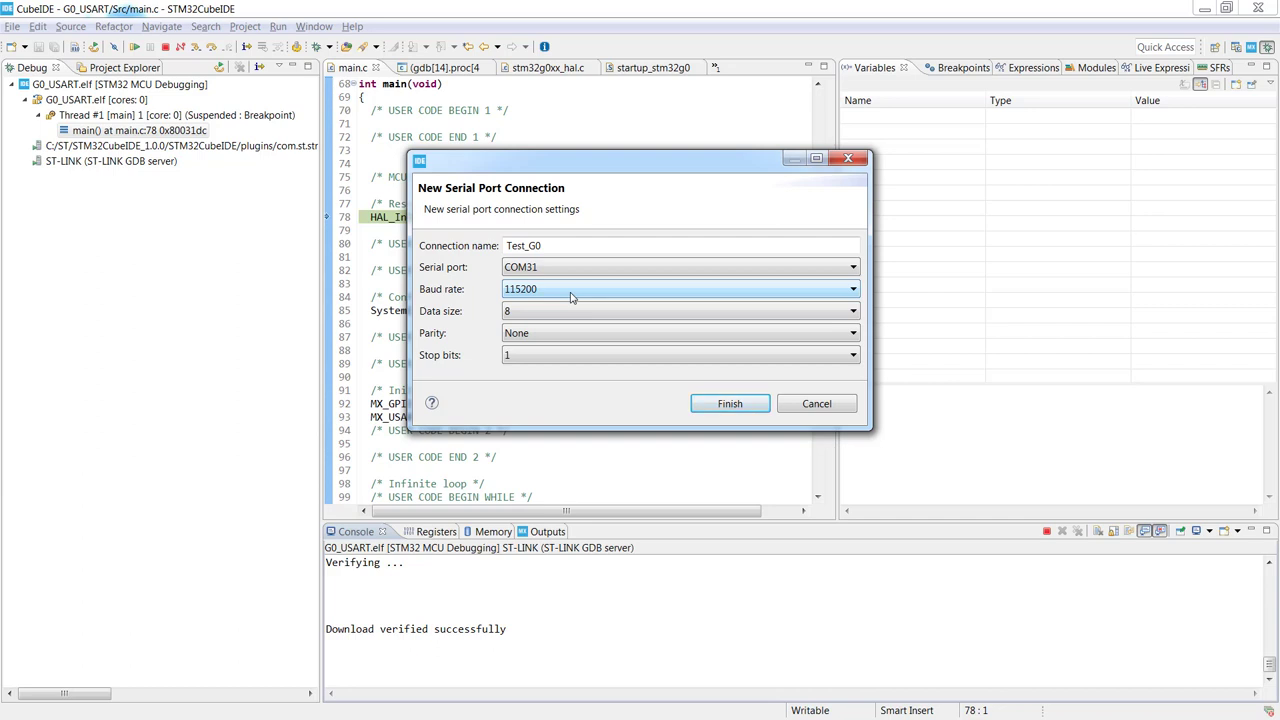
pyautogui.moveTo(575, 311)
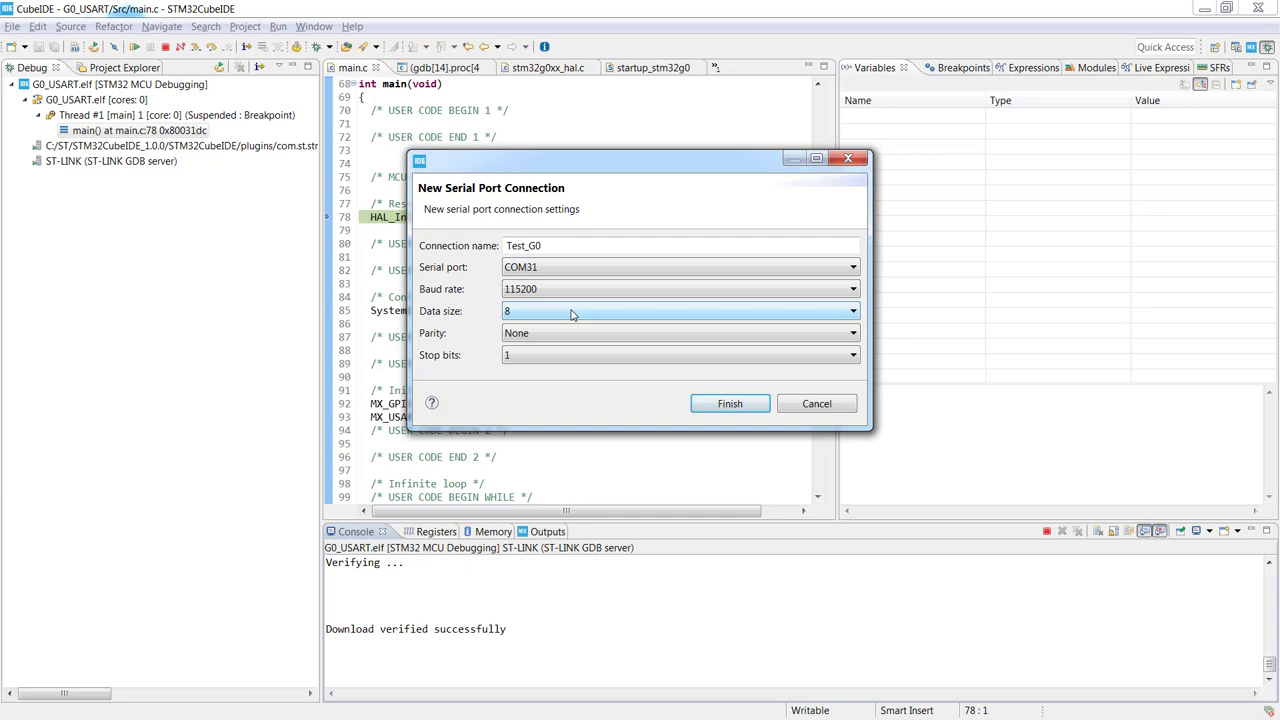
pyautogui.click(851, 311)
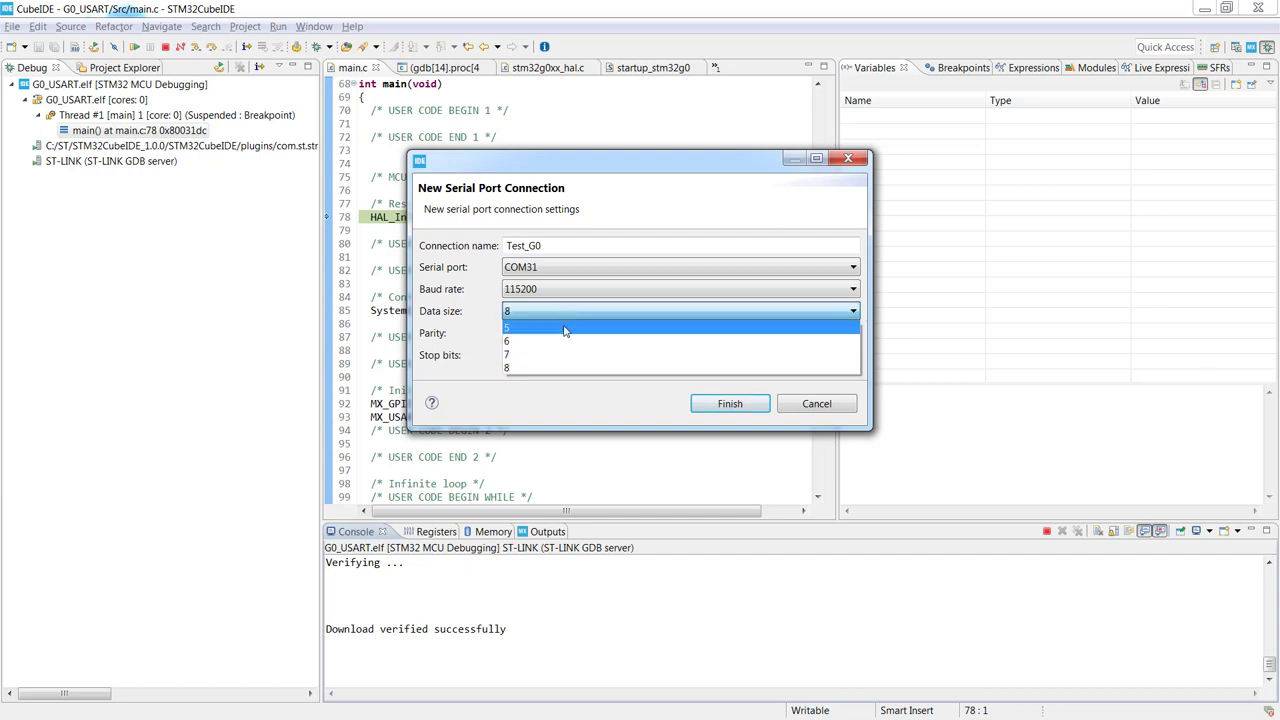
pyautogui.click(507, 354)
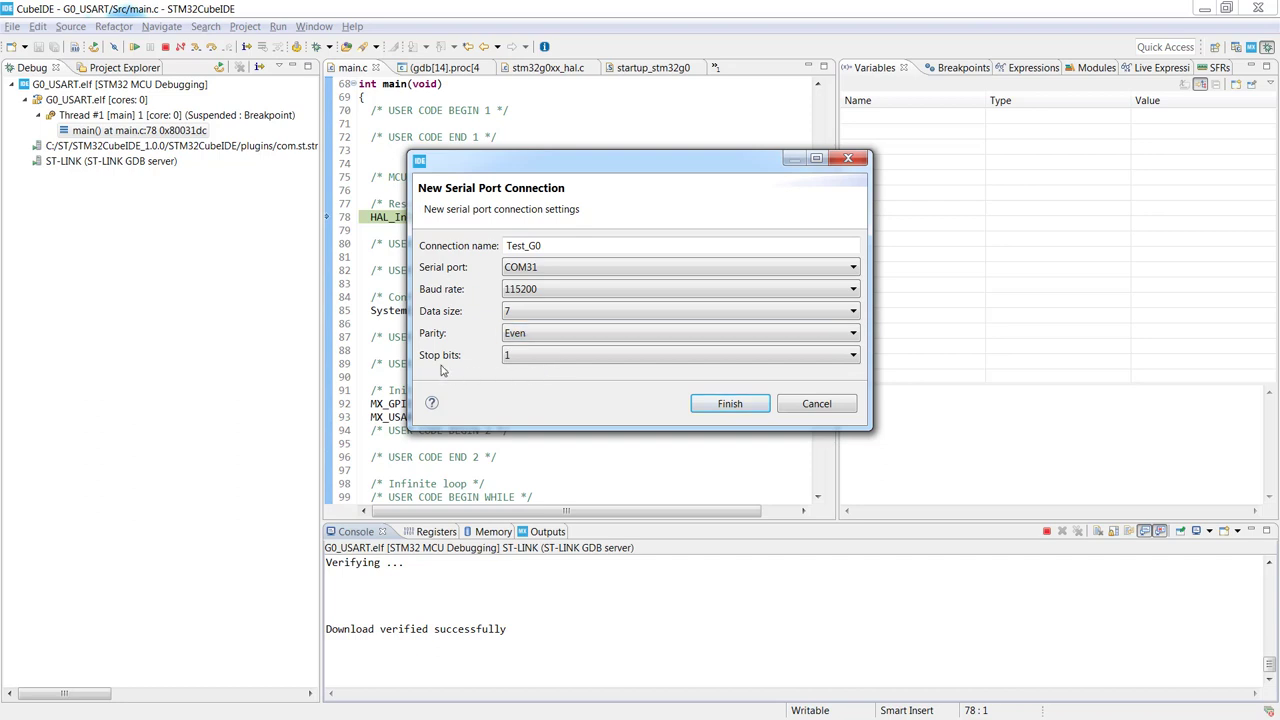
pyautogui.click(680, 355)
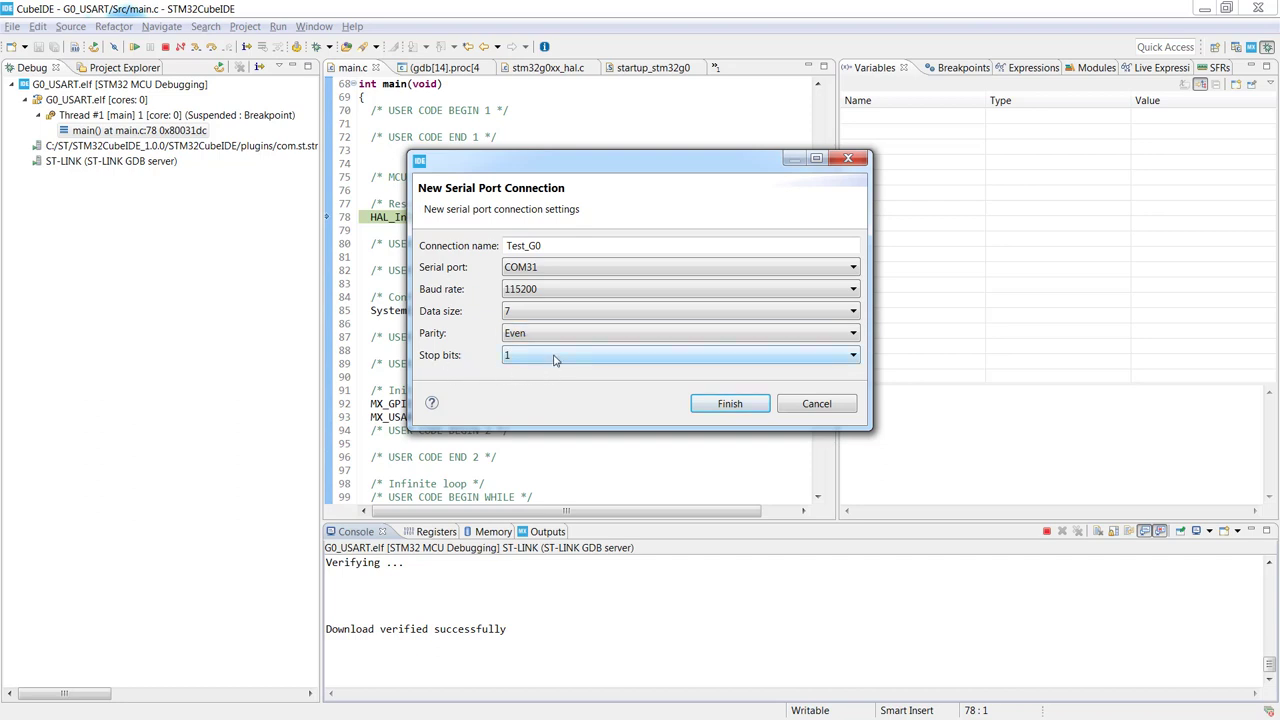
pyautogui.click(730, 403)
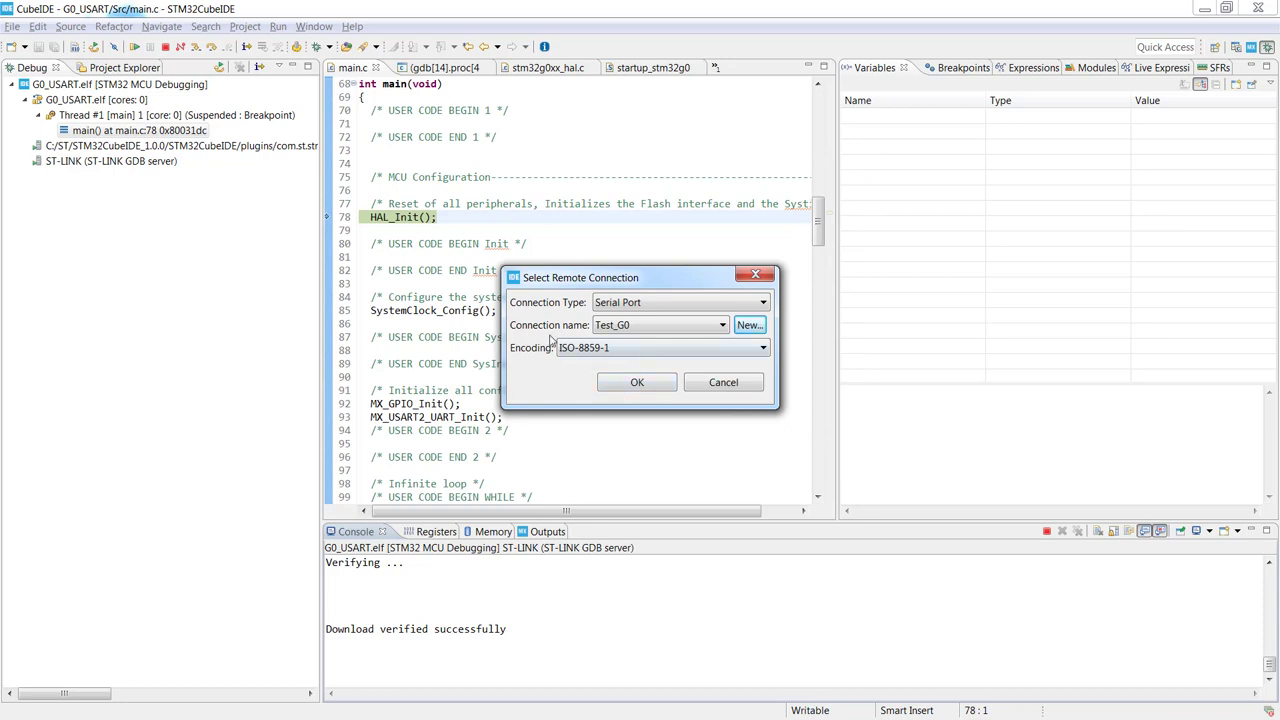
pyautogui.click(763, 347)
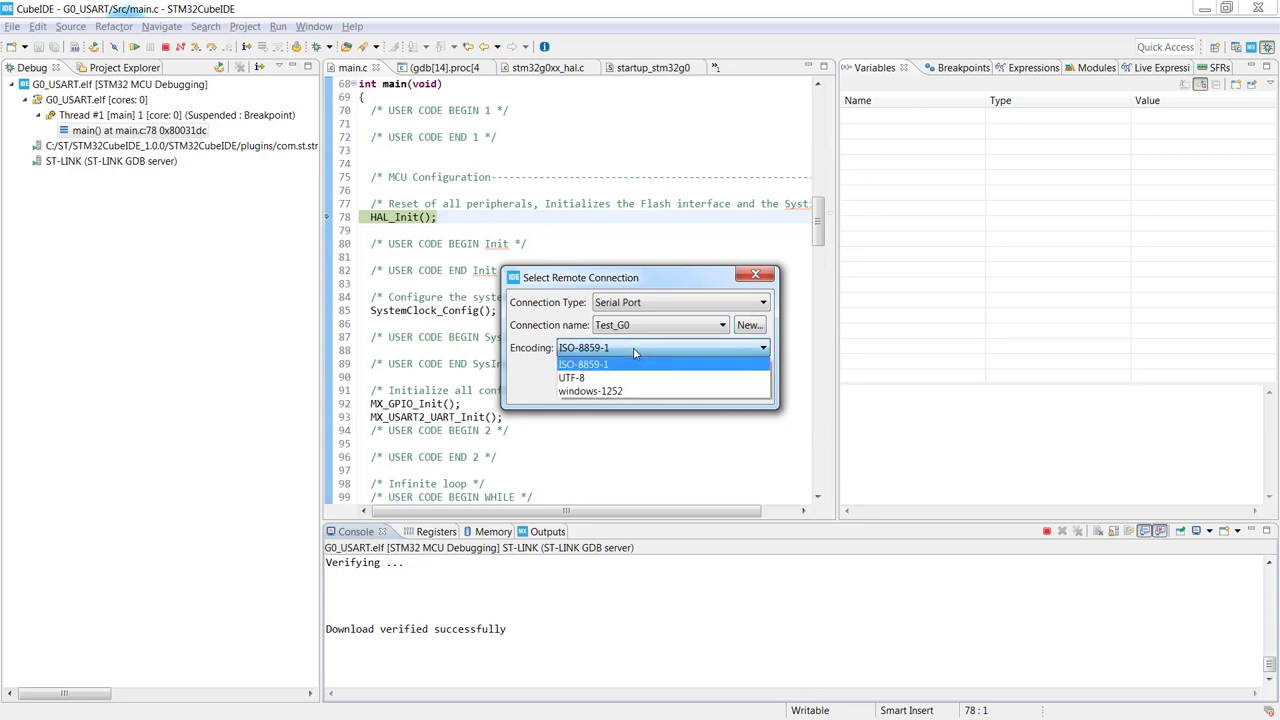
# Step: Keep ISO-8859-1 encoding and connect the Test_G0 shell console
pyautogui.click(583, 347)
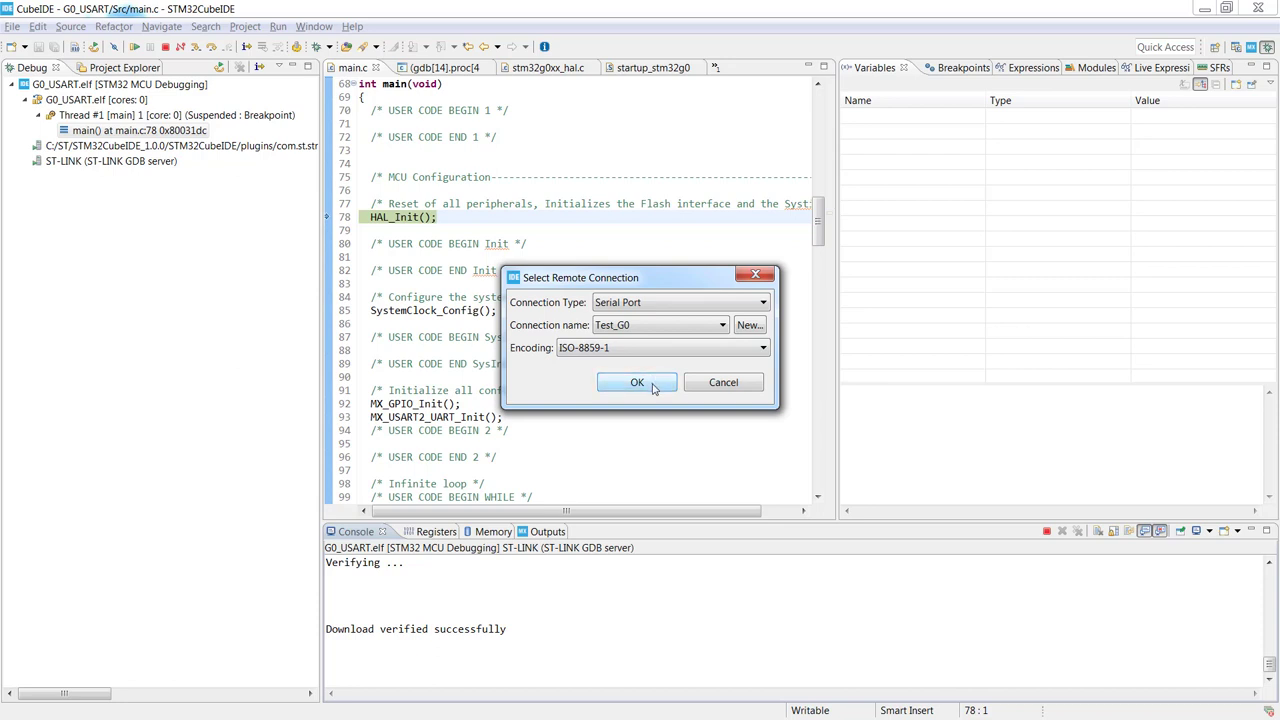
pyautogui.click(637, 382)
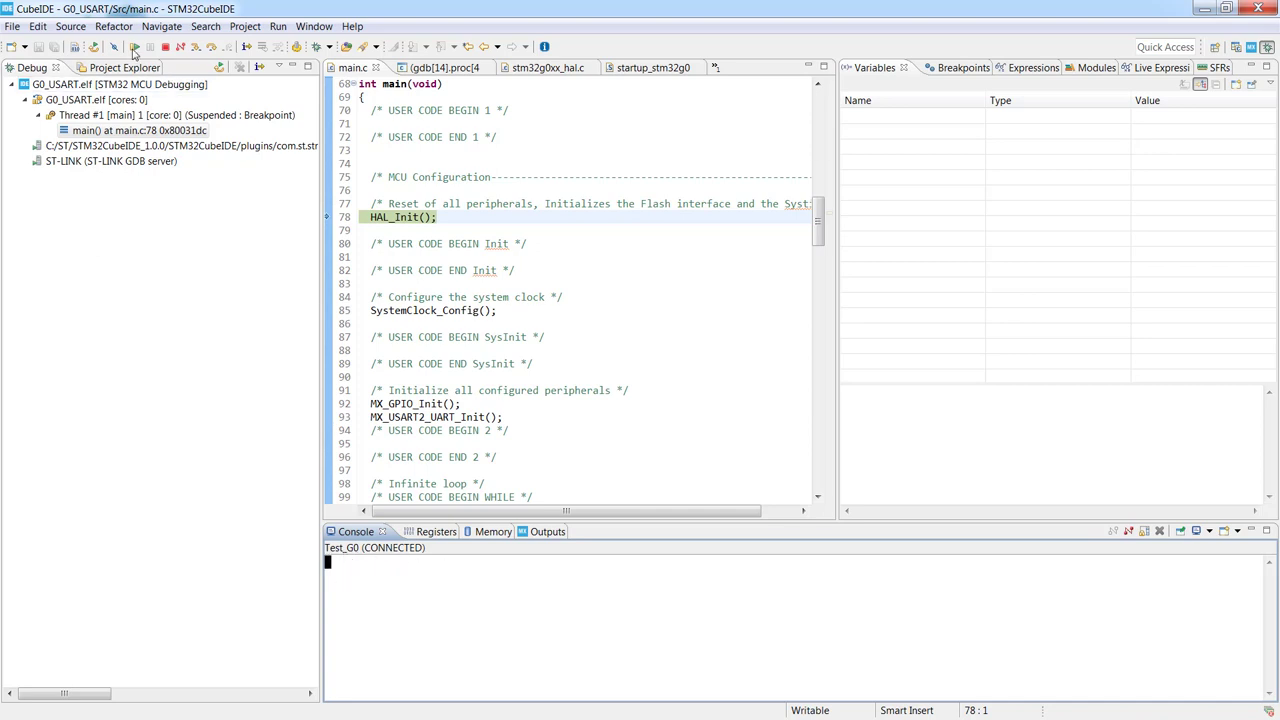
# Step: Resume the halted program and watch TEST strings arrive in the Test_G0 console
pyautogui.click(134, 47)
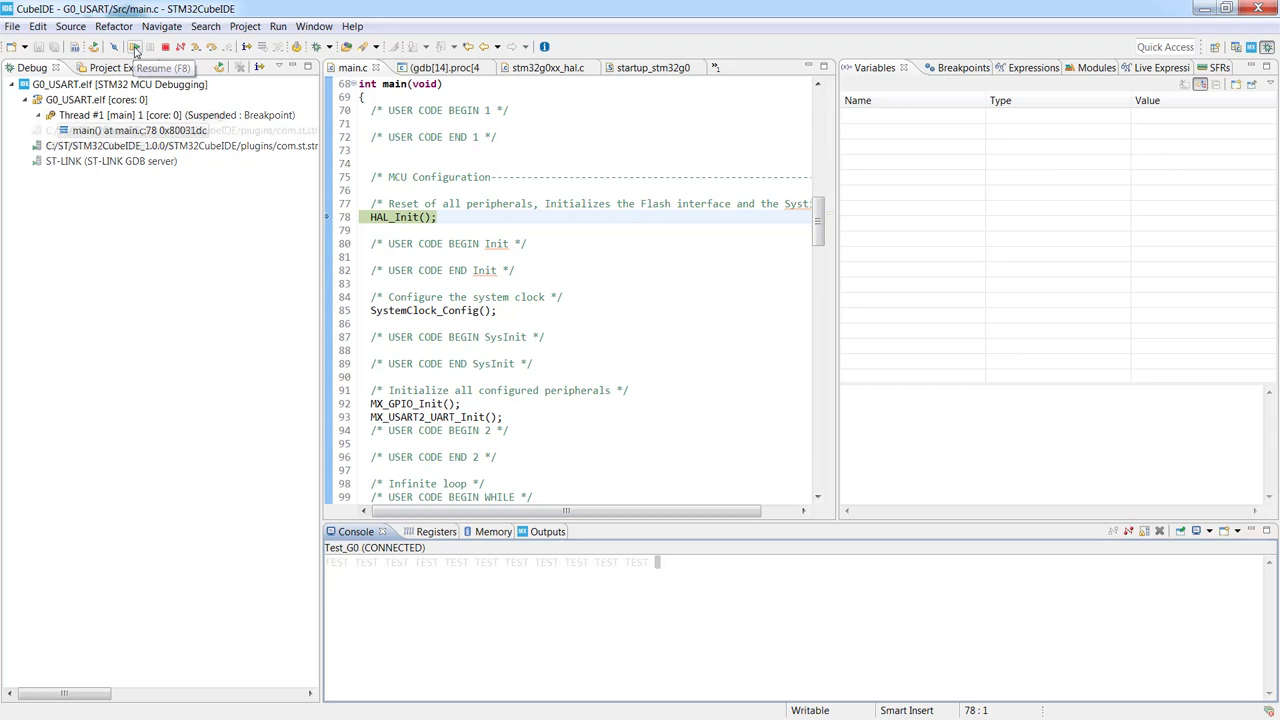
pyautogui.click(135, 47)
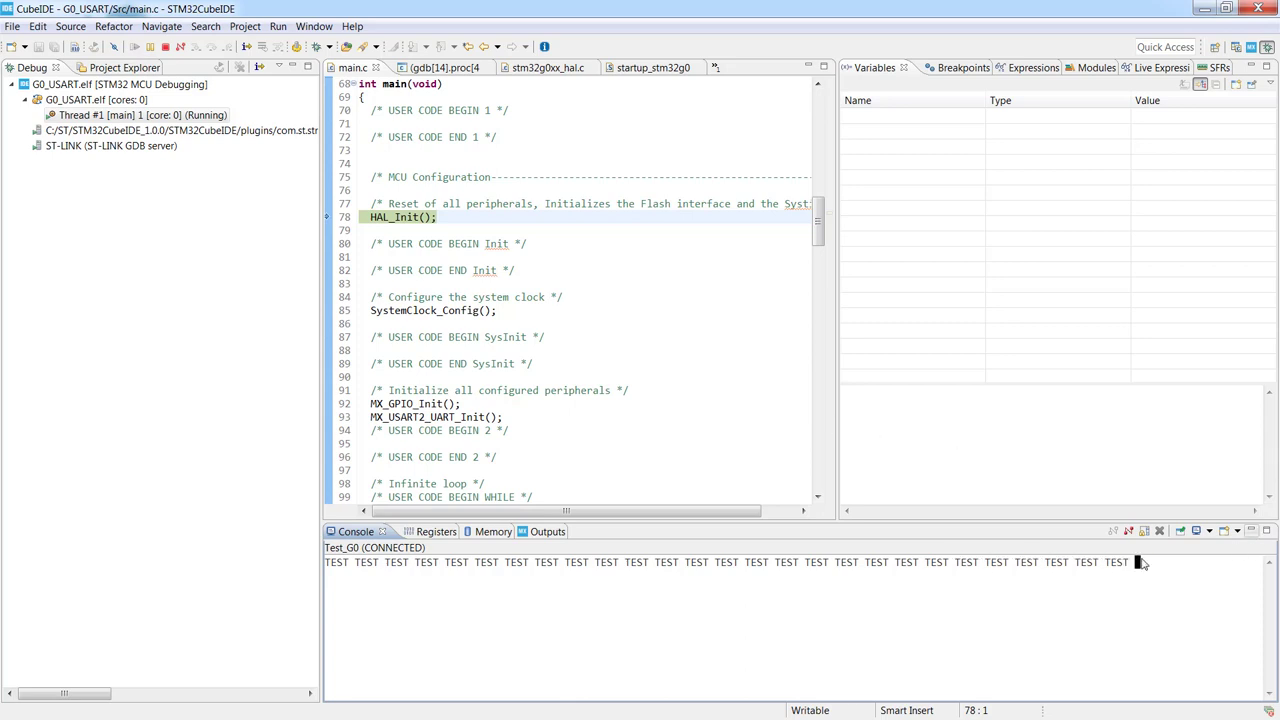
pyautogui.moveTo(1128, 531)
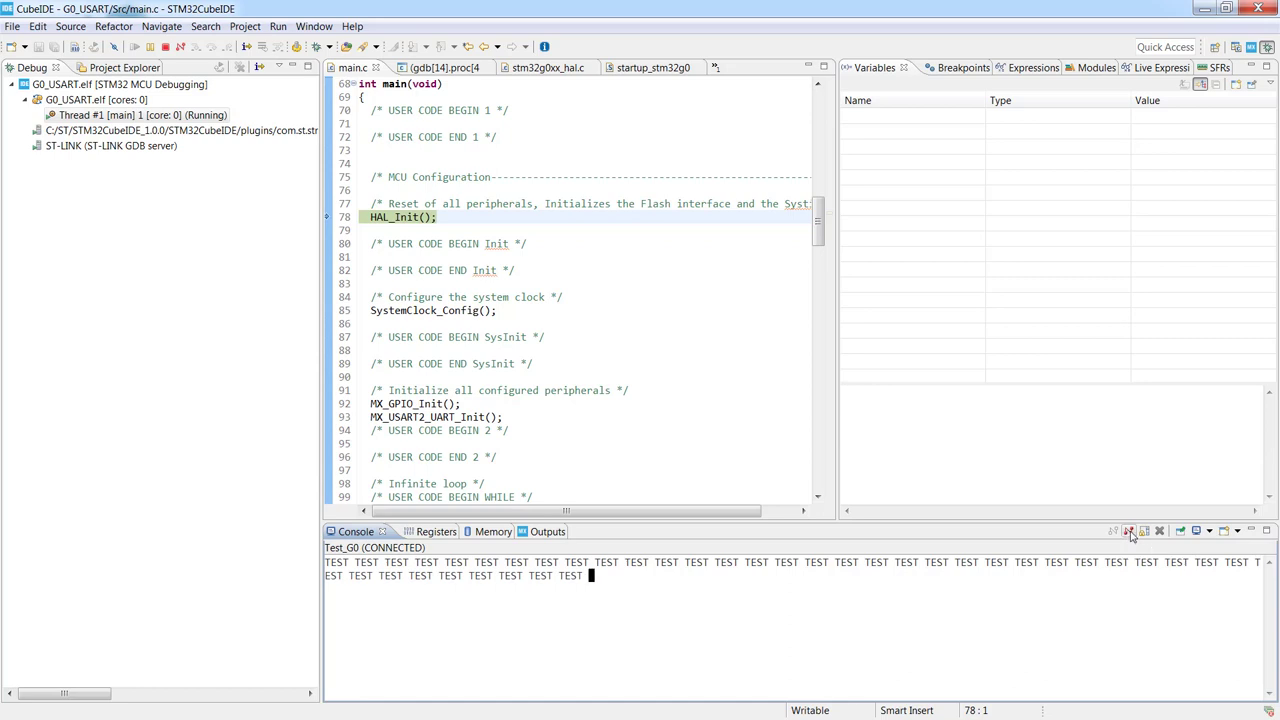
pyautogui.click(1128, 531)
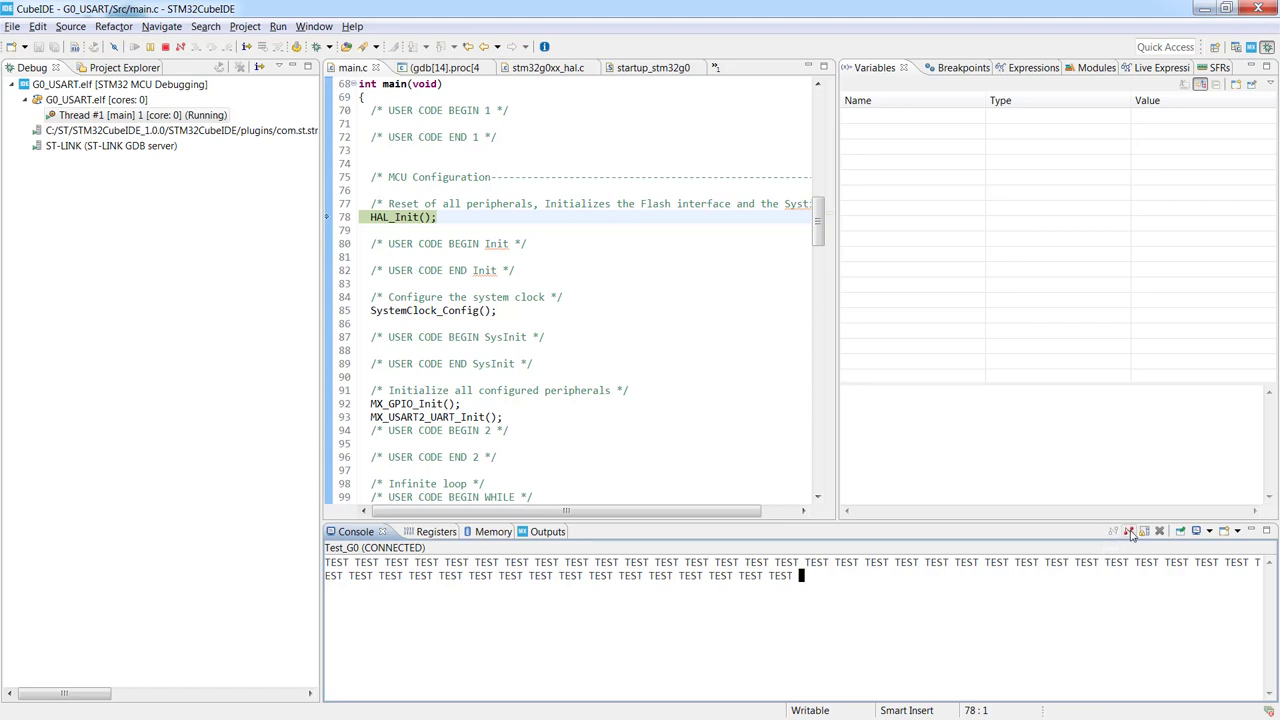
# Step: Disconnect the Test_G0 serial console and open the list of available consoles
pyautogui.click(1130, 531)
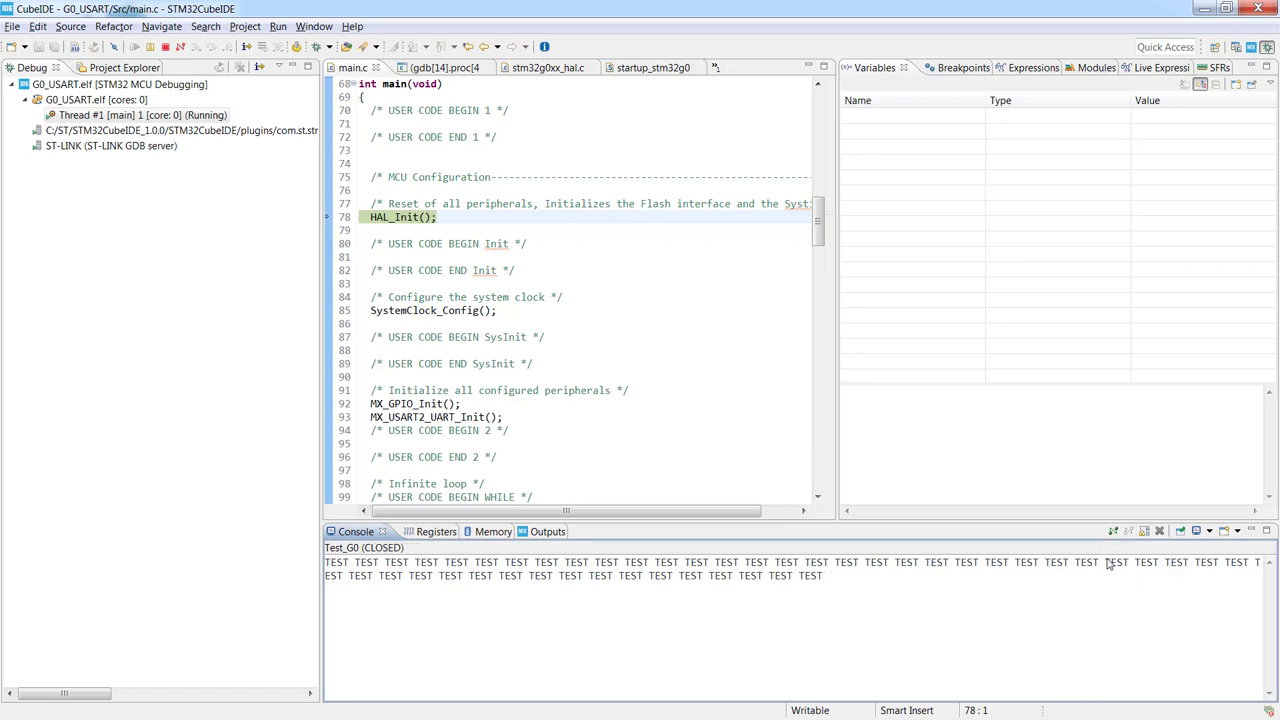
pyautogui.moveTo(1160, 531)
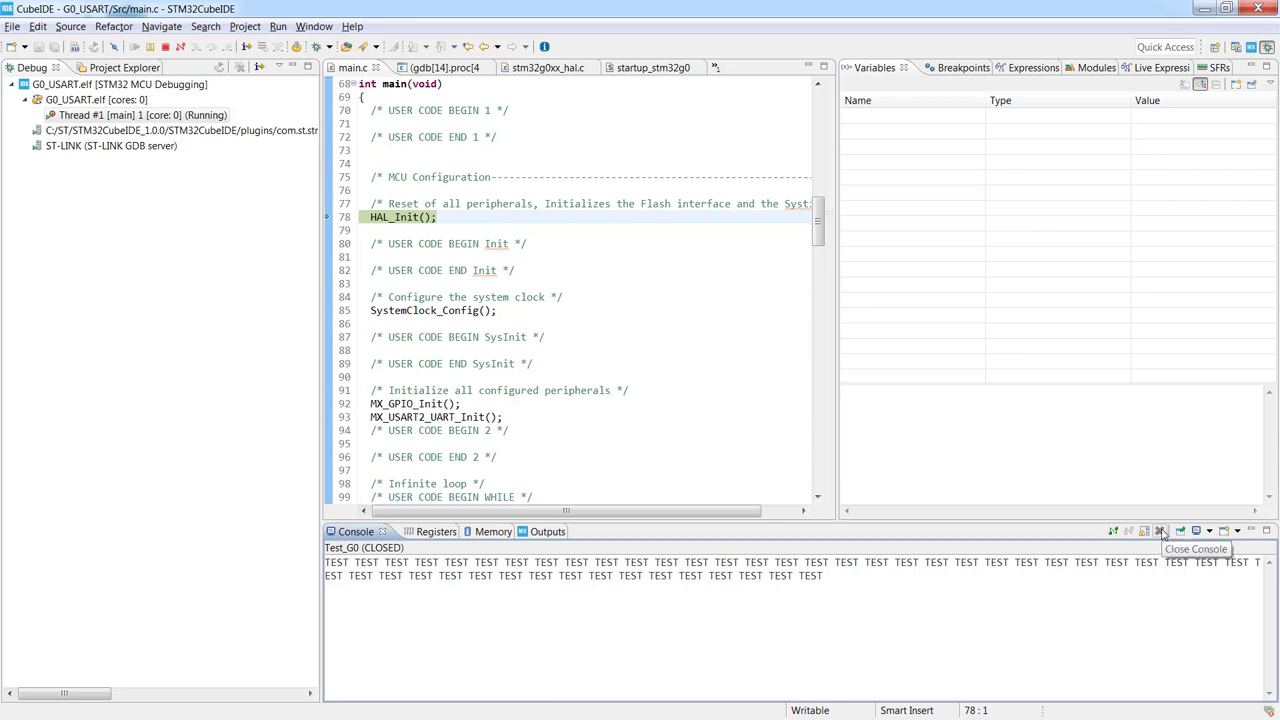
pyautogui.moveTo(1160, 535)
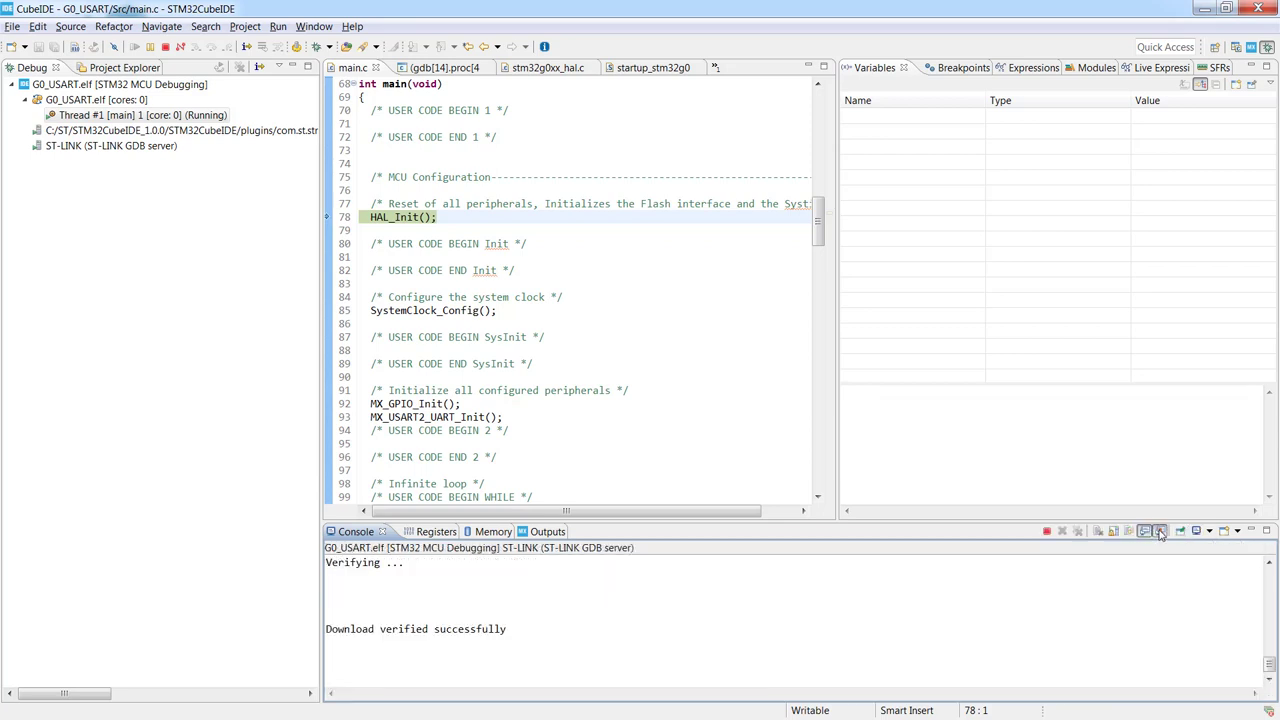
pyautogui.moveTo(1238, 531)
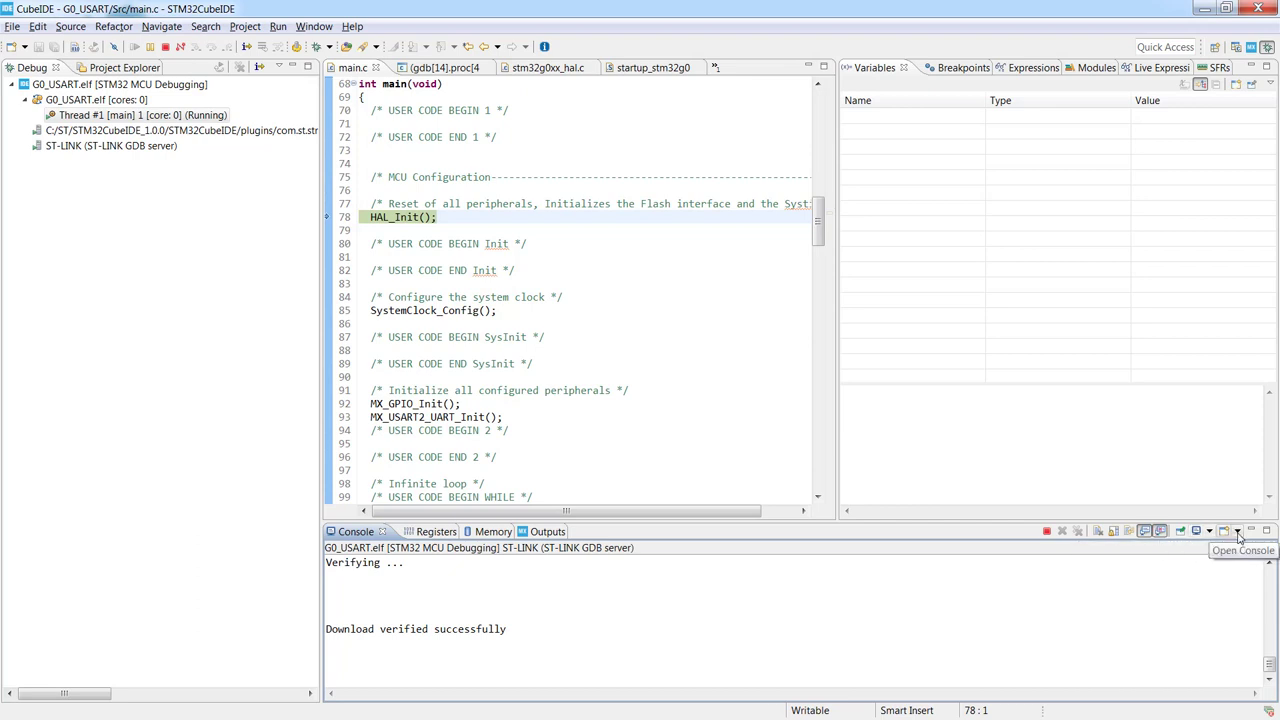
pyautogui.click(1237, 531)
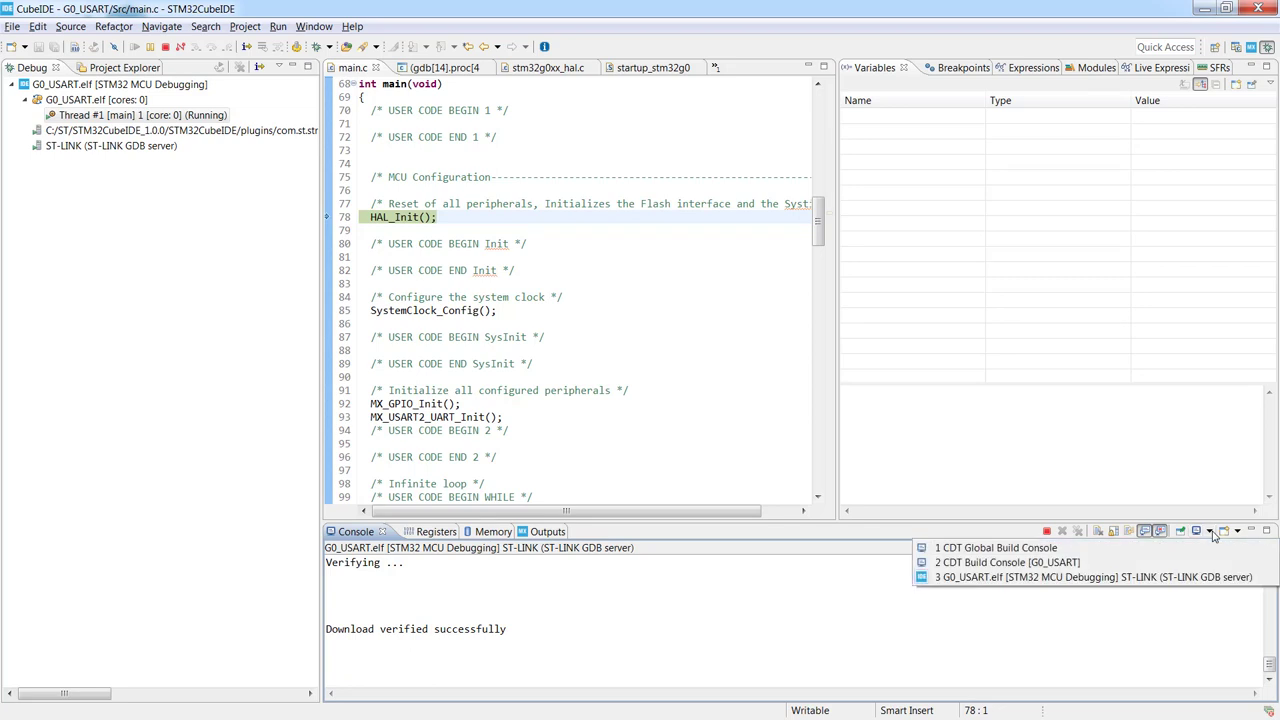